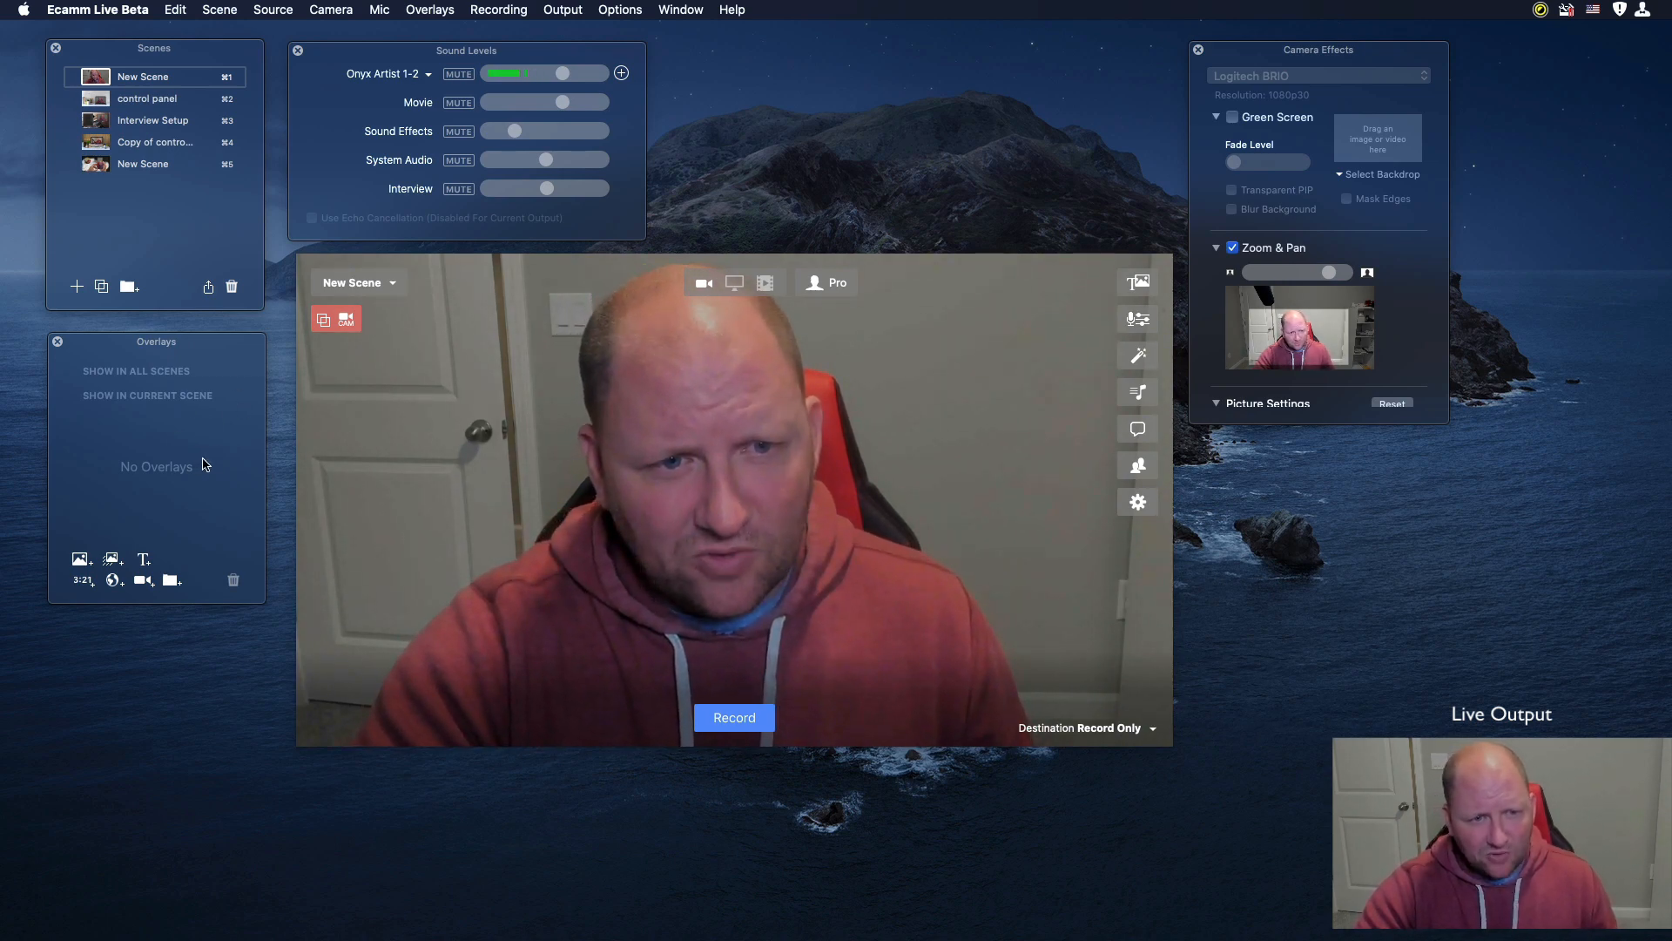
Step: Switch the New Scene's source from the camera to Blank, leaving a black canvas
left_click(702, 282)
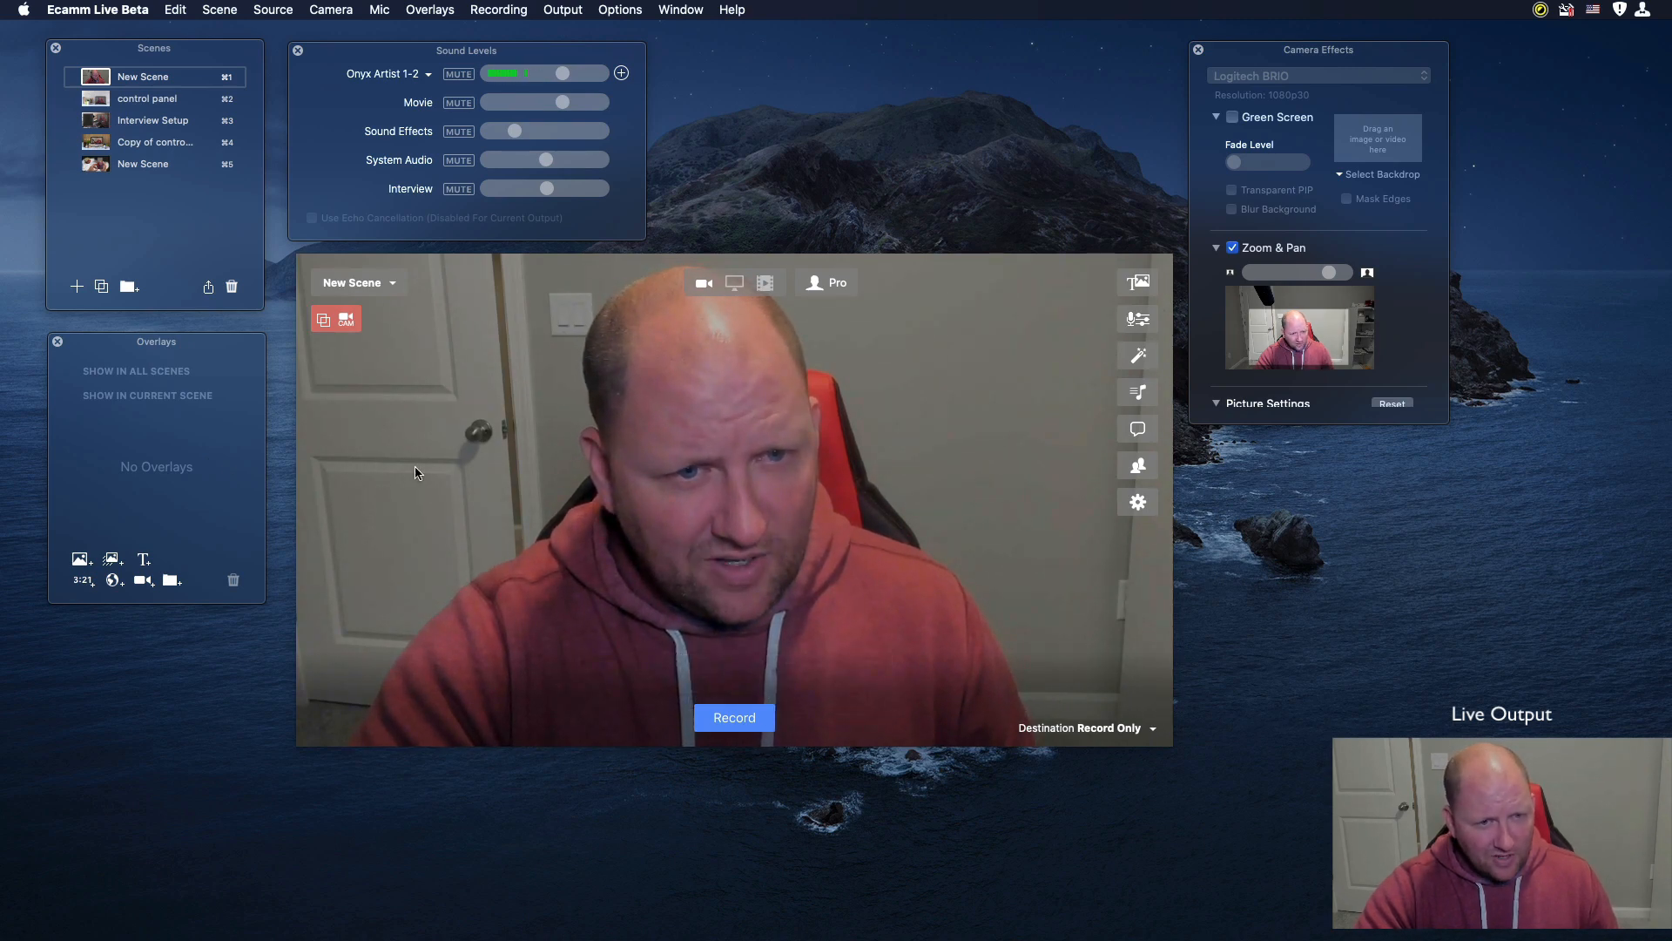
left_click(701, 282)
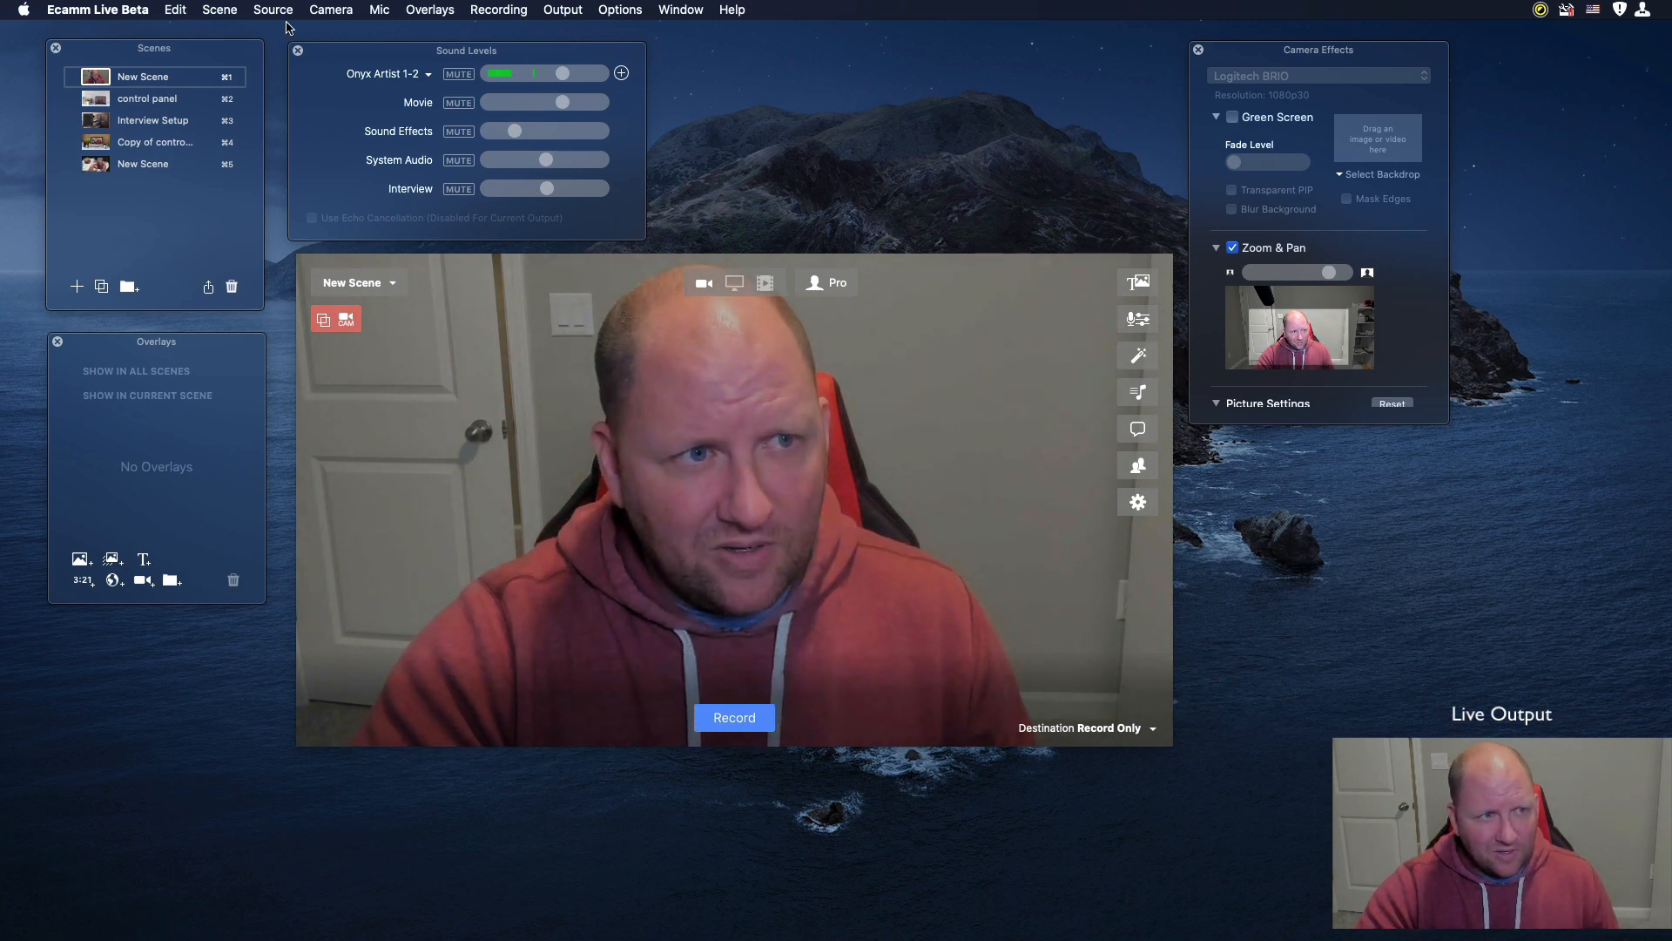
left_click(272, 9)
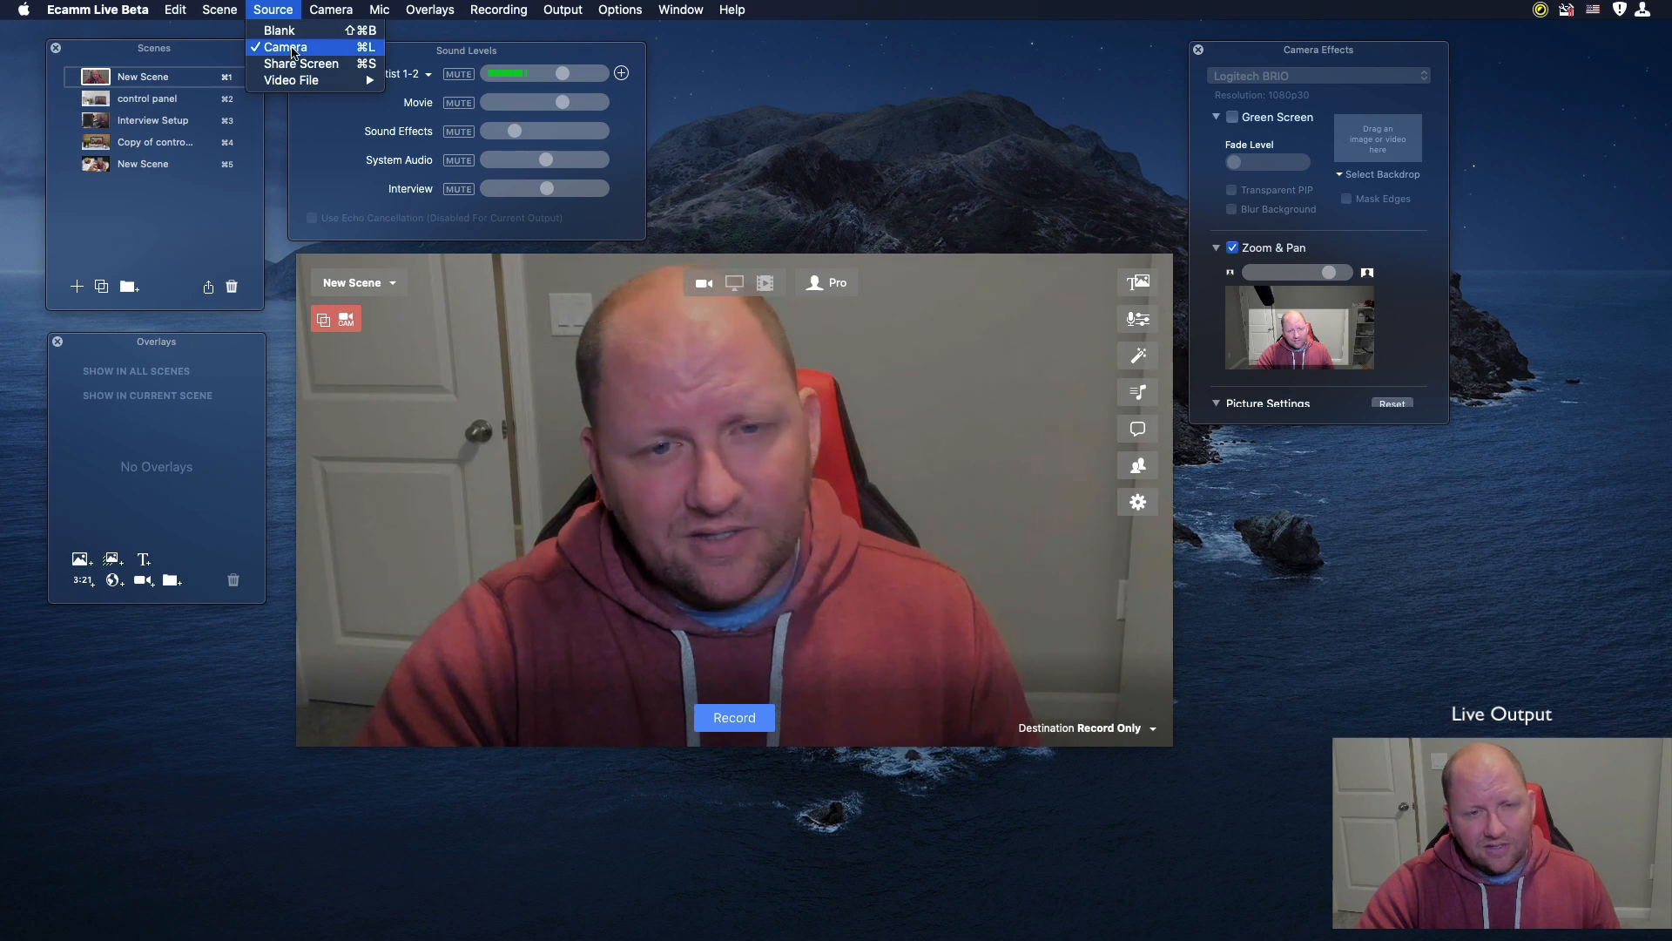
left_click(279, 29)
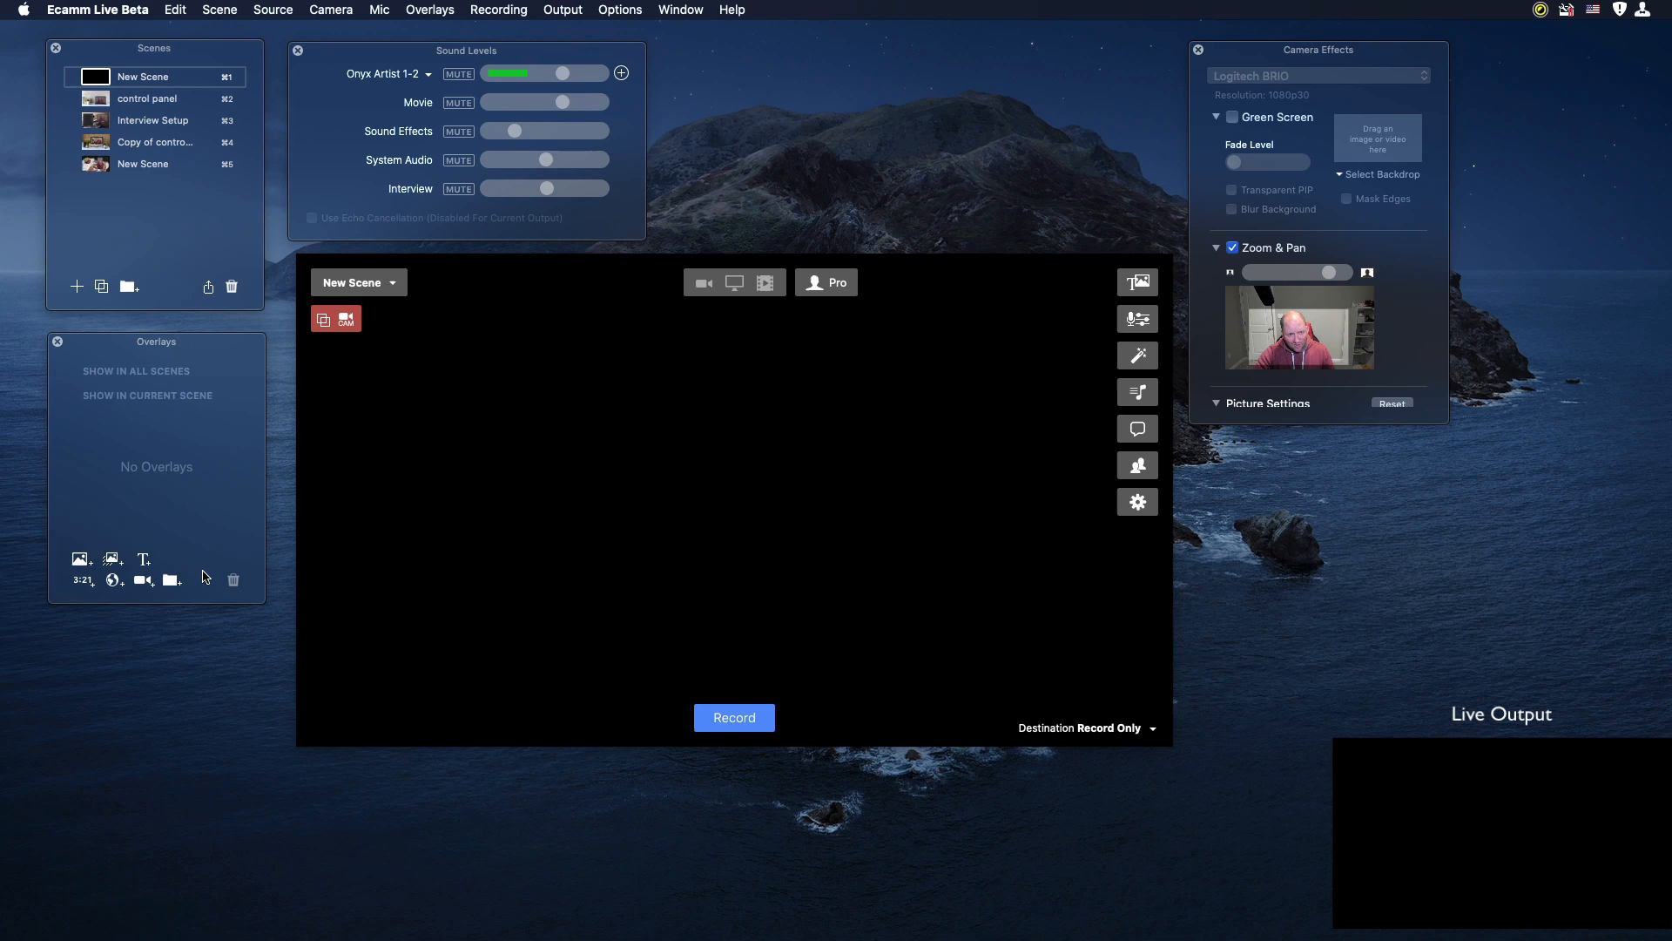
left_click(701, 281)
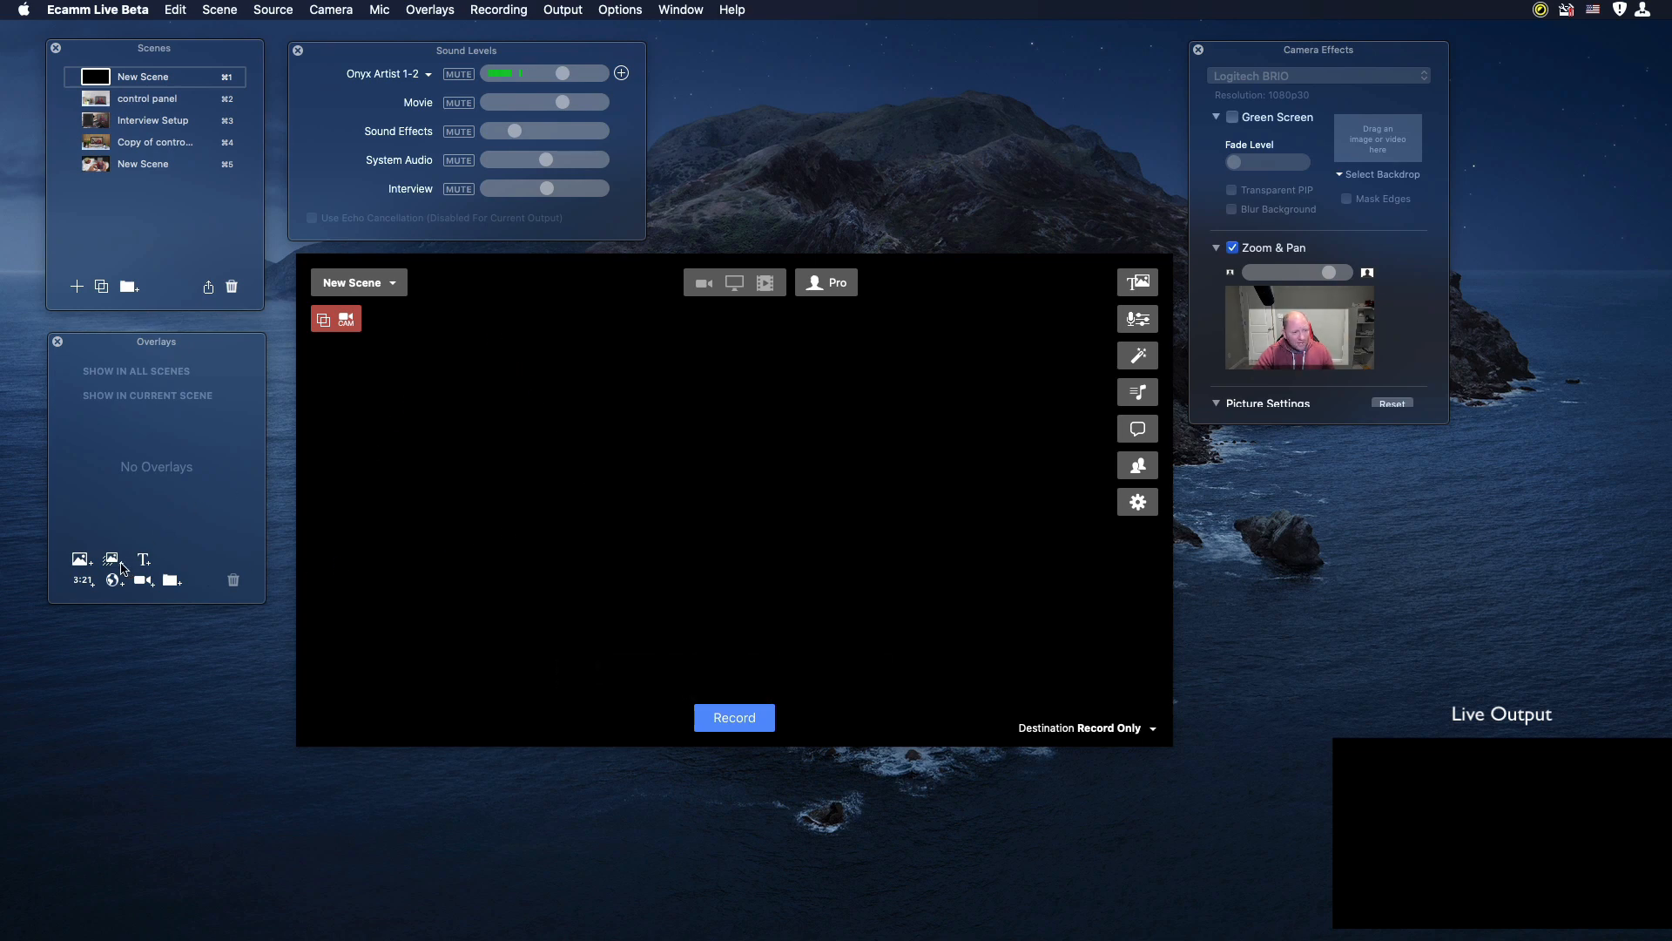
left_click(700, 281)
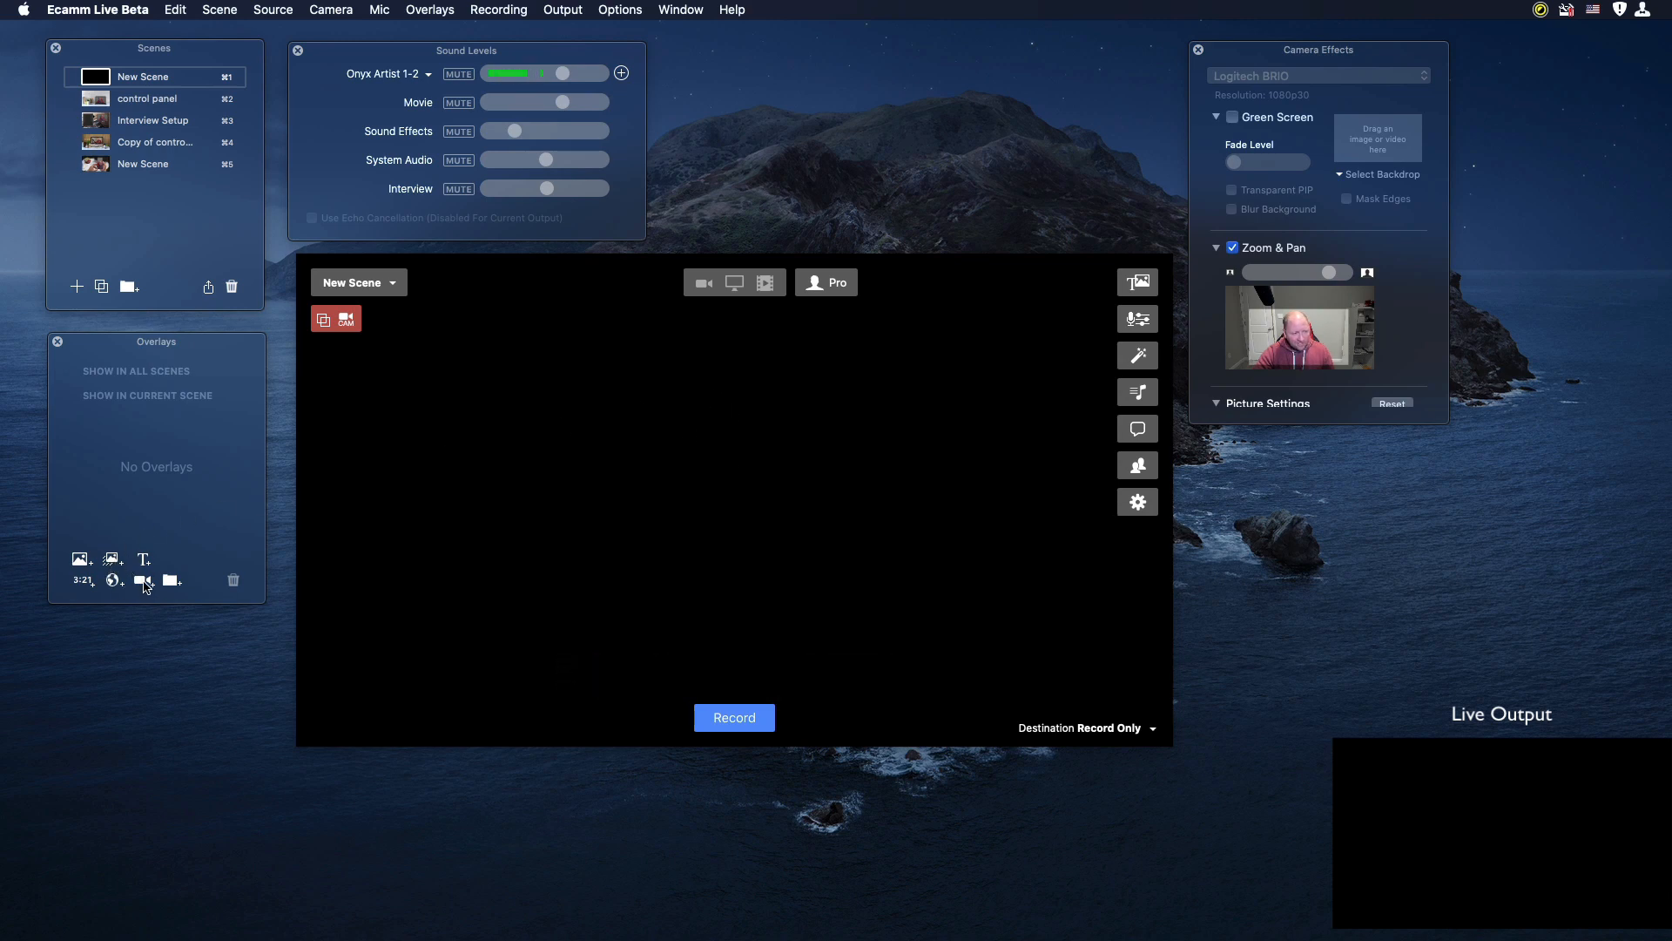
mouse_move(142, 581)
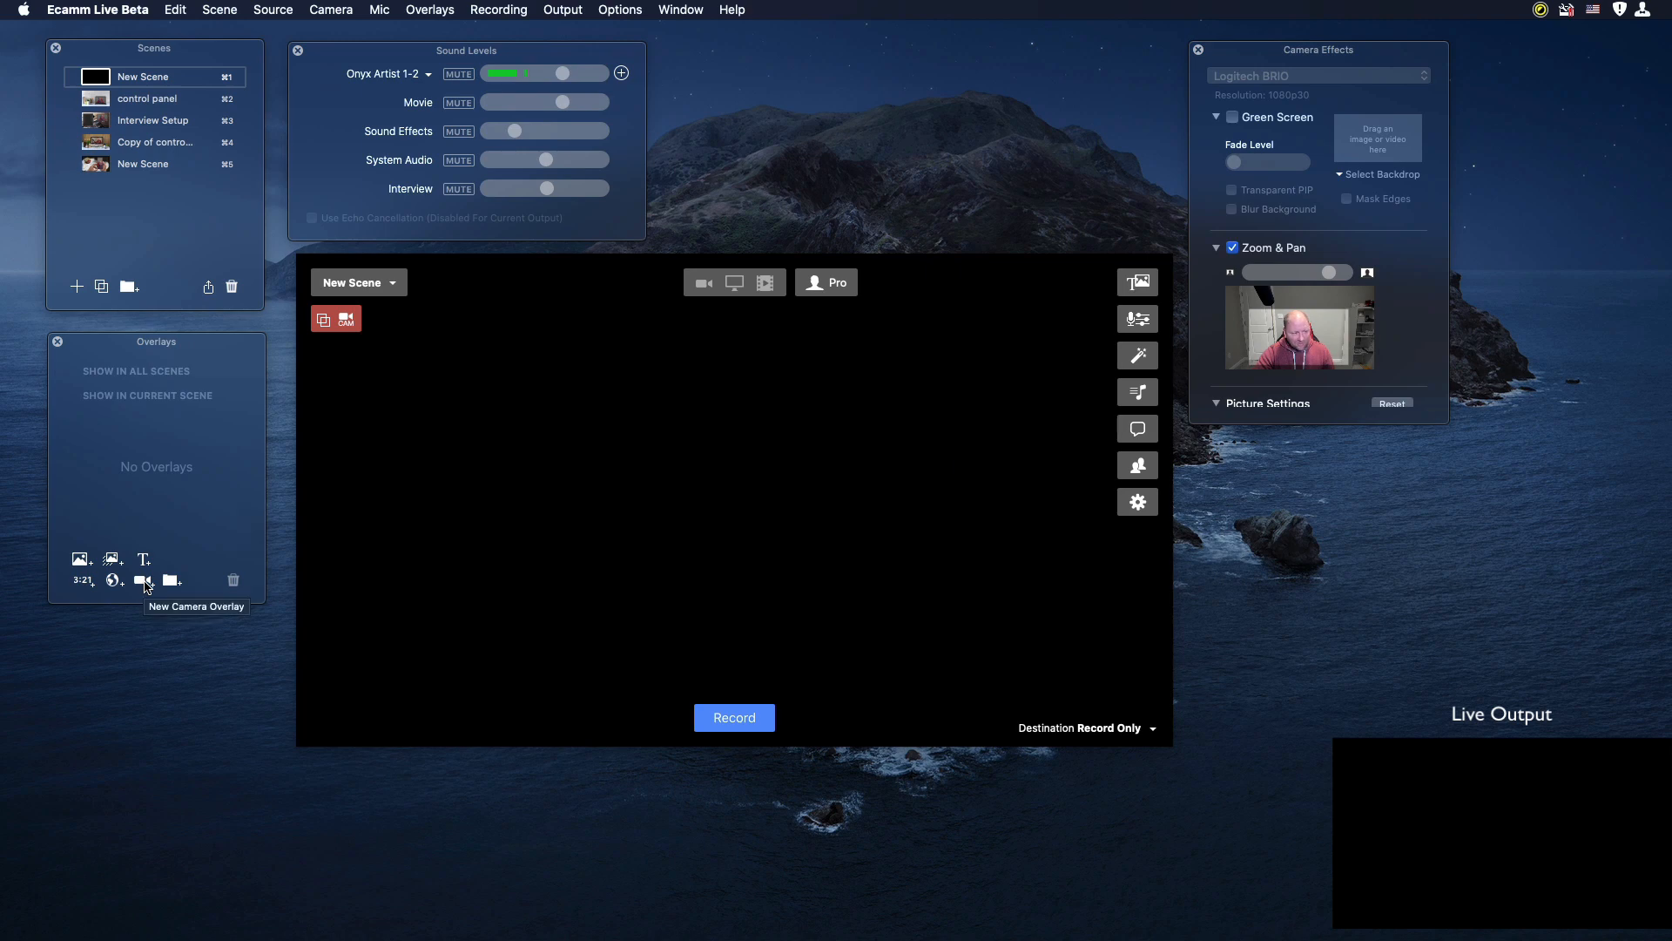
Step: Add a Canon EOS REBEL T3i camera overlay near the upper left of the blank scene
left_click(143, 580)
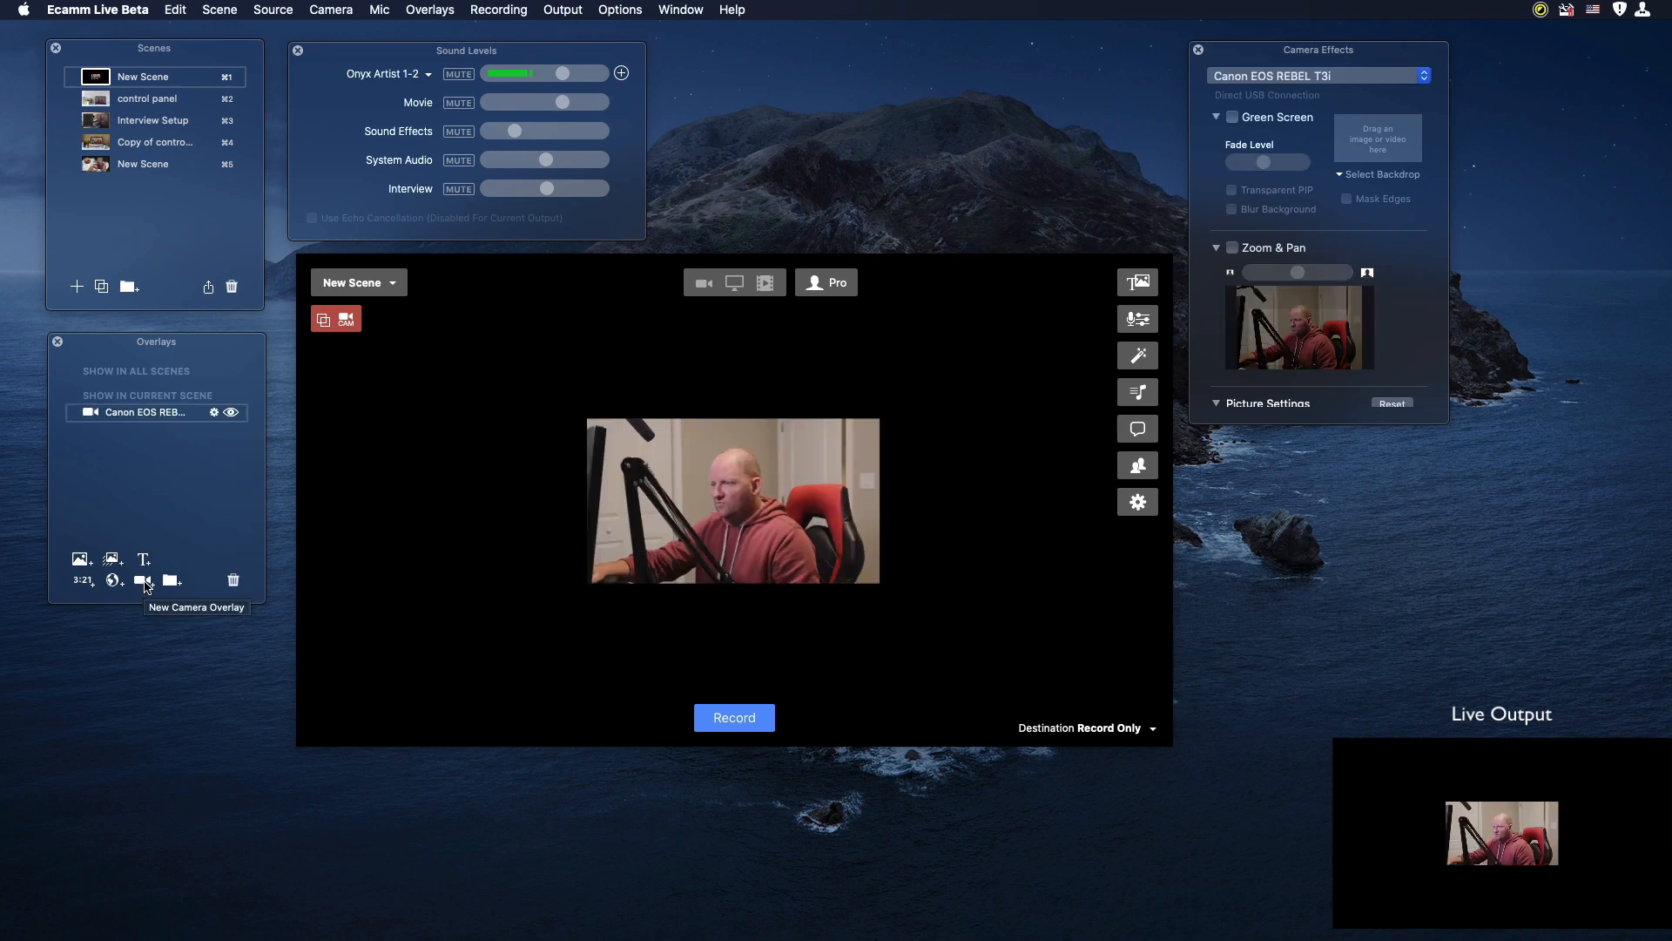
left_click(142, 581)
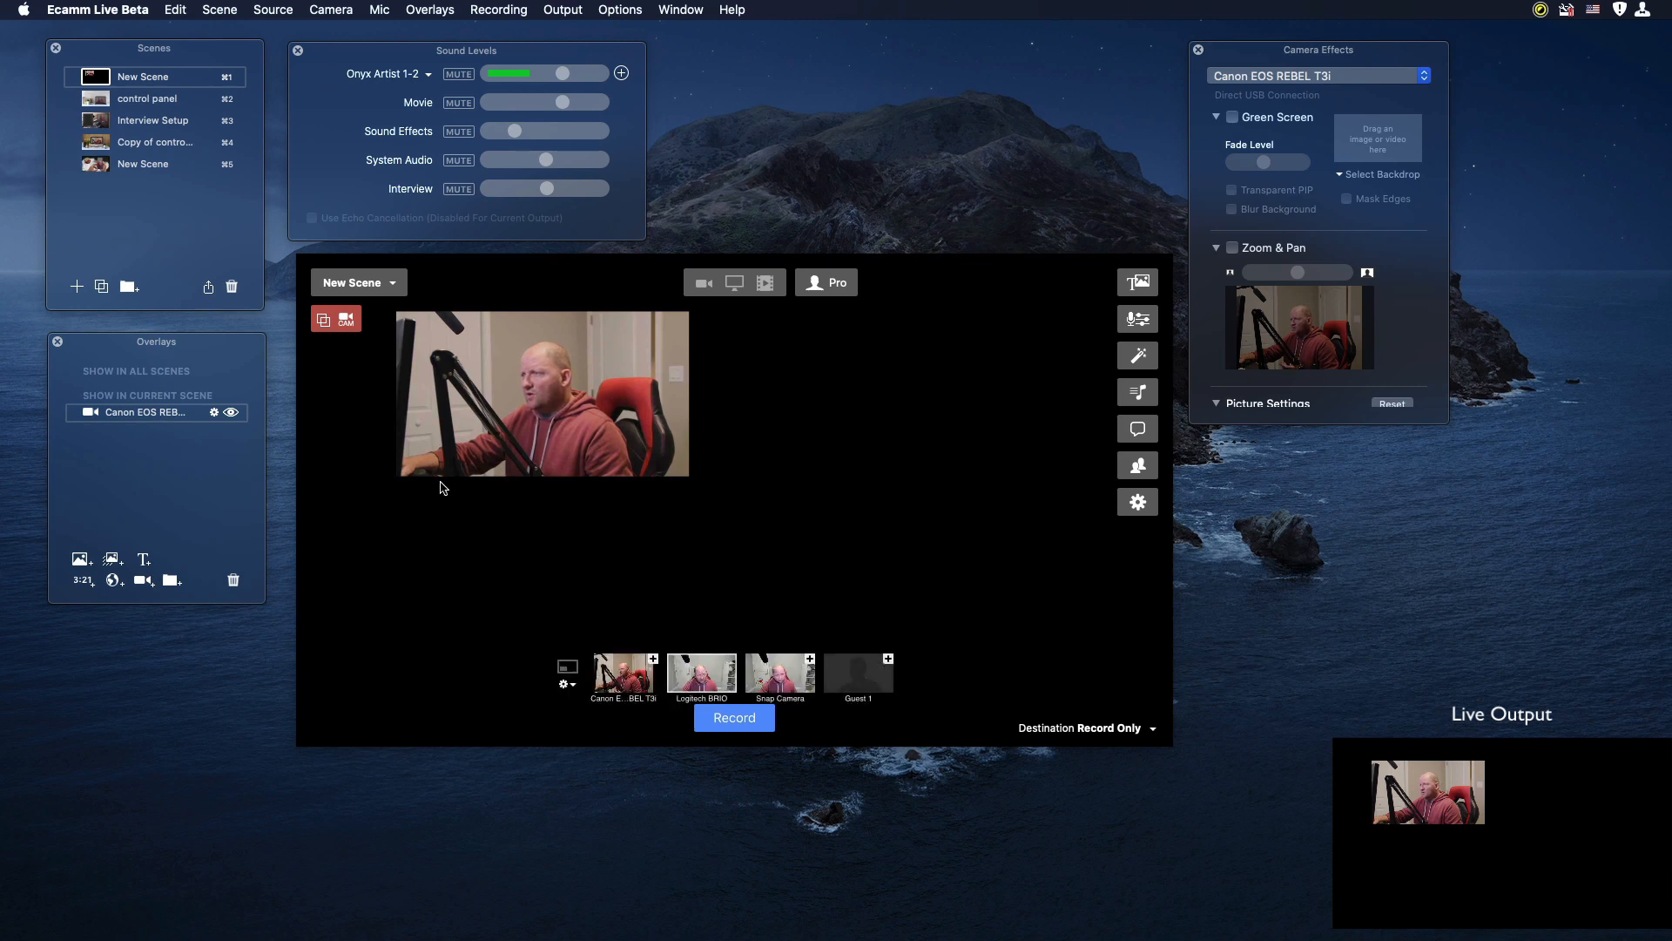
left_click(542, 393)
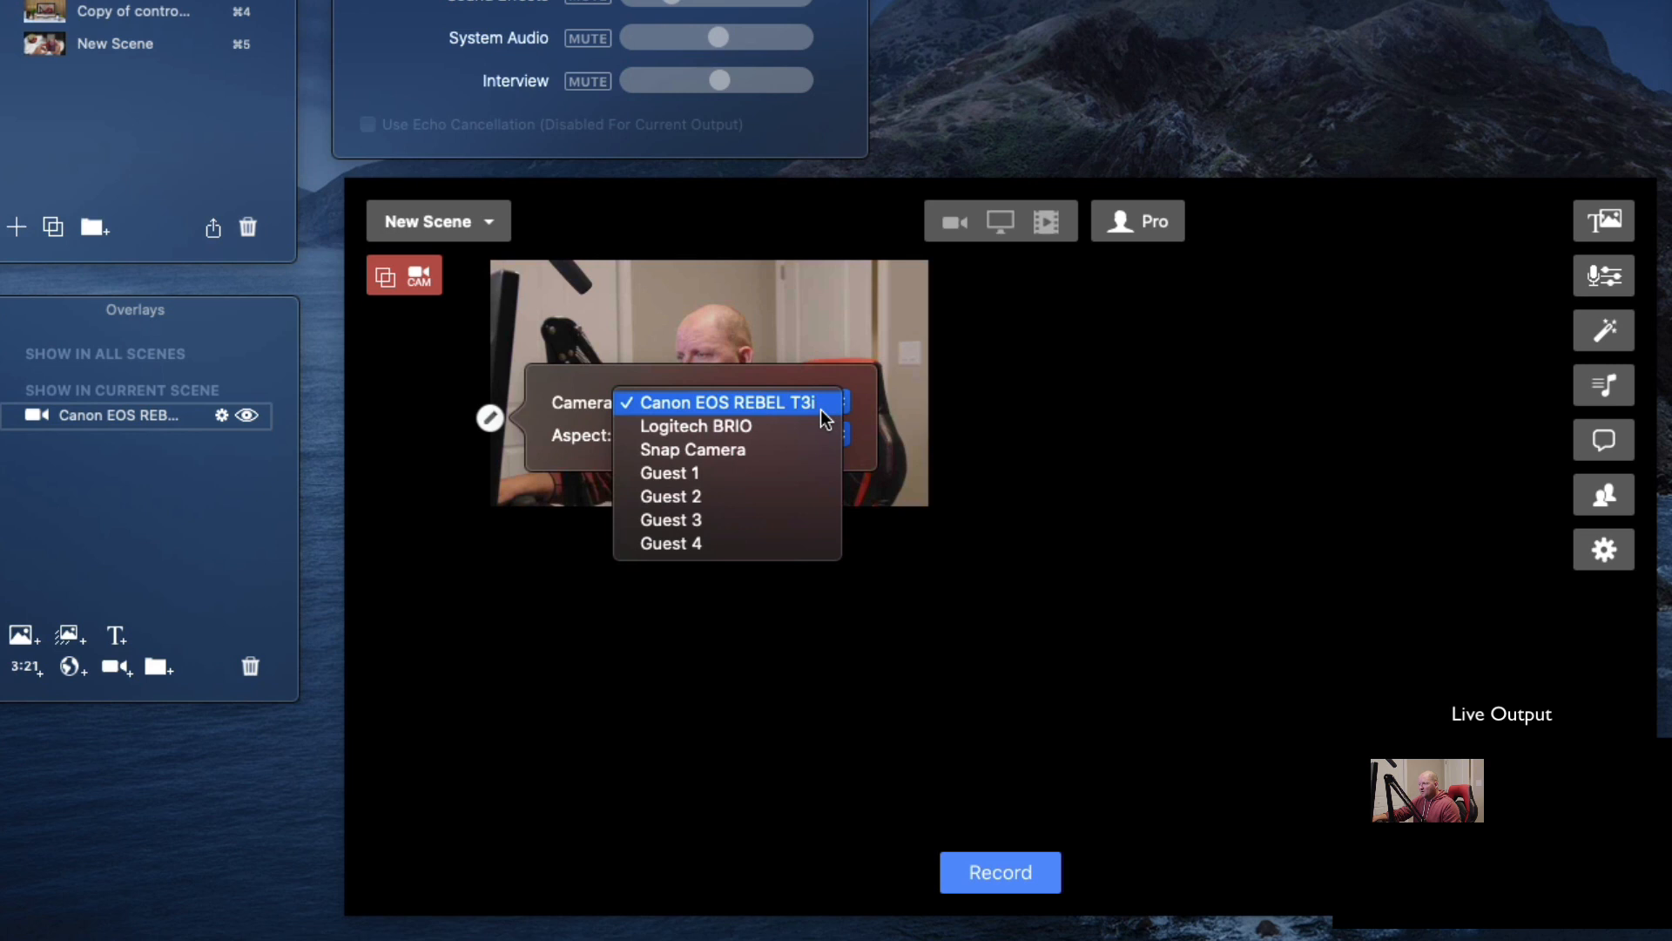
mouse_move(771, 414)
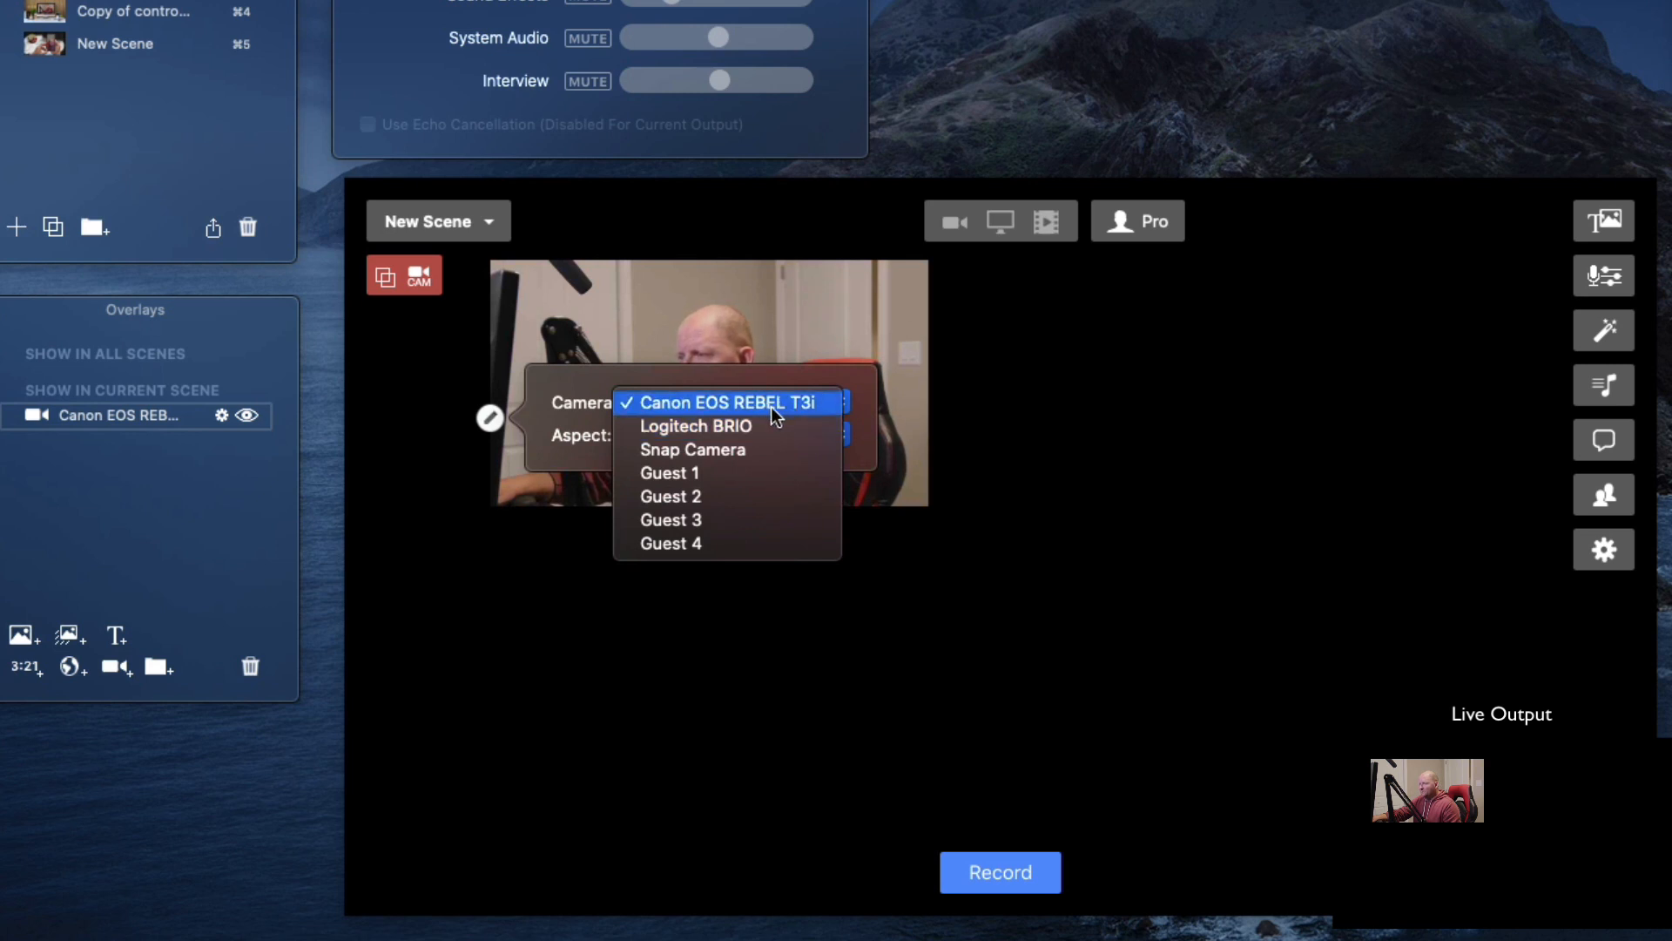
mouse_move(784, 413)
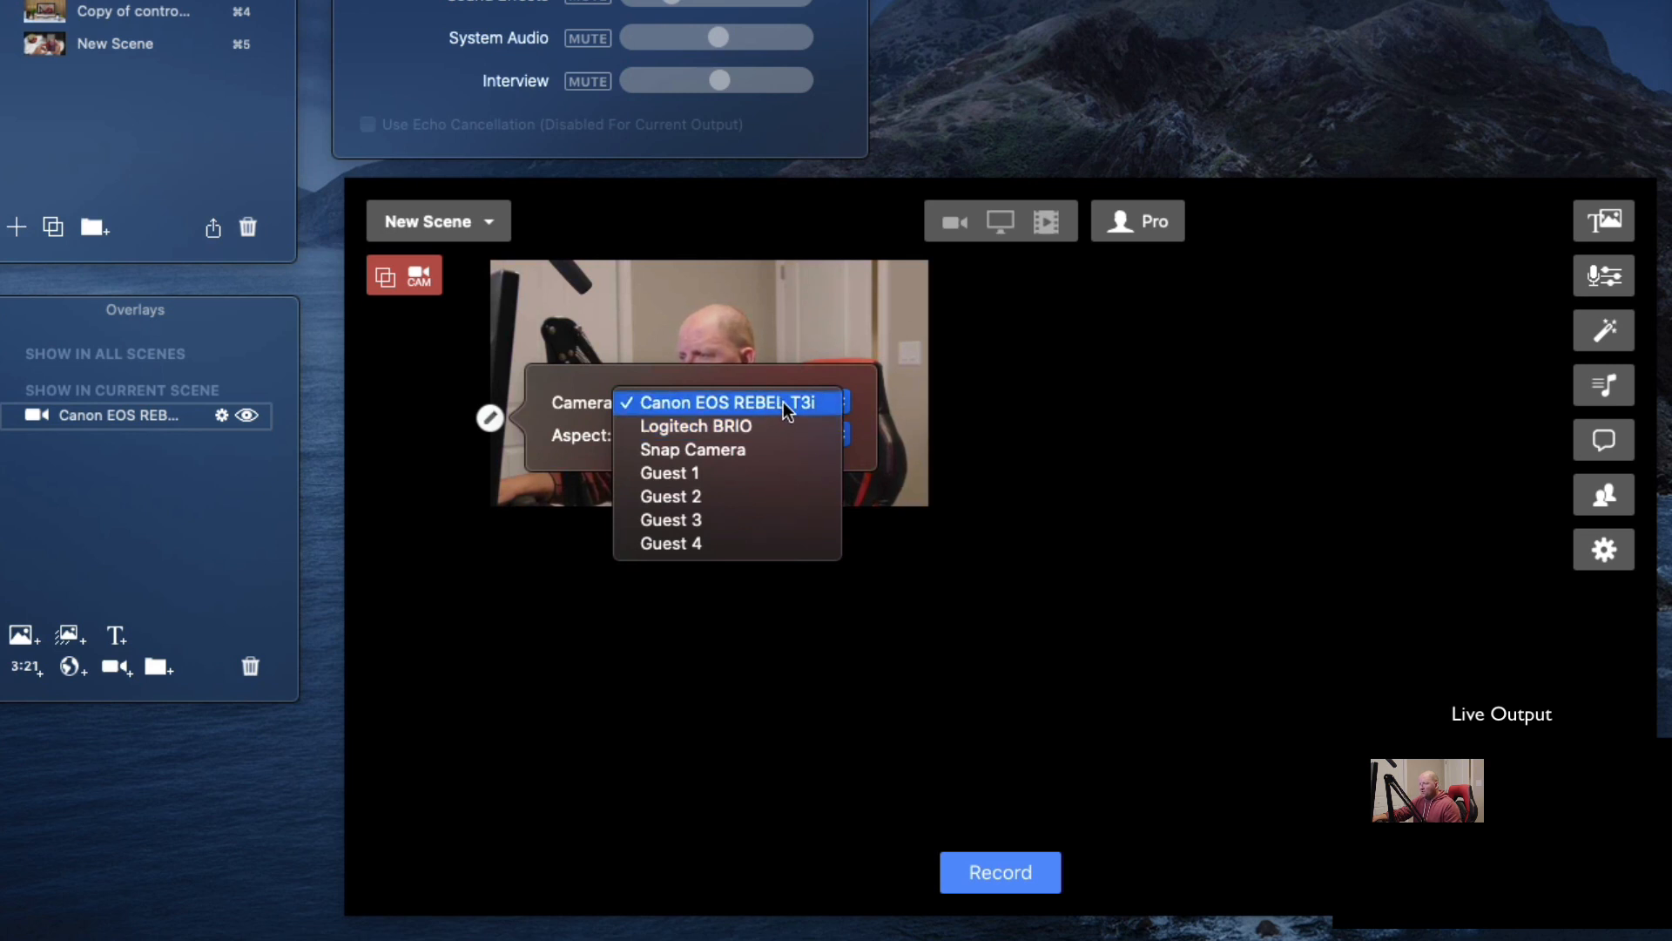
Step: Set the overlay to Logitech BRIO, try square, round and tall aspects, then pick Custom
left_click(694, 426)
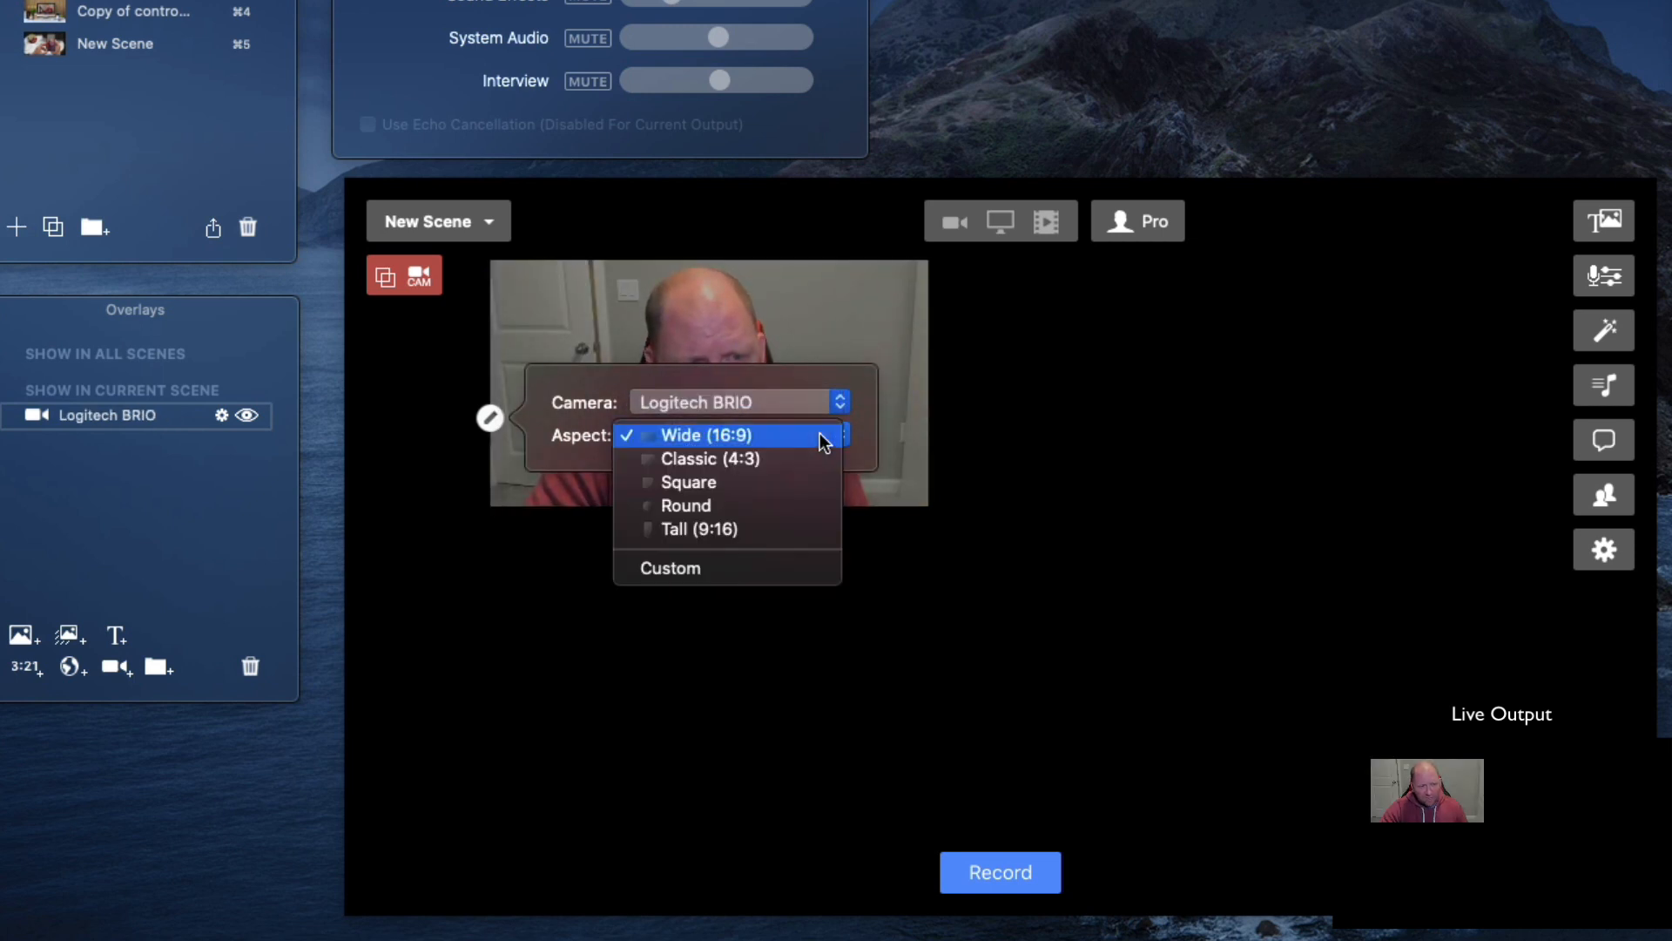
mouse_move(787, 446)
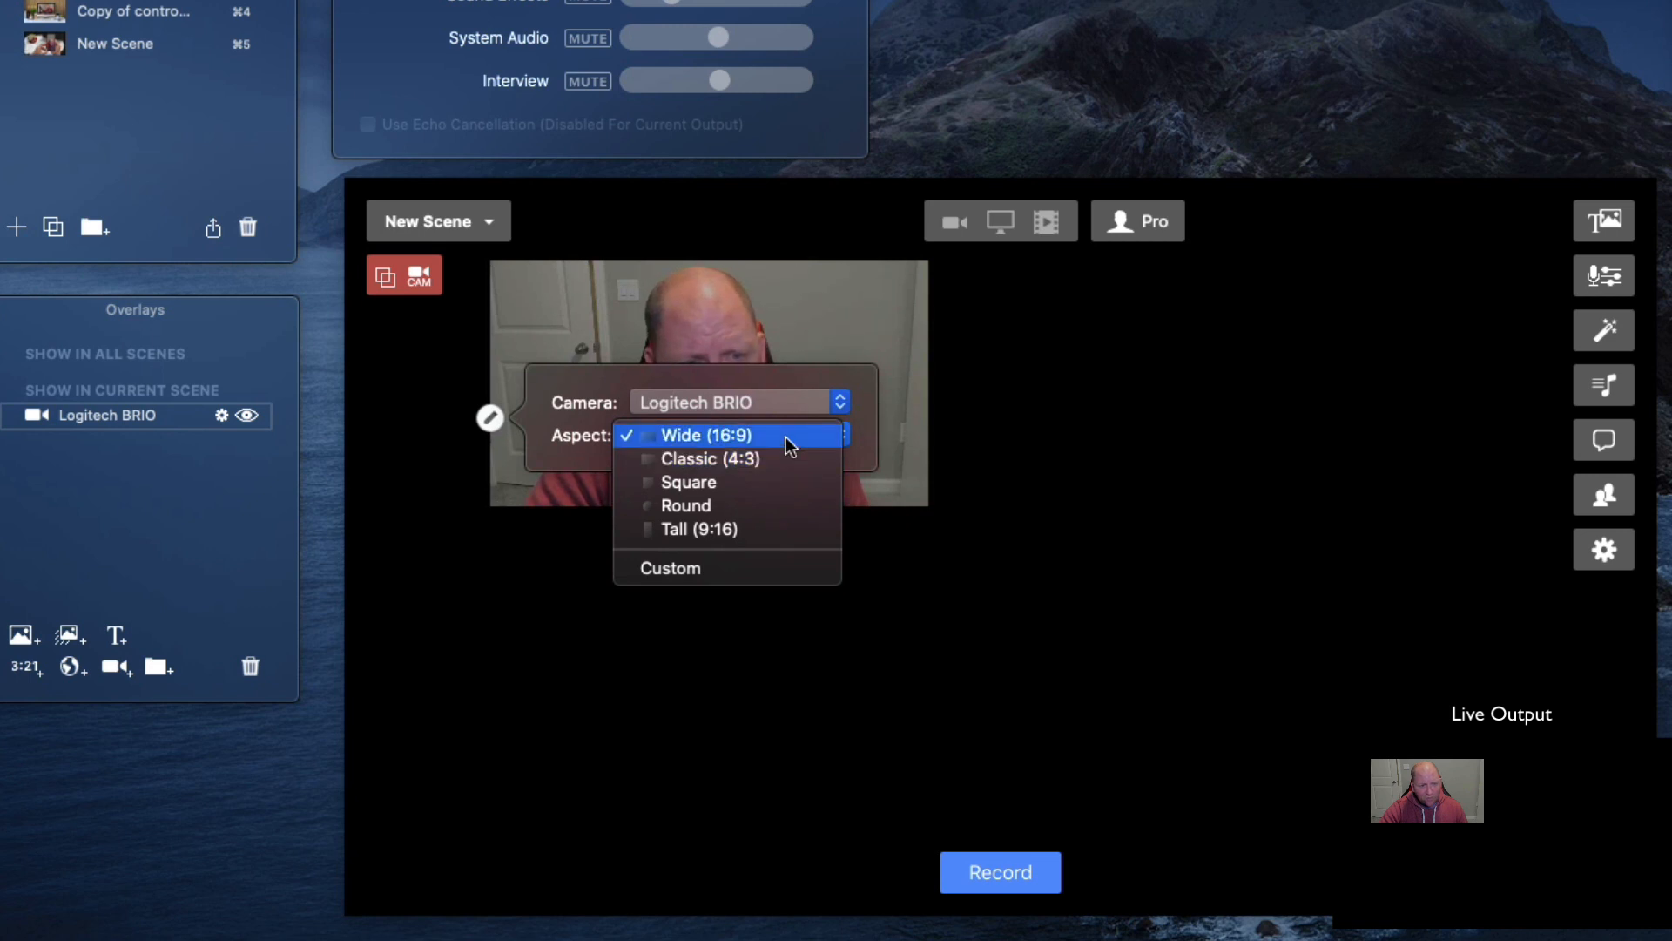
mouse_move(784, 459)
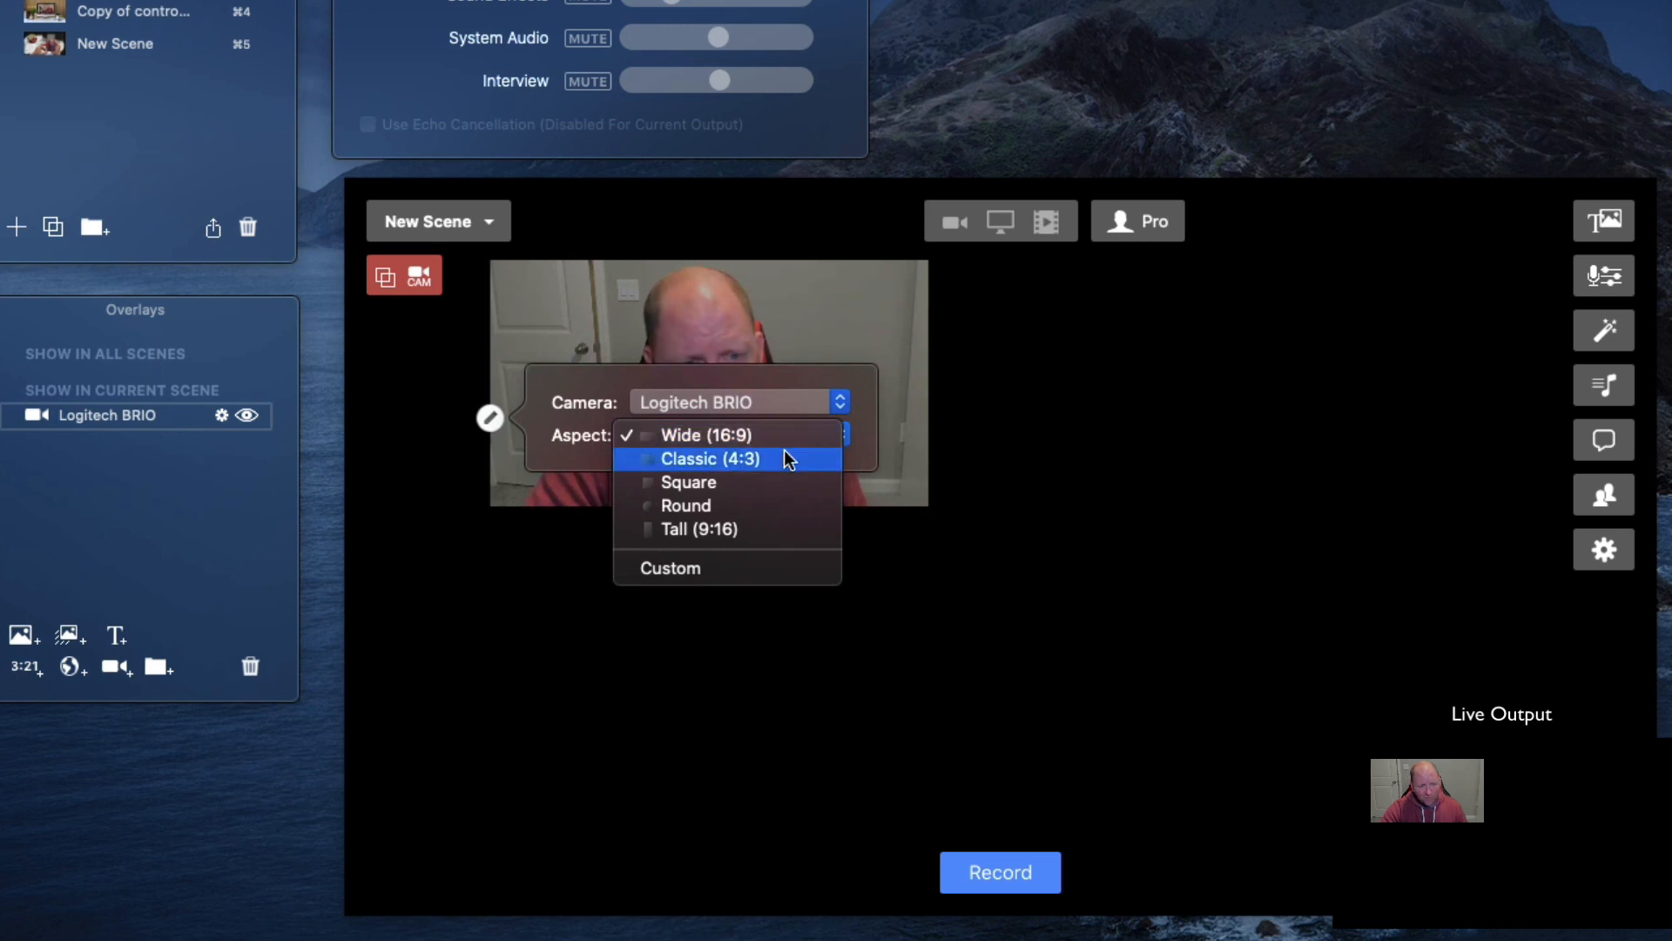
left_click(708, 459)
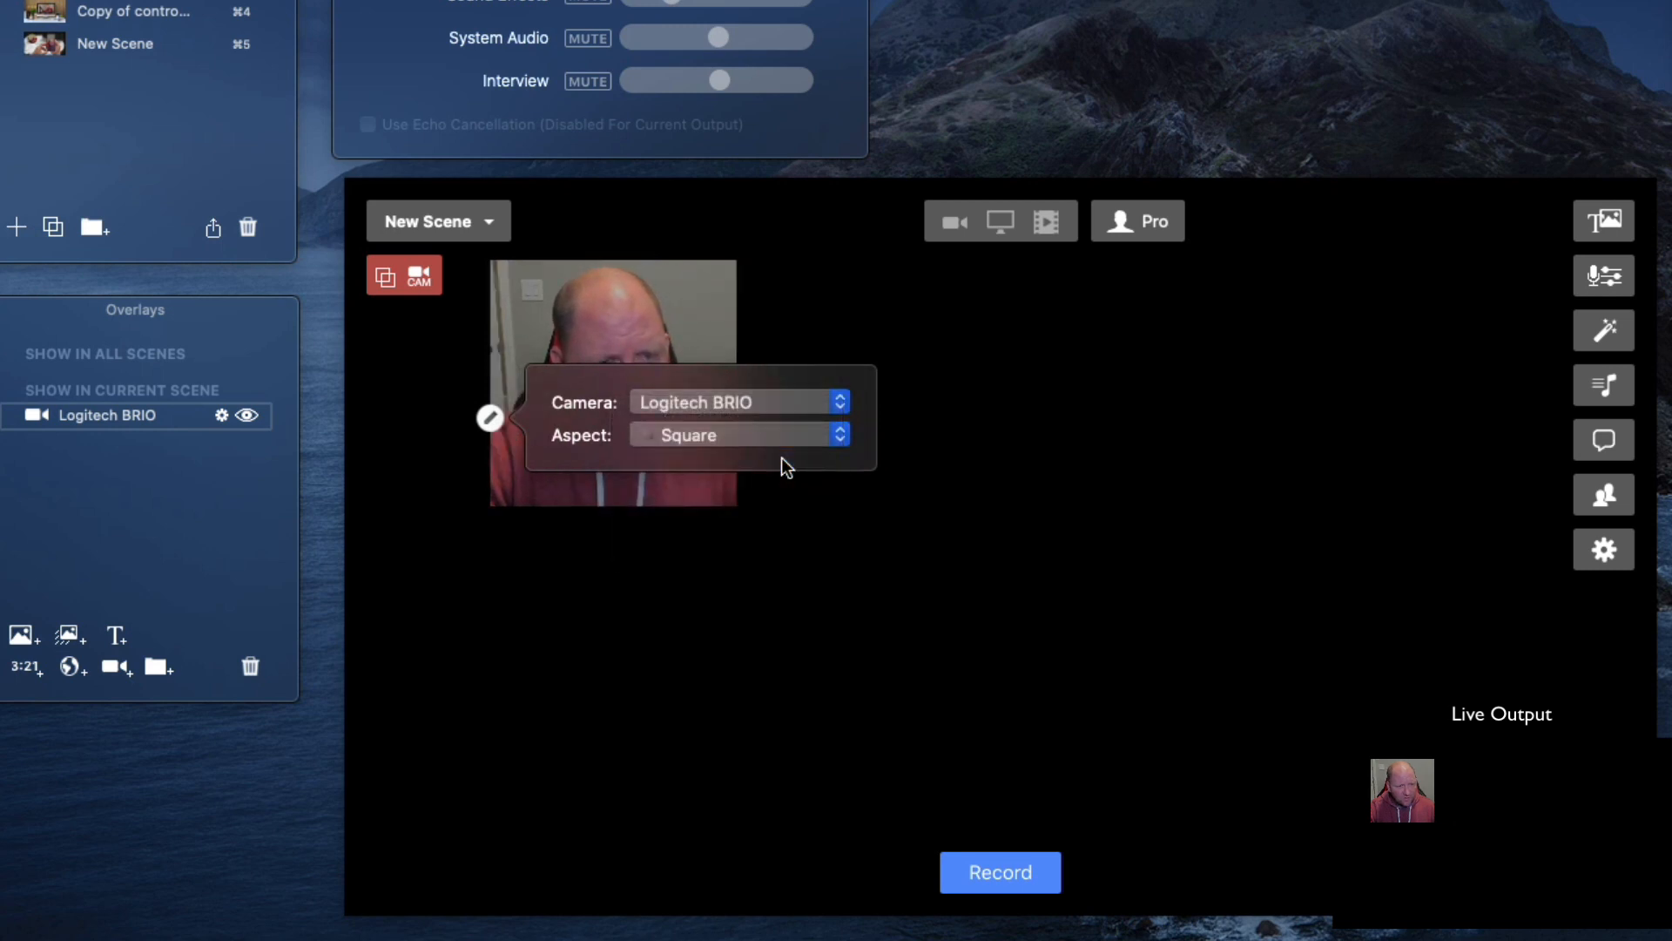
left_click(740, 434)
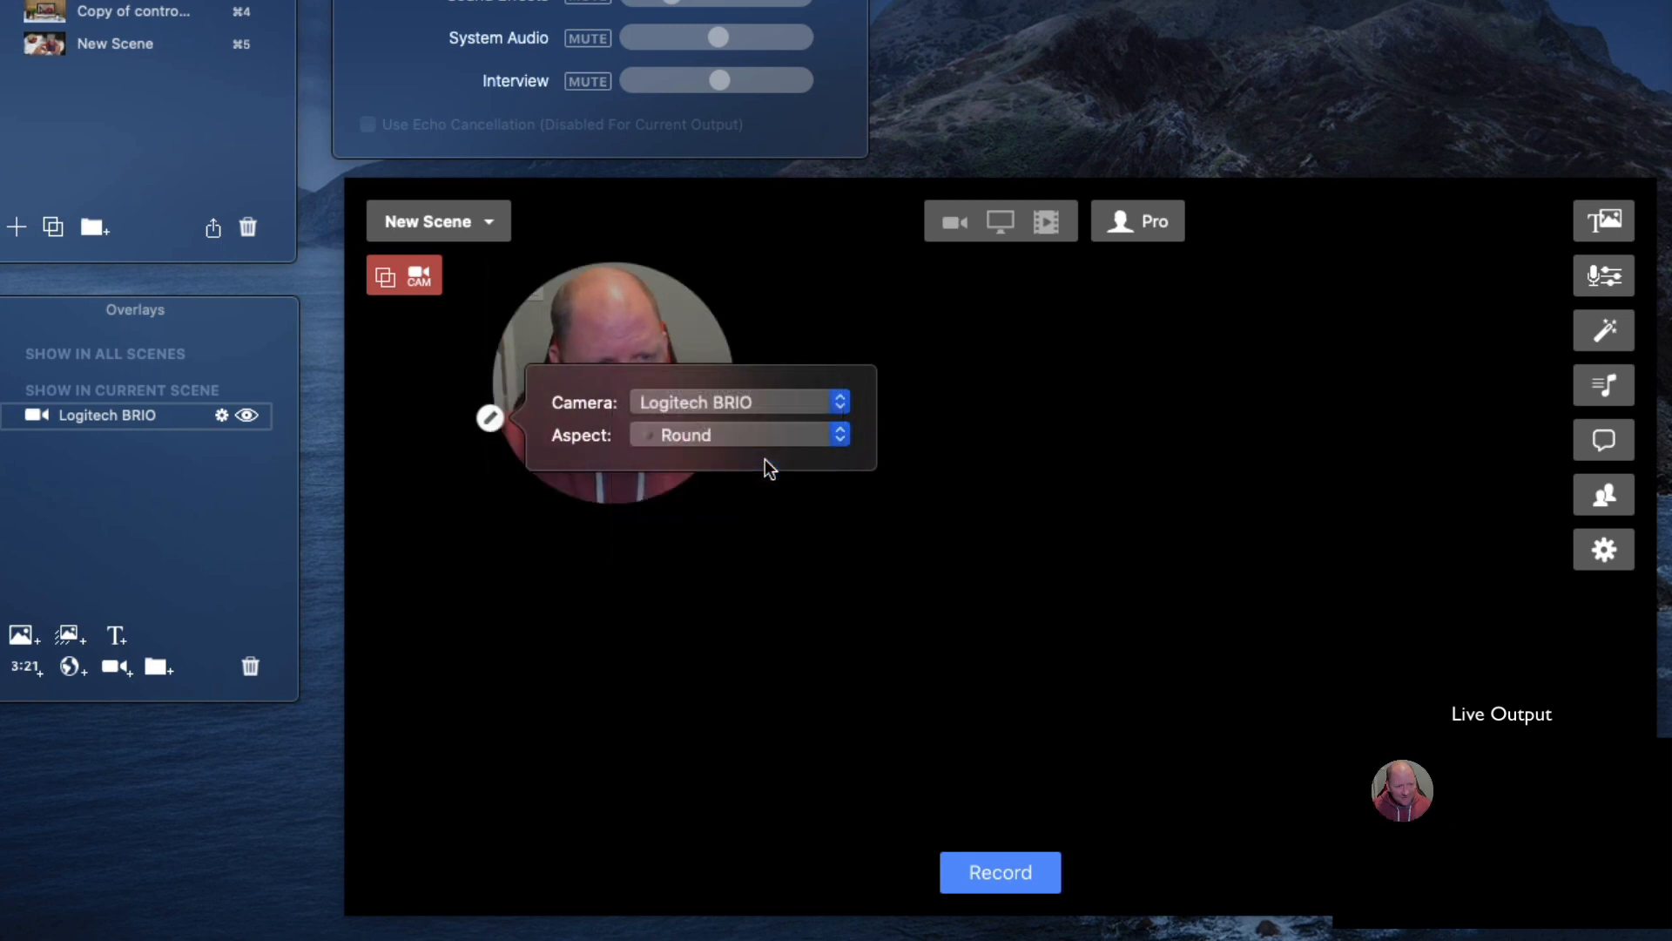
left_click(745, 813)
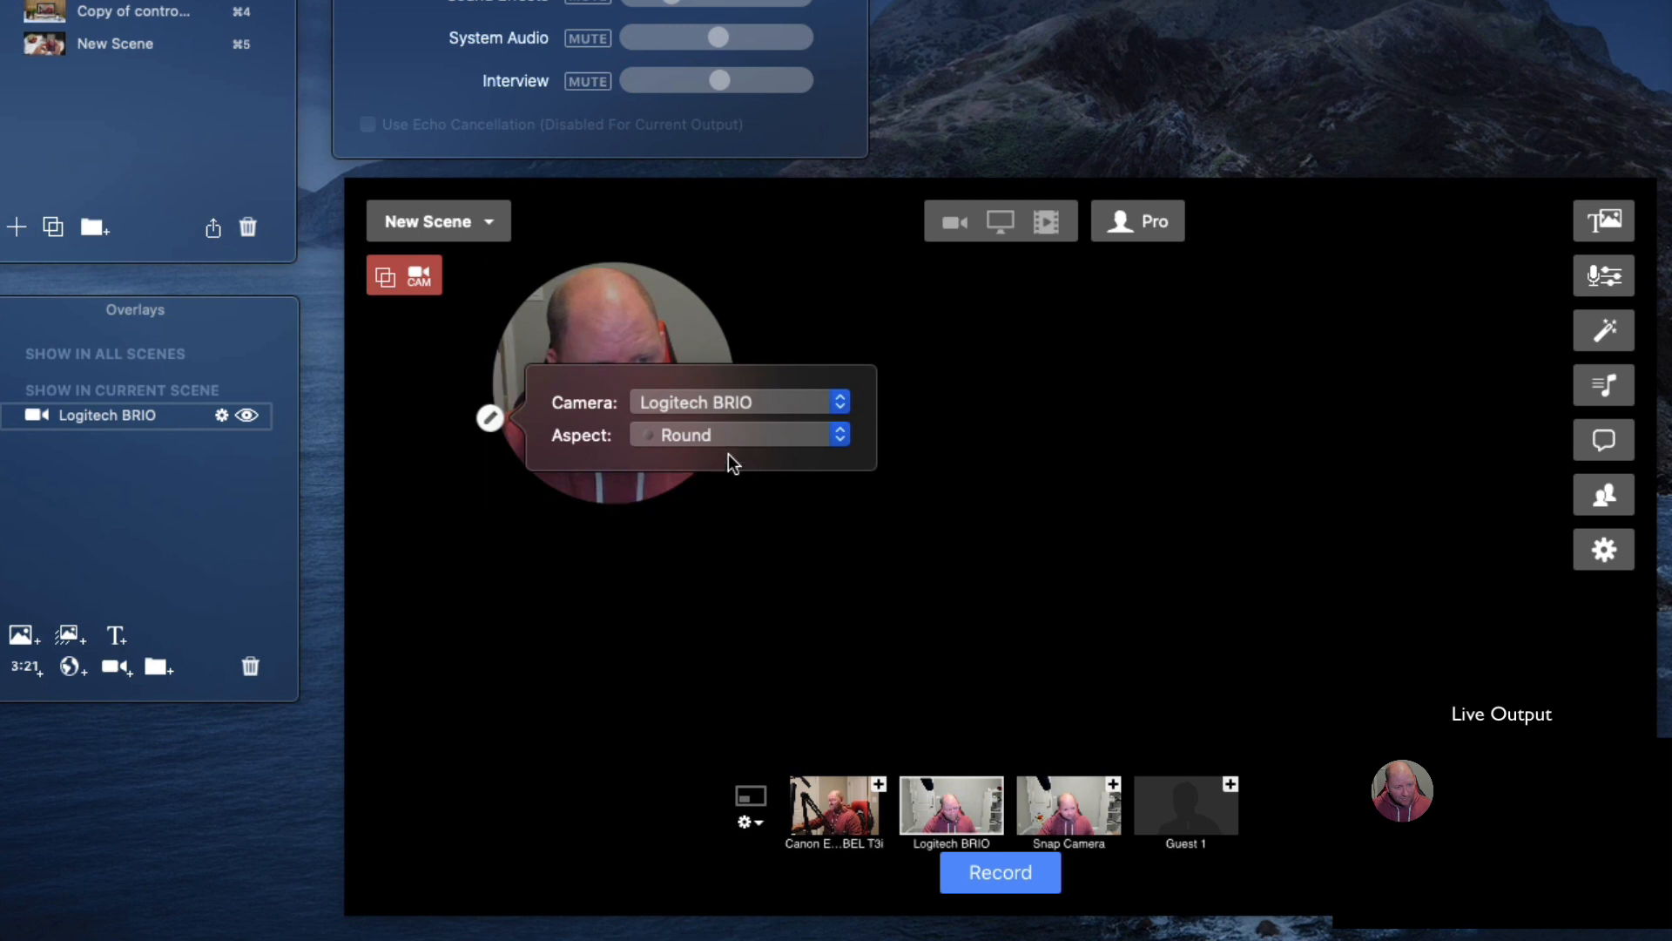
left_click(736, 434)
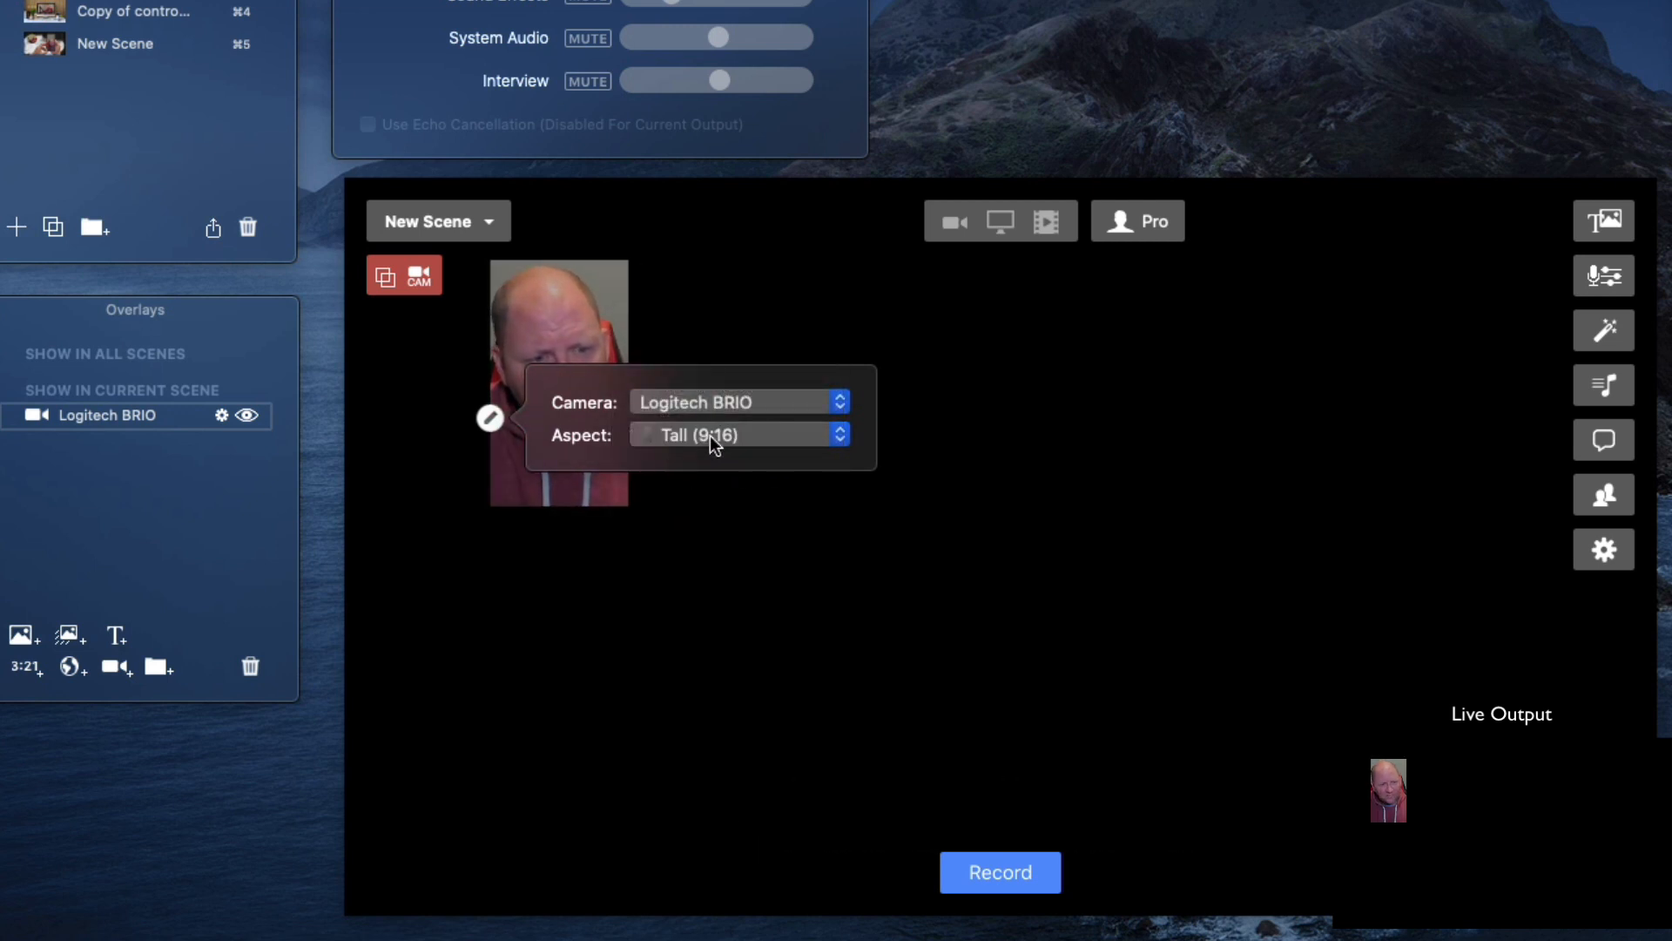
left_click(737, 434)
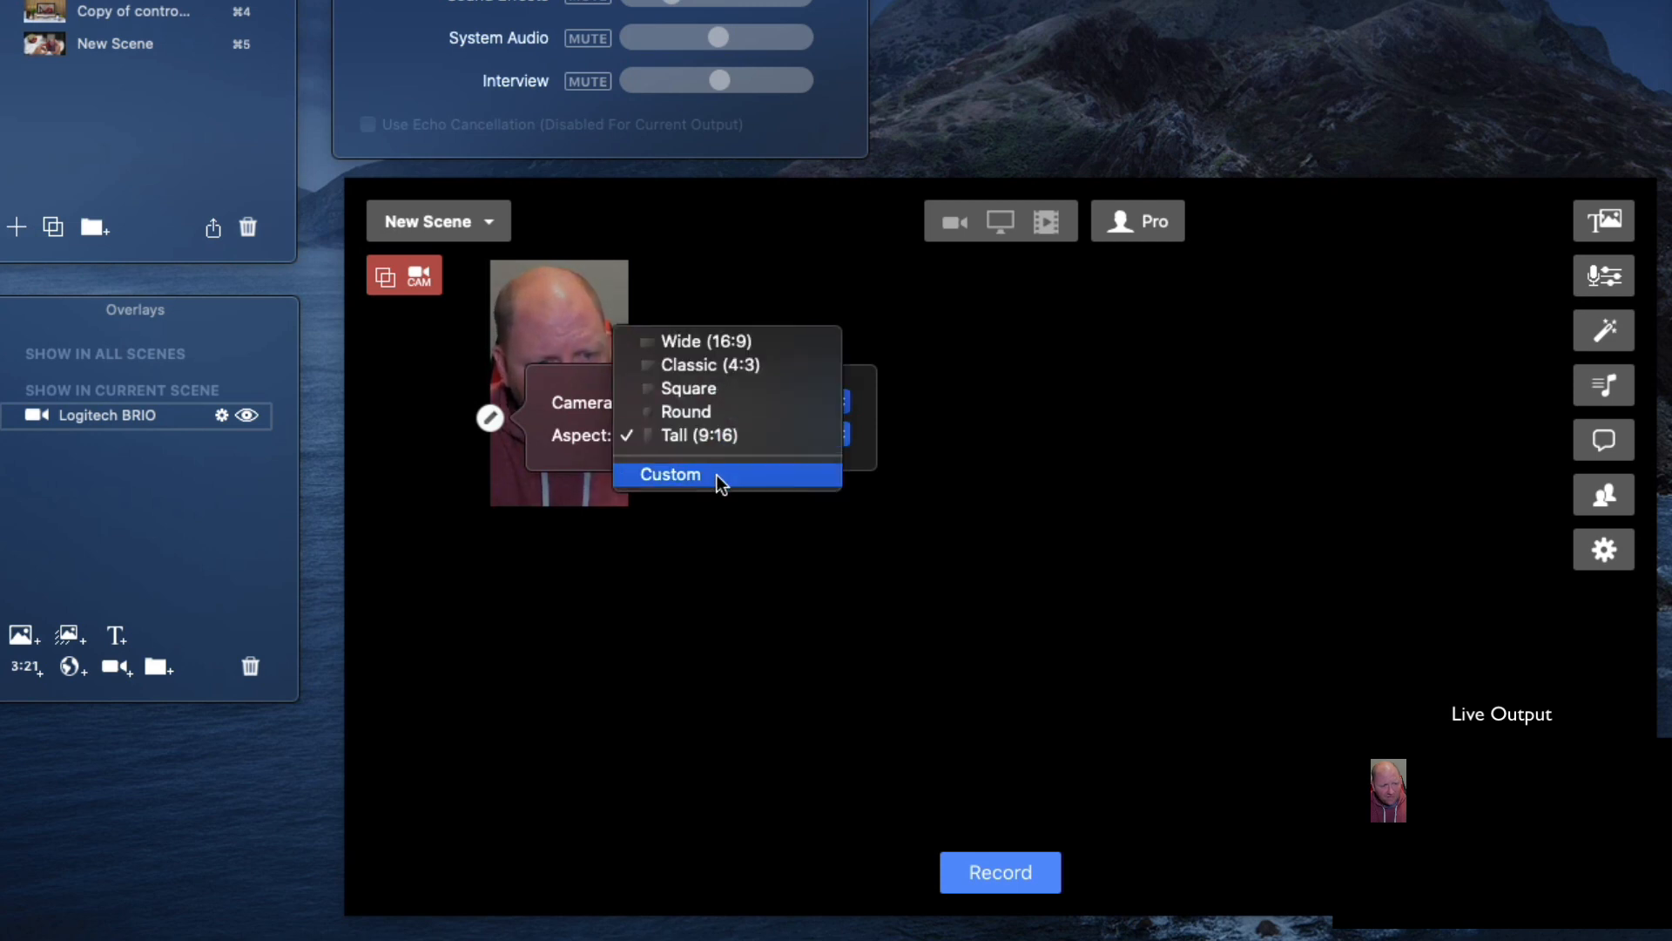
left_click(669, 474)
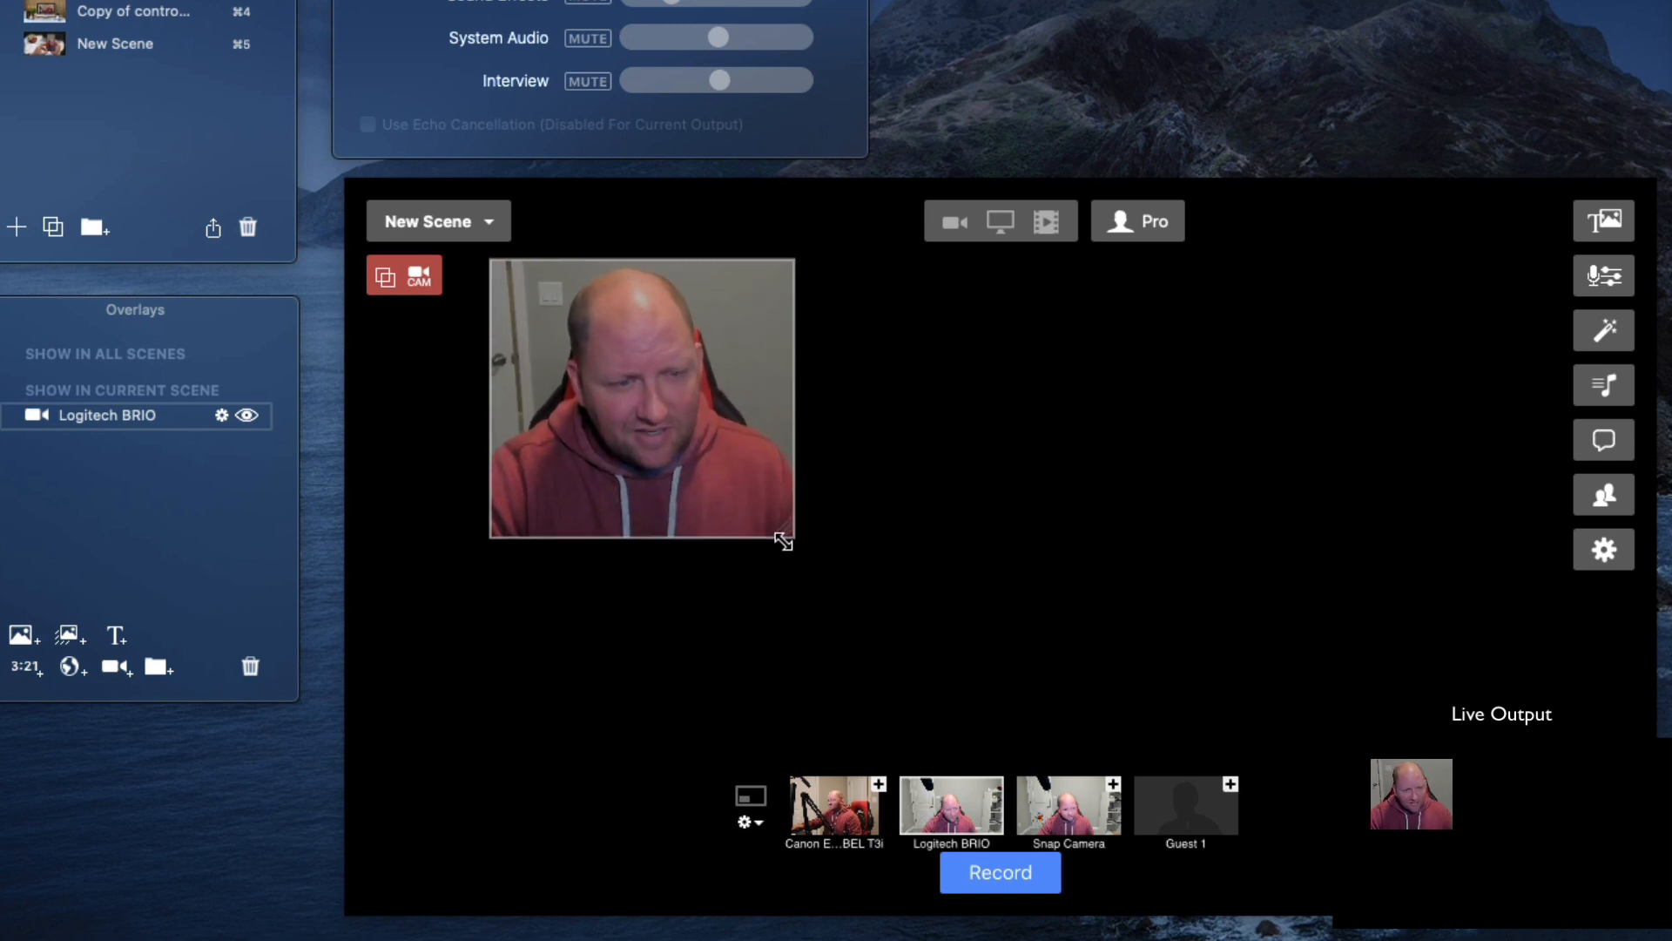
Step: Duplicate the host camera overlay and set the copy's camera to Guest 4
left_click(640, 400)
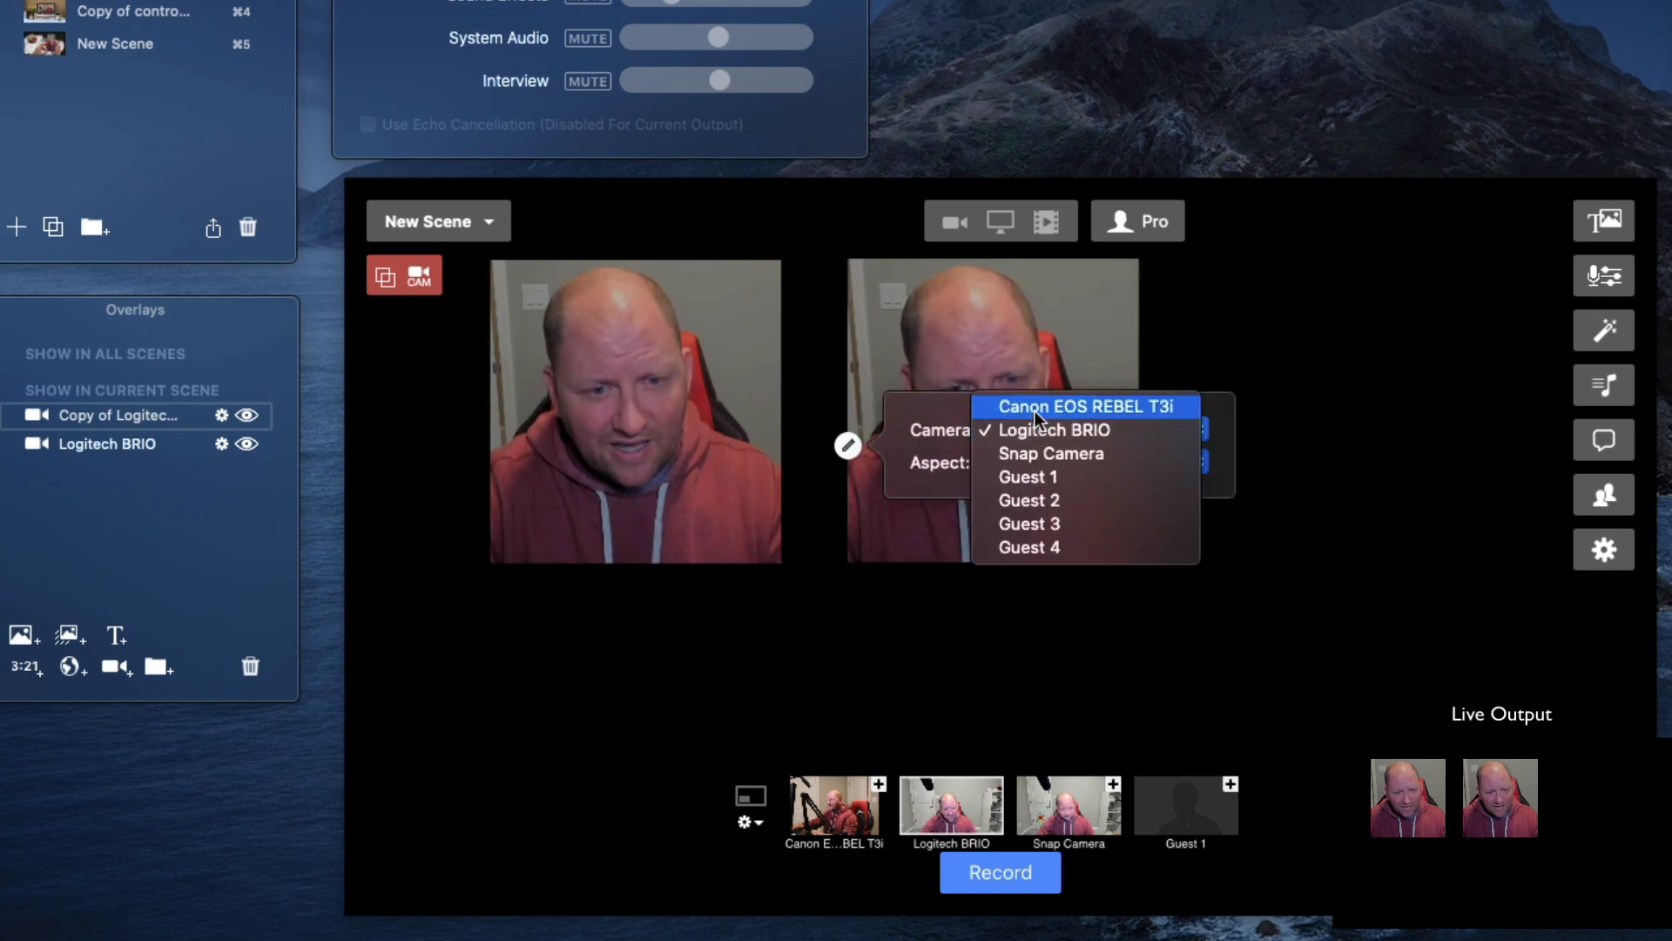
left_click(1082, 406)
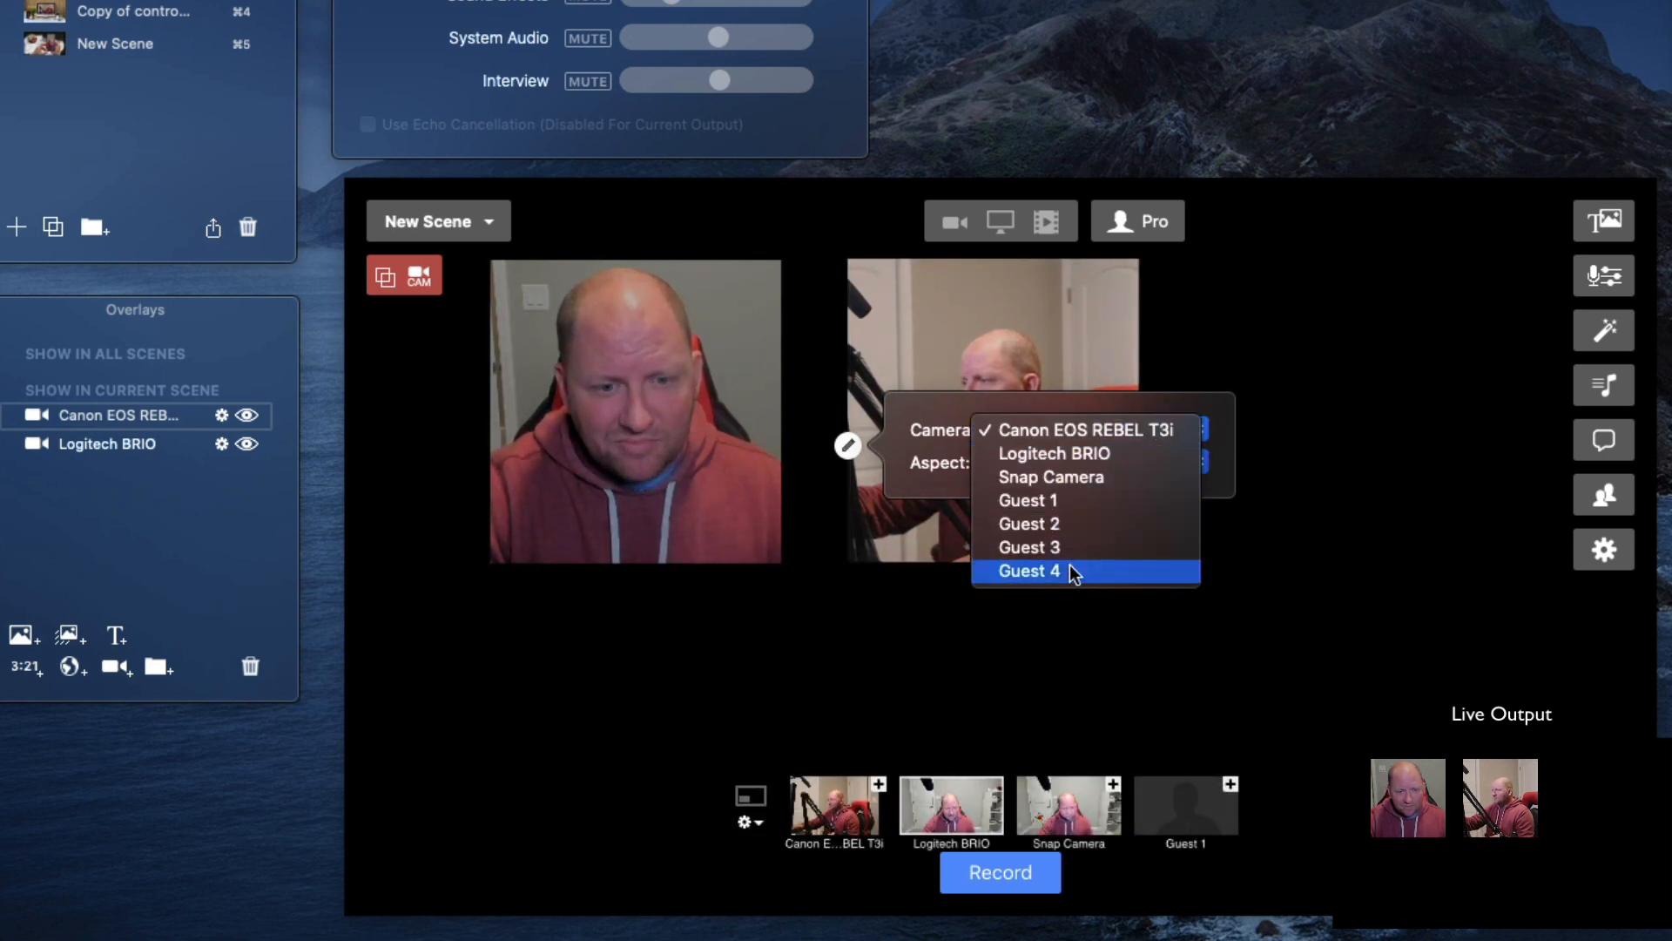
left_click(1027, 571)
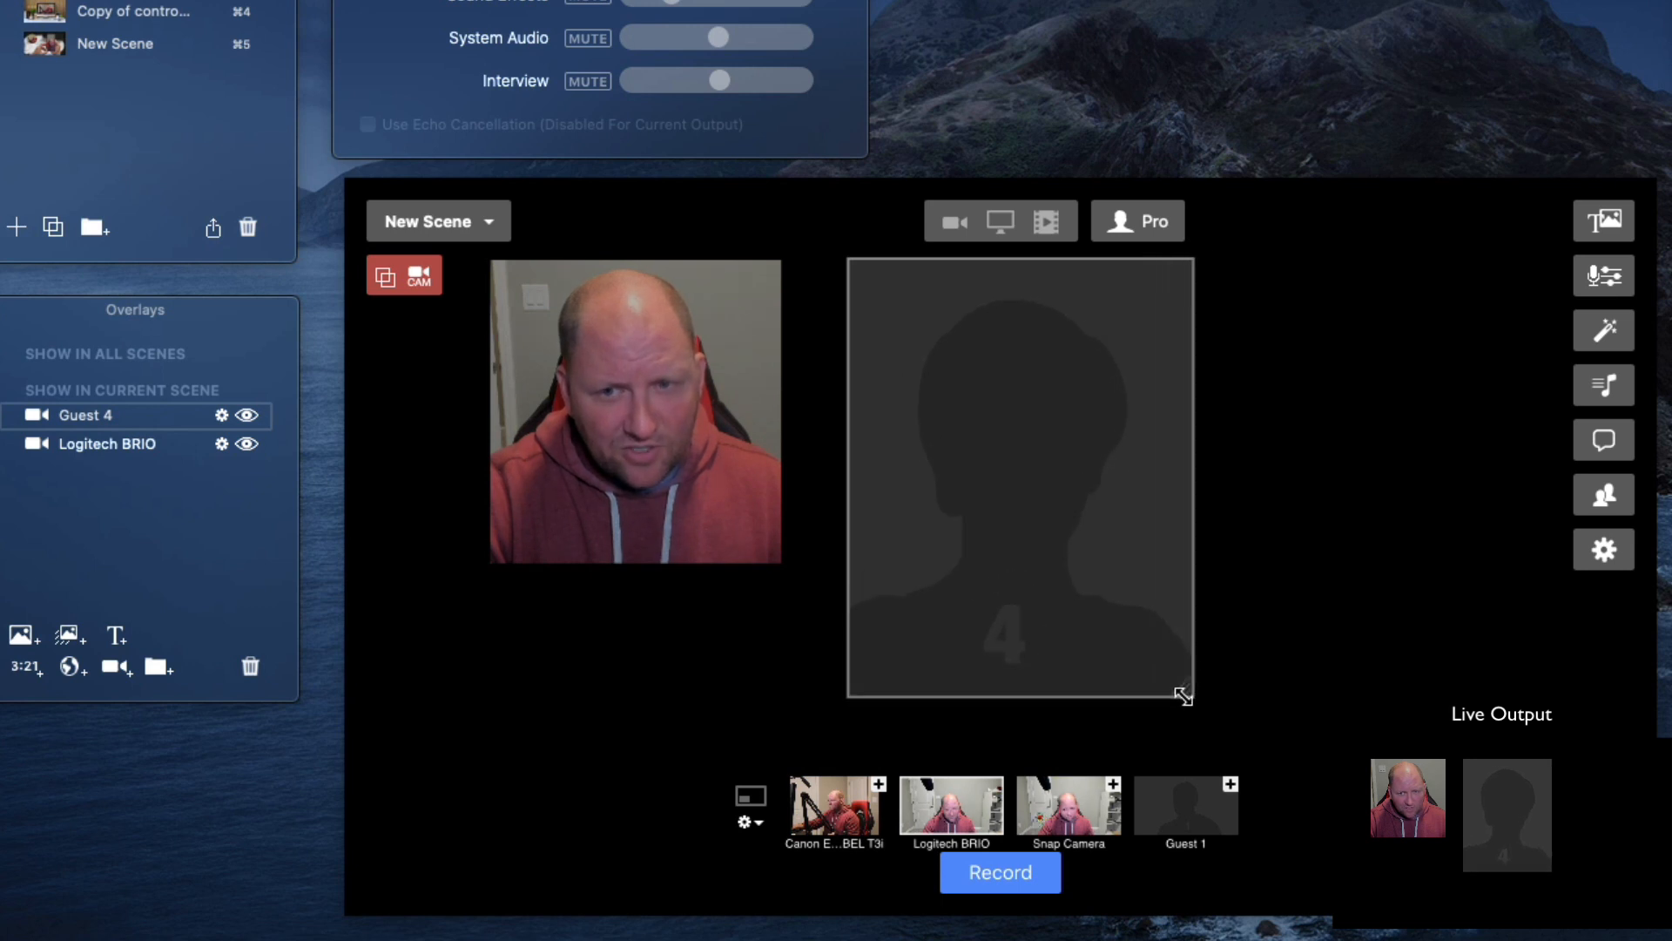
Step: Select Guest 4 in Camera Effects and enable Zoom & Pan
left_click(1605, 329)
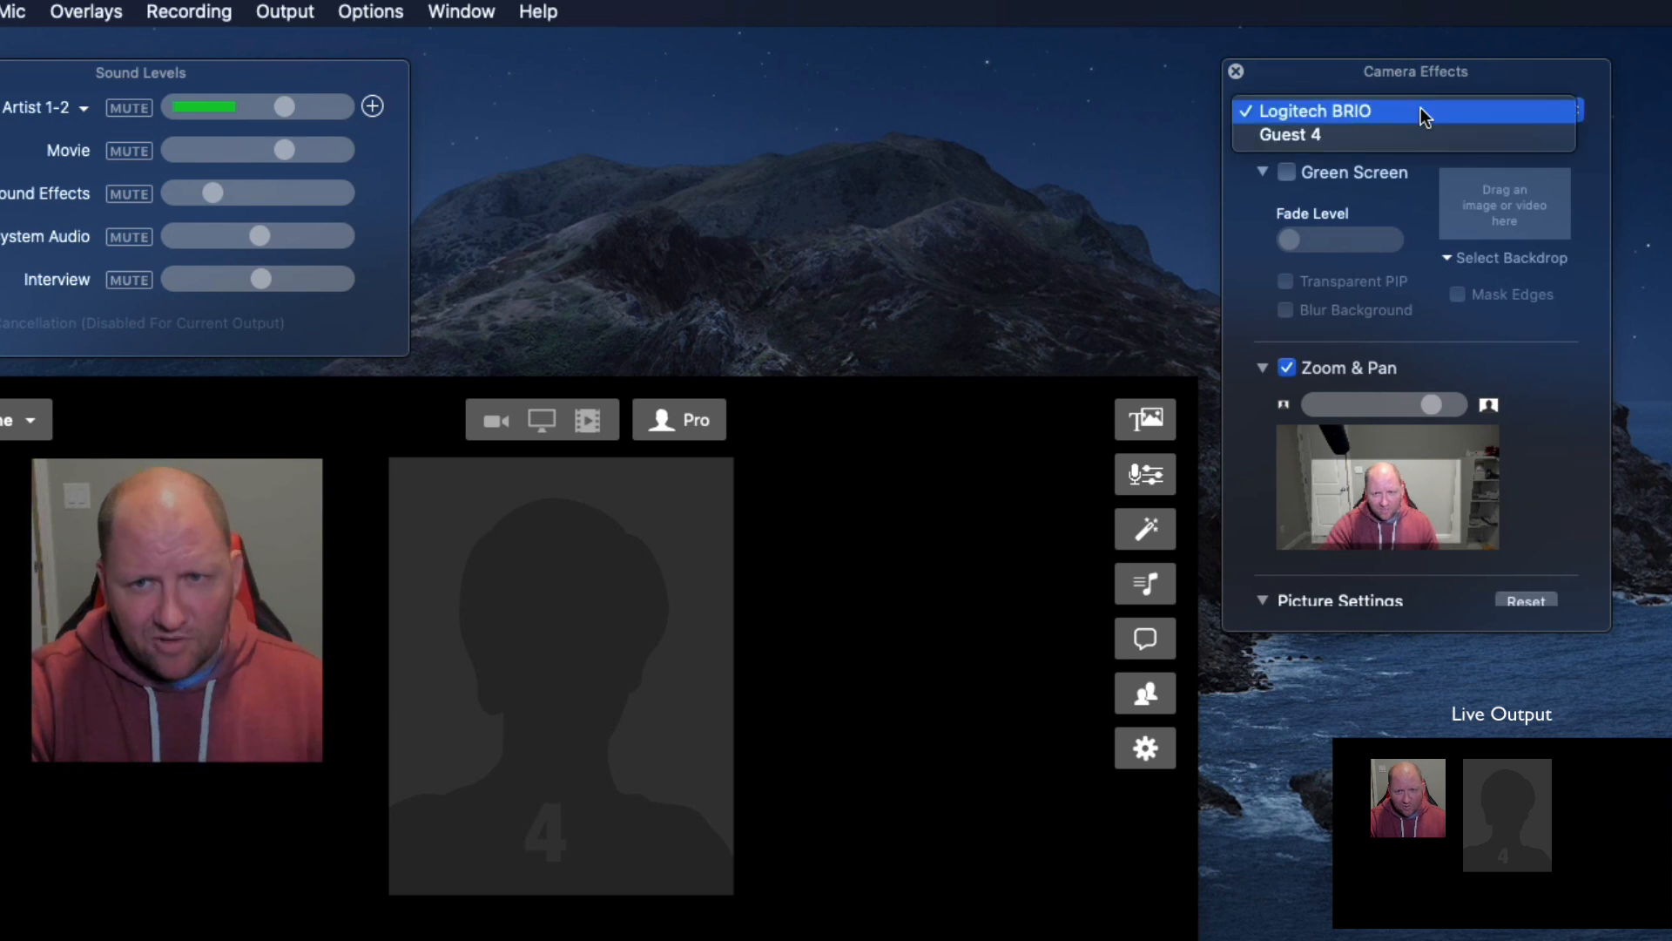
left_click(1291, 134)
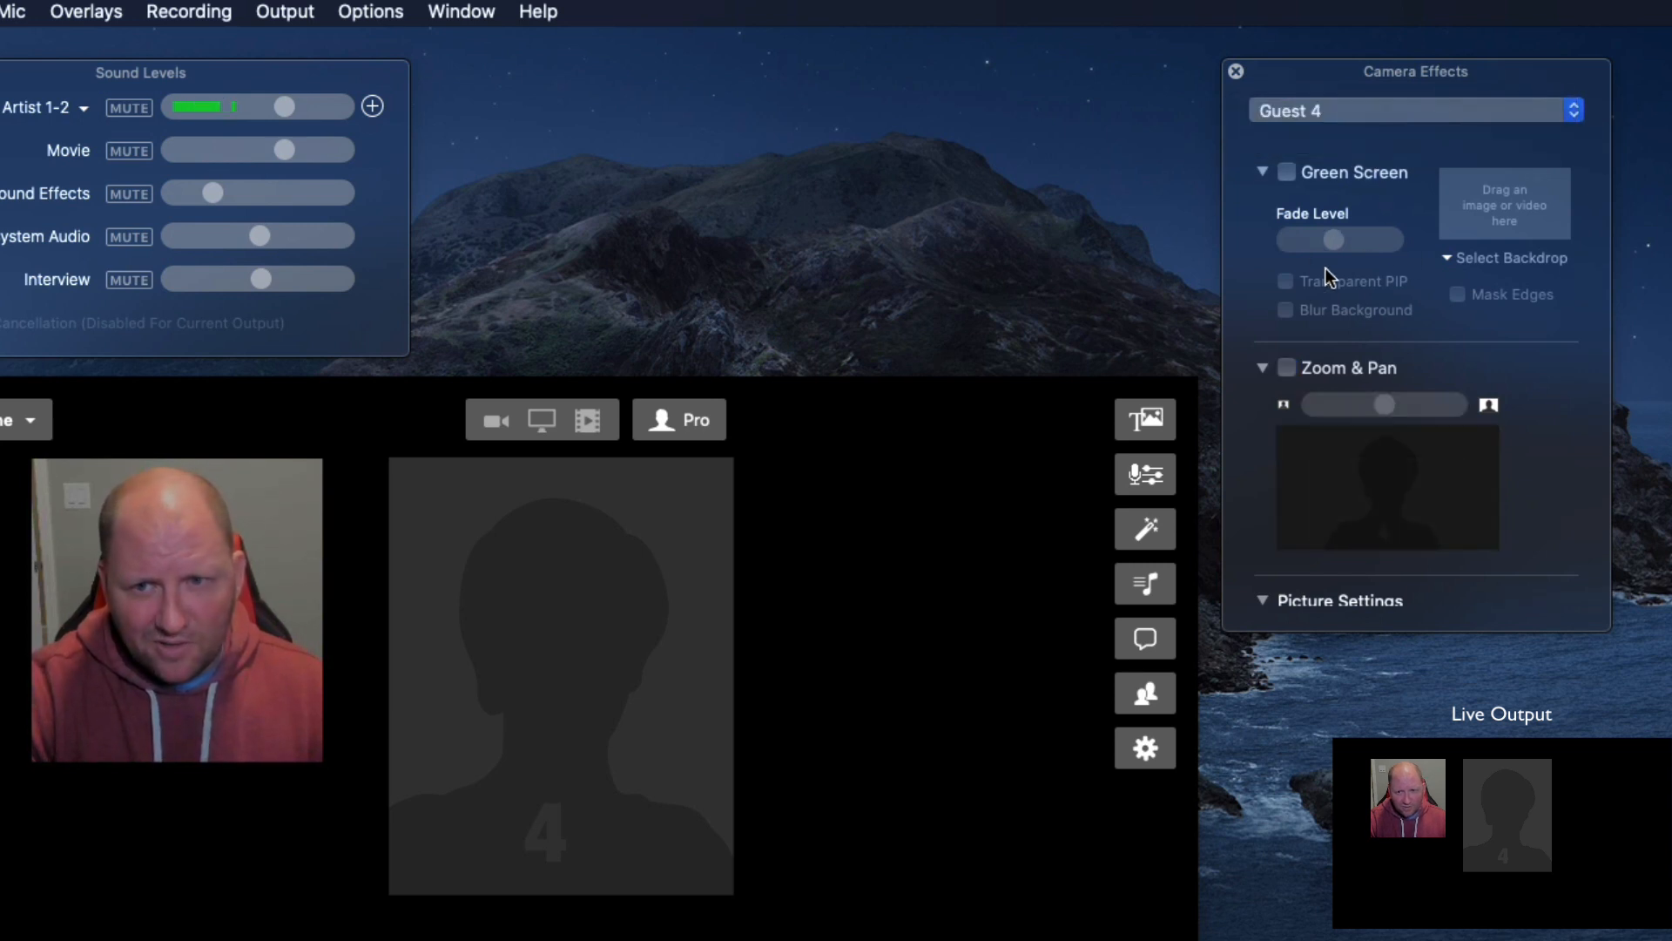
left_click(1286, 367)
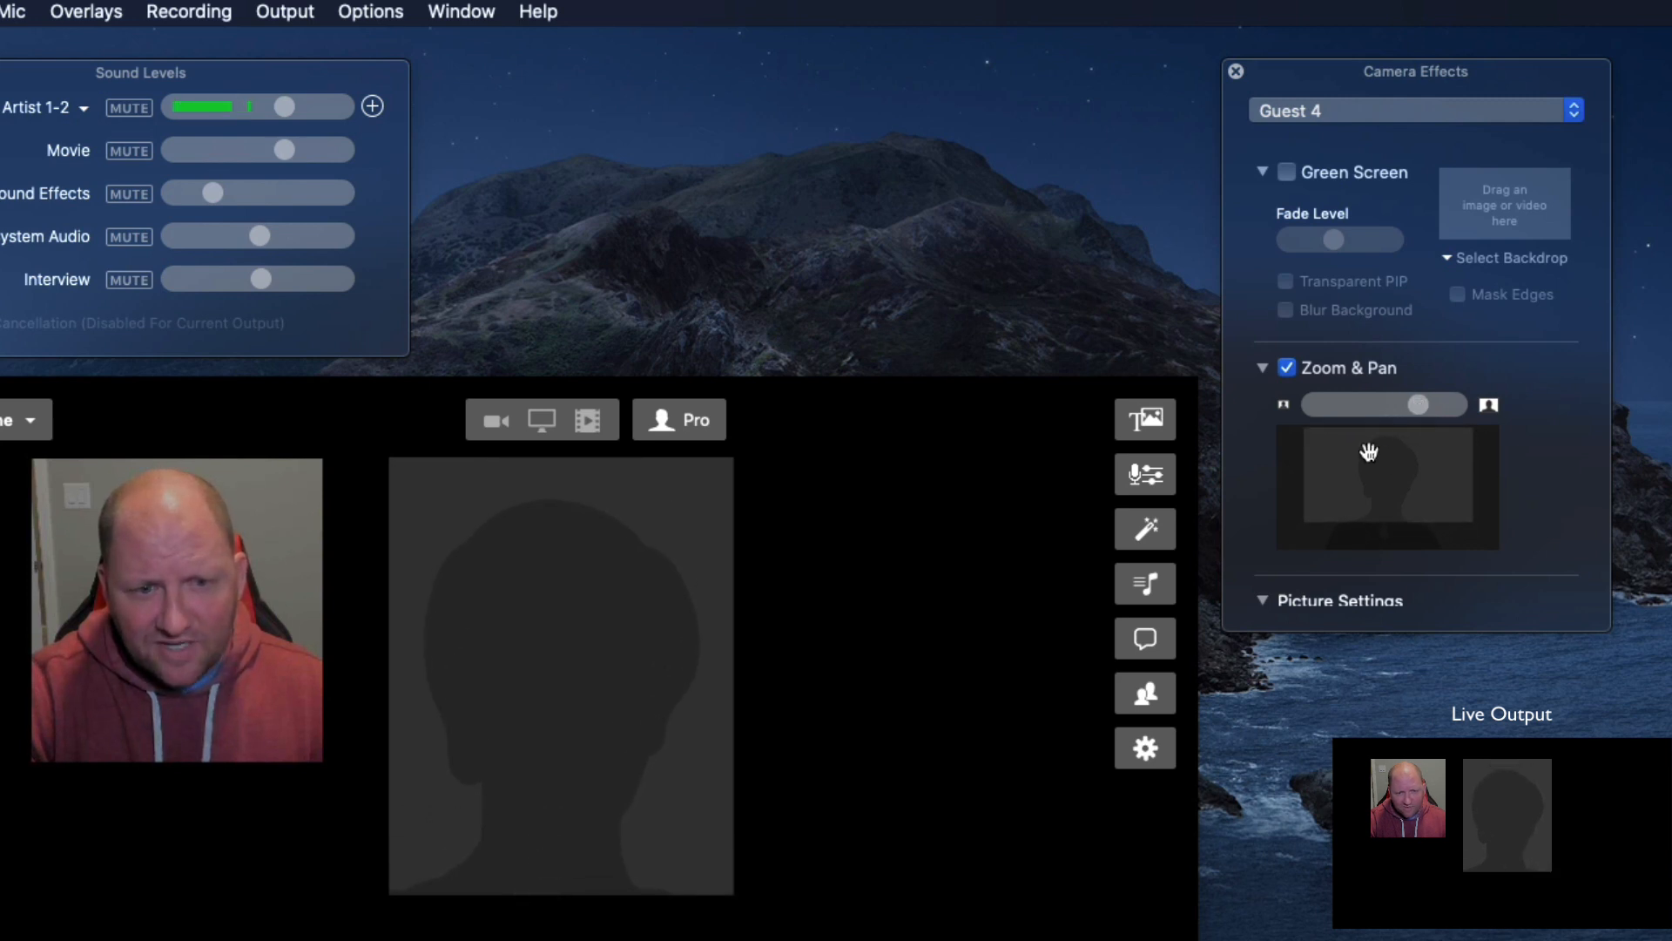
mouse_move(747, 609)
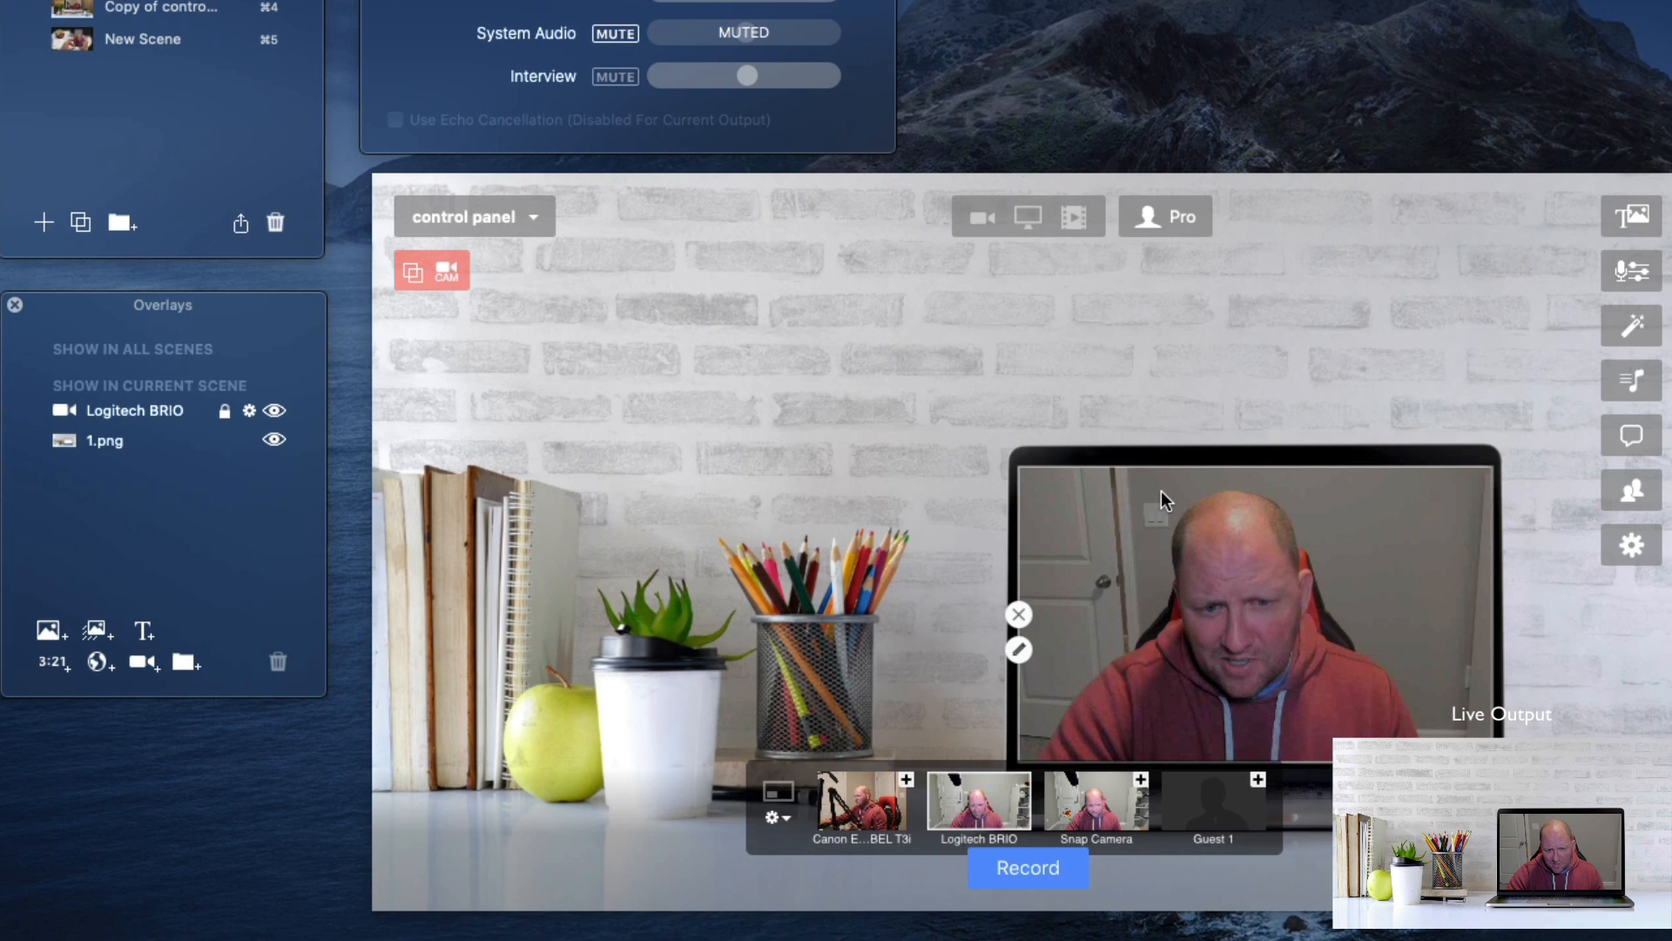
mouse_move(1141, 624)
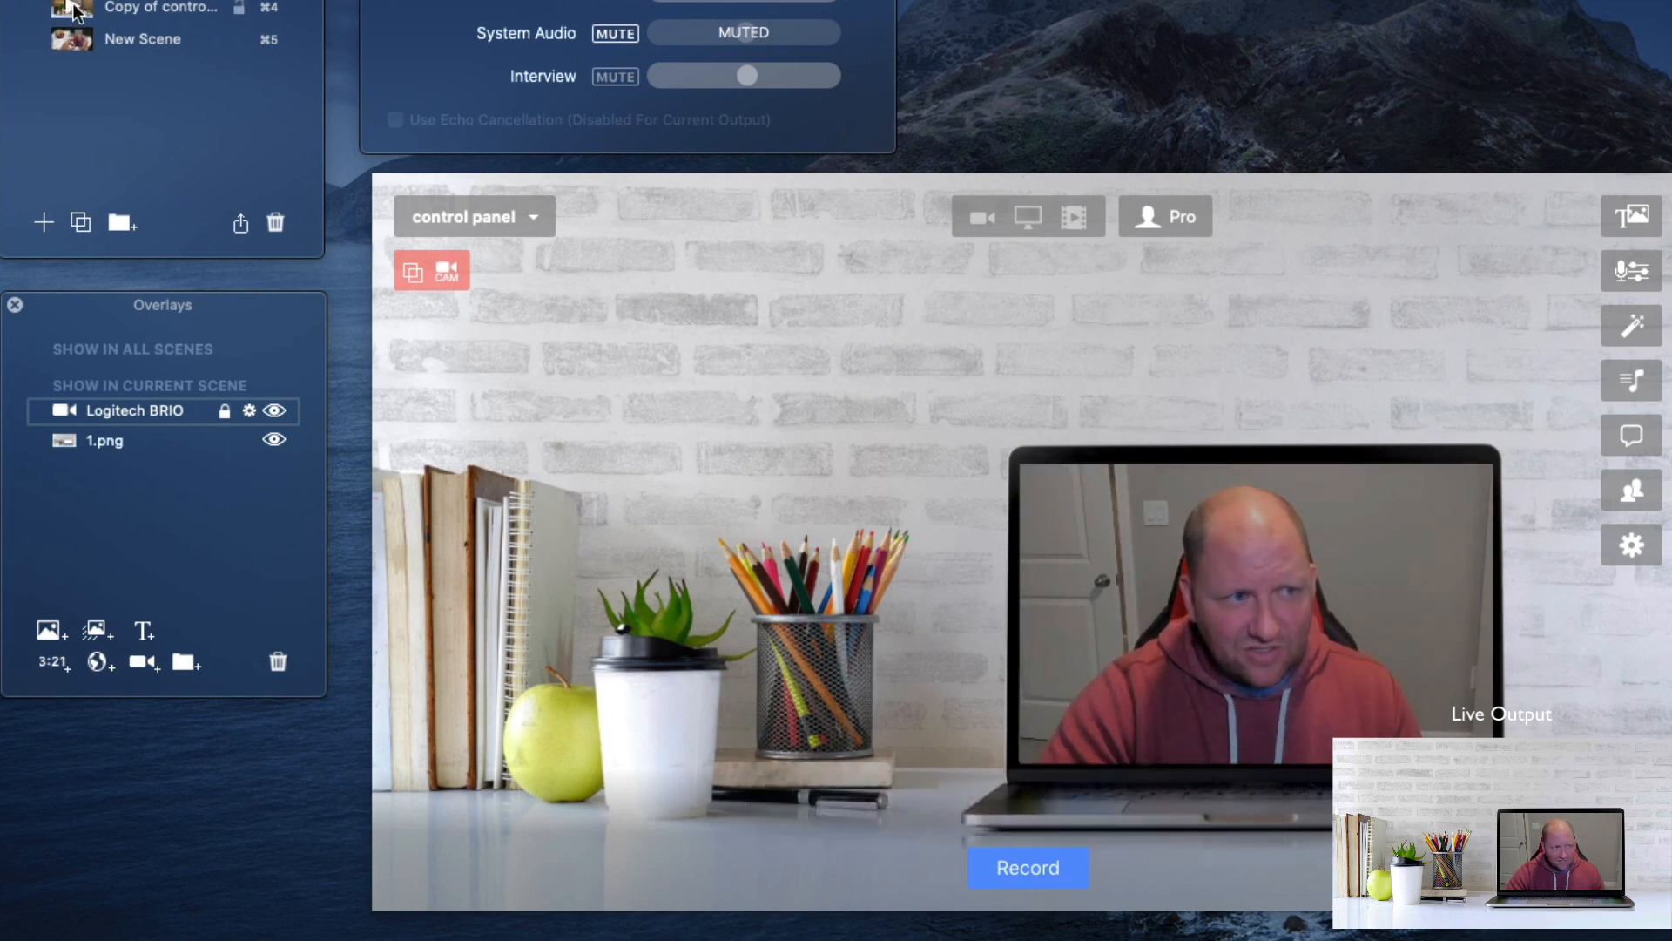
Step: Switch to the 'Copy of control panel' scene
left_click(160, 9)
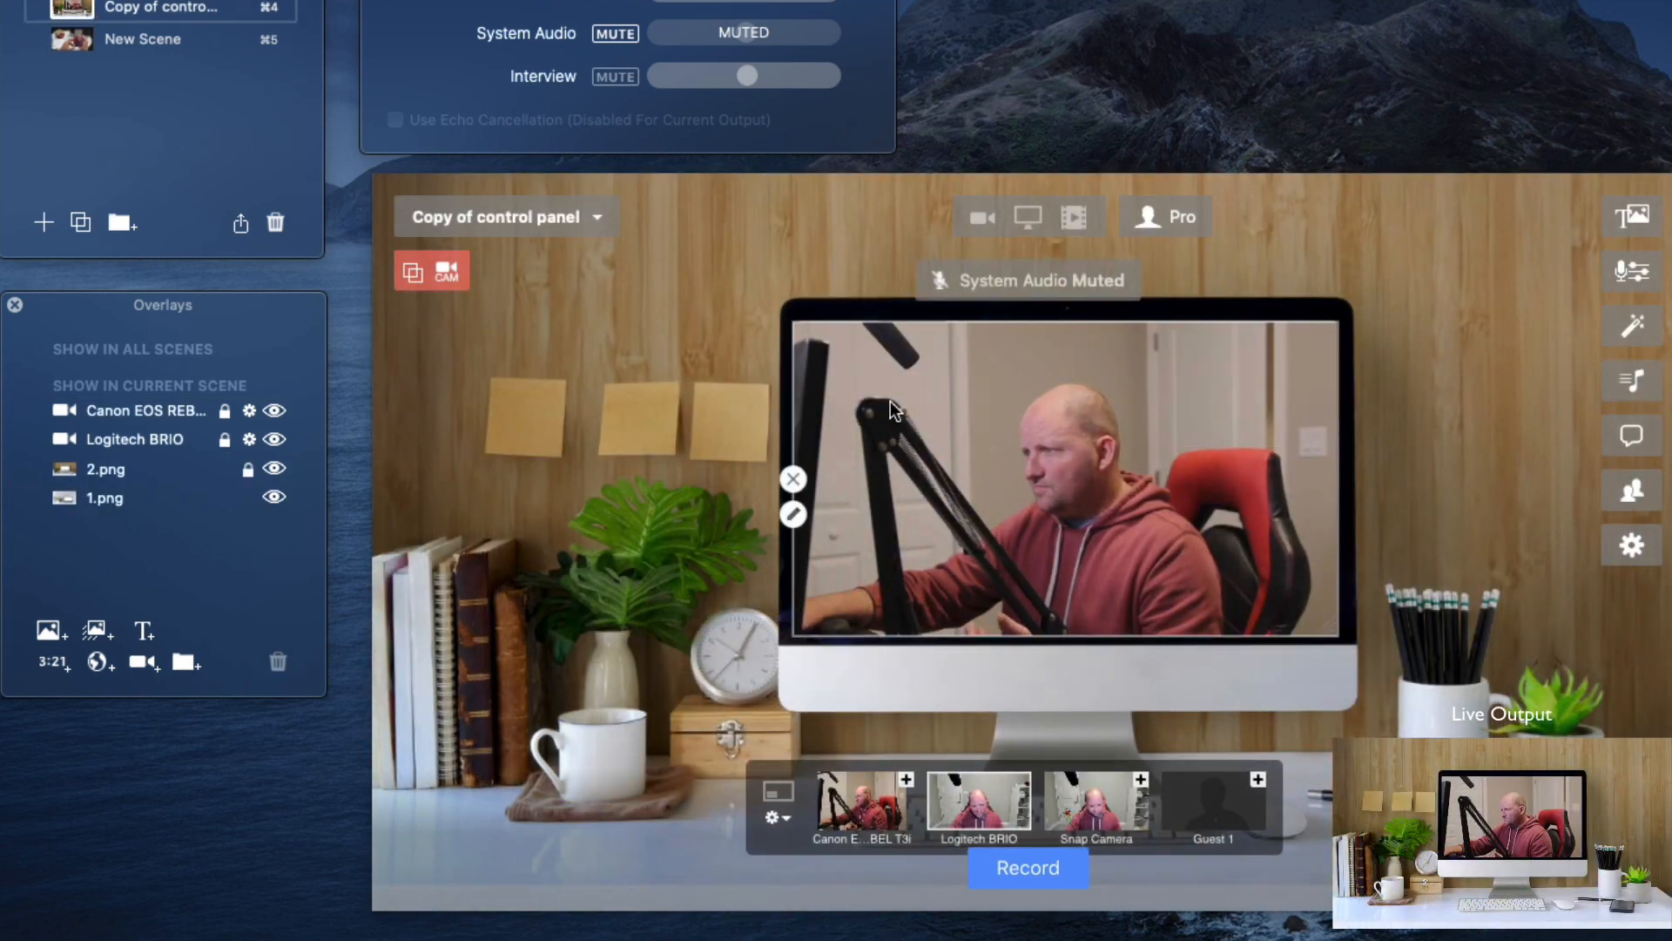
mouse_move(885, 552)
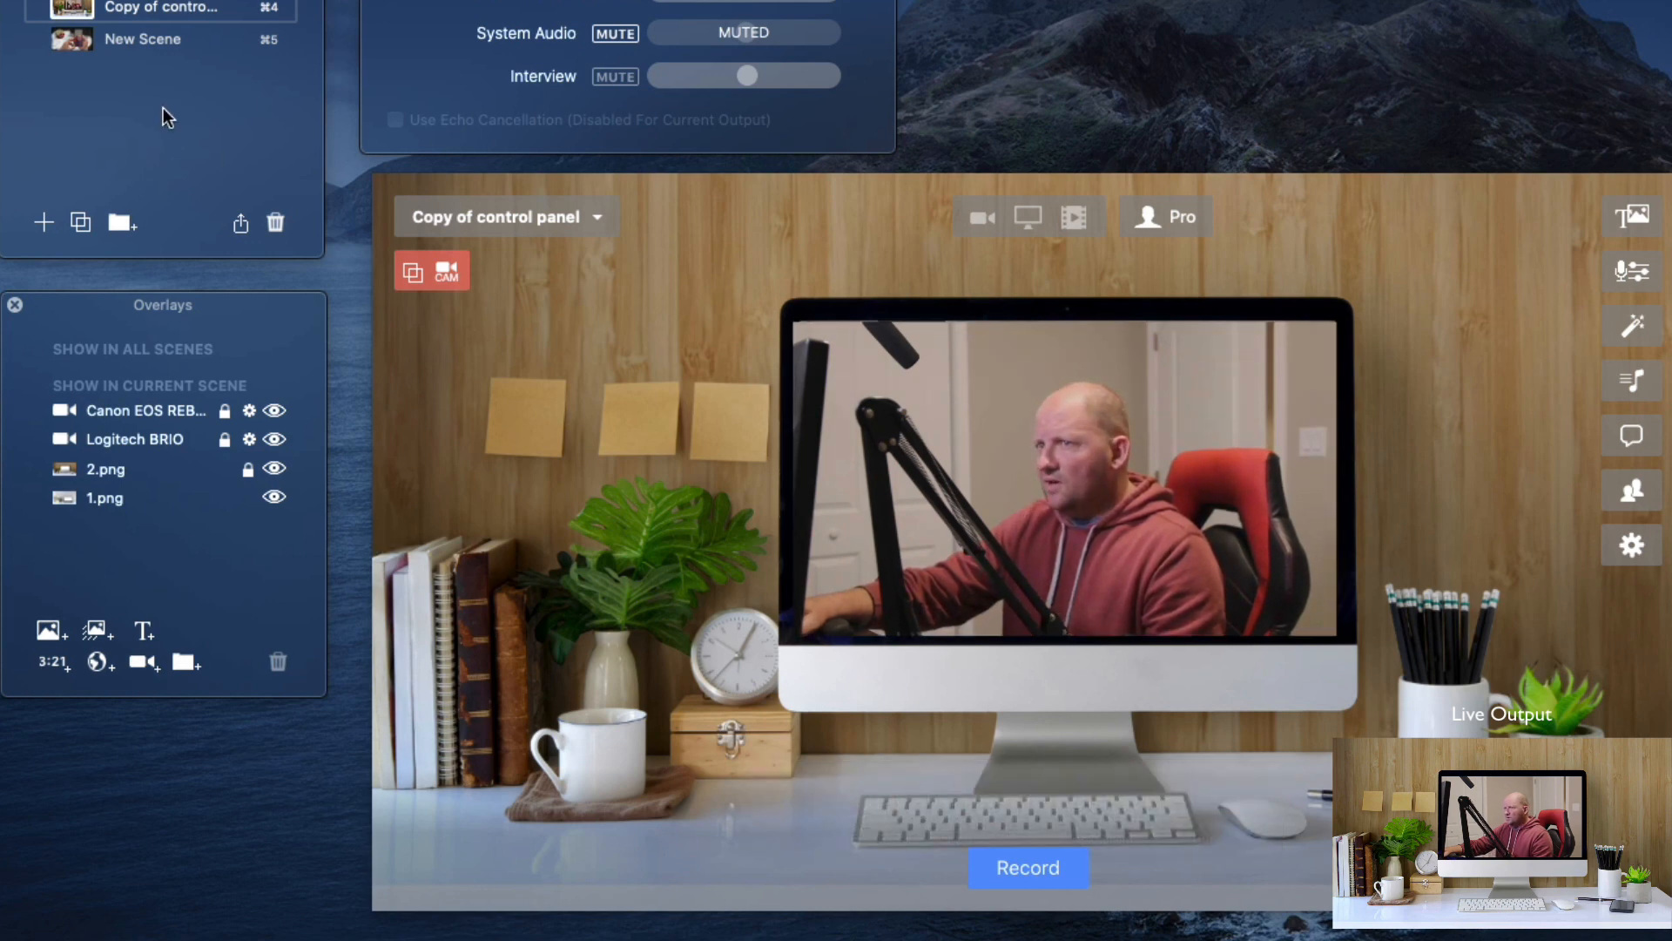
mouse_move(174, 89)
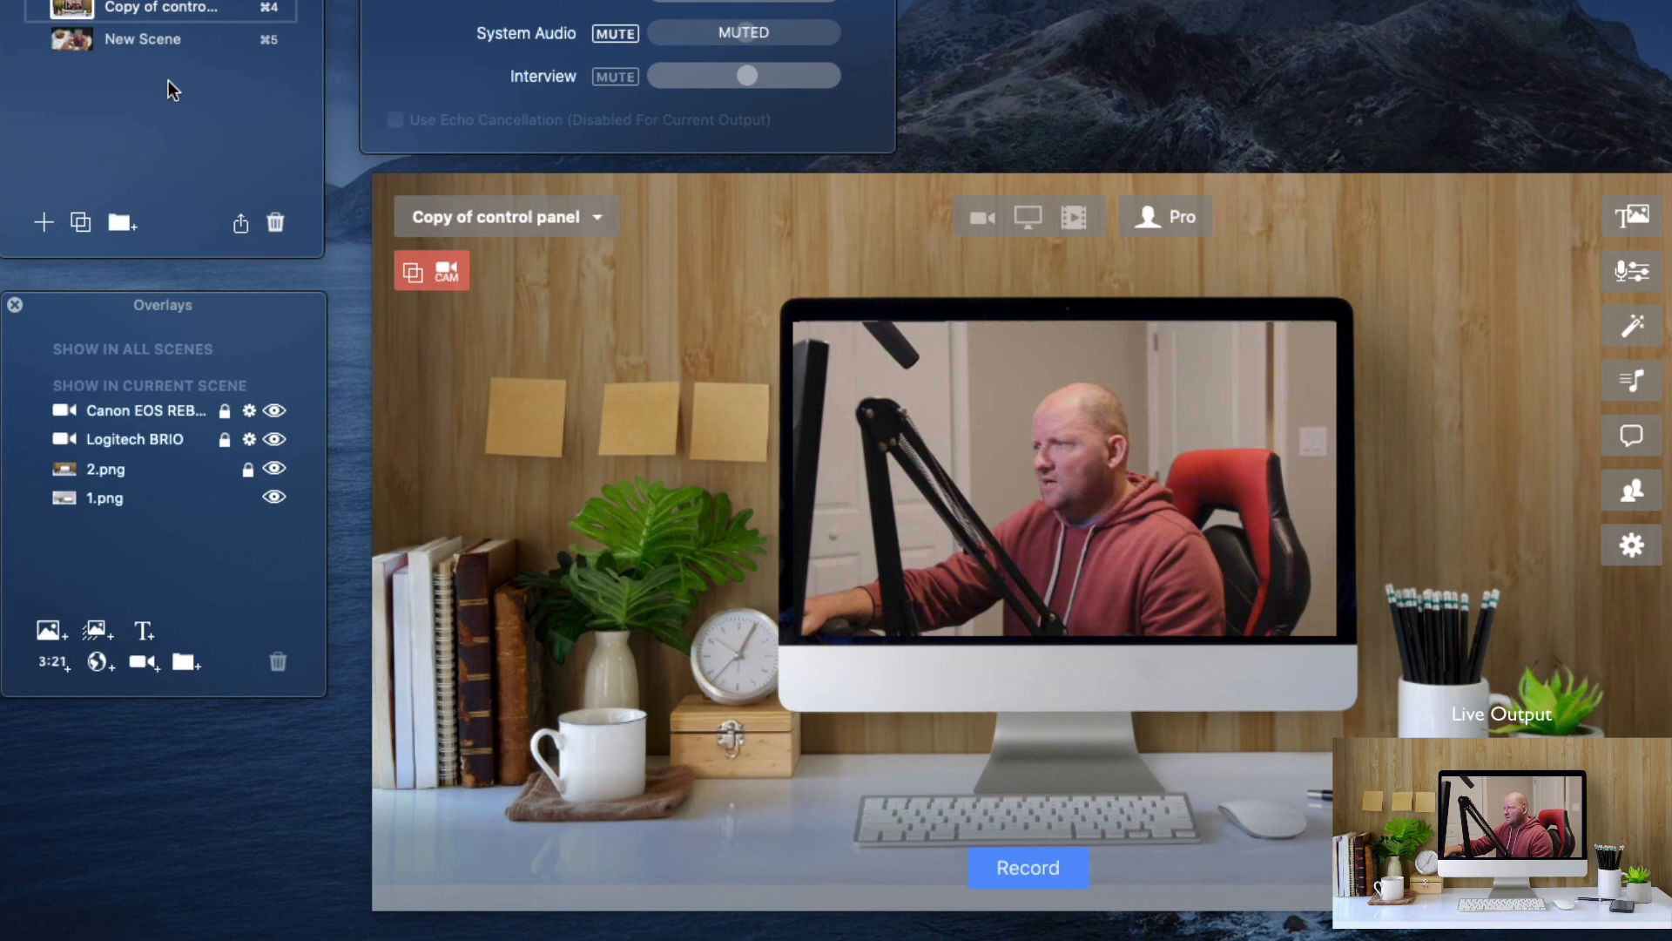
mouse_move(234, 100)
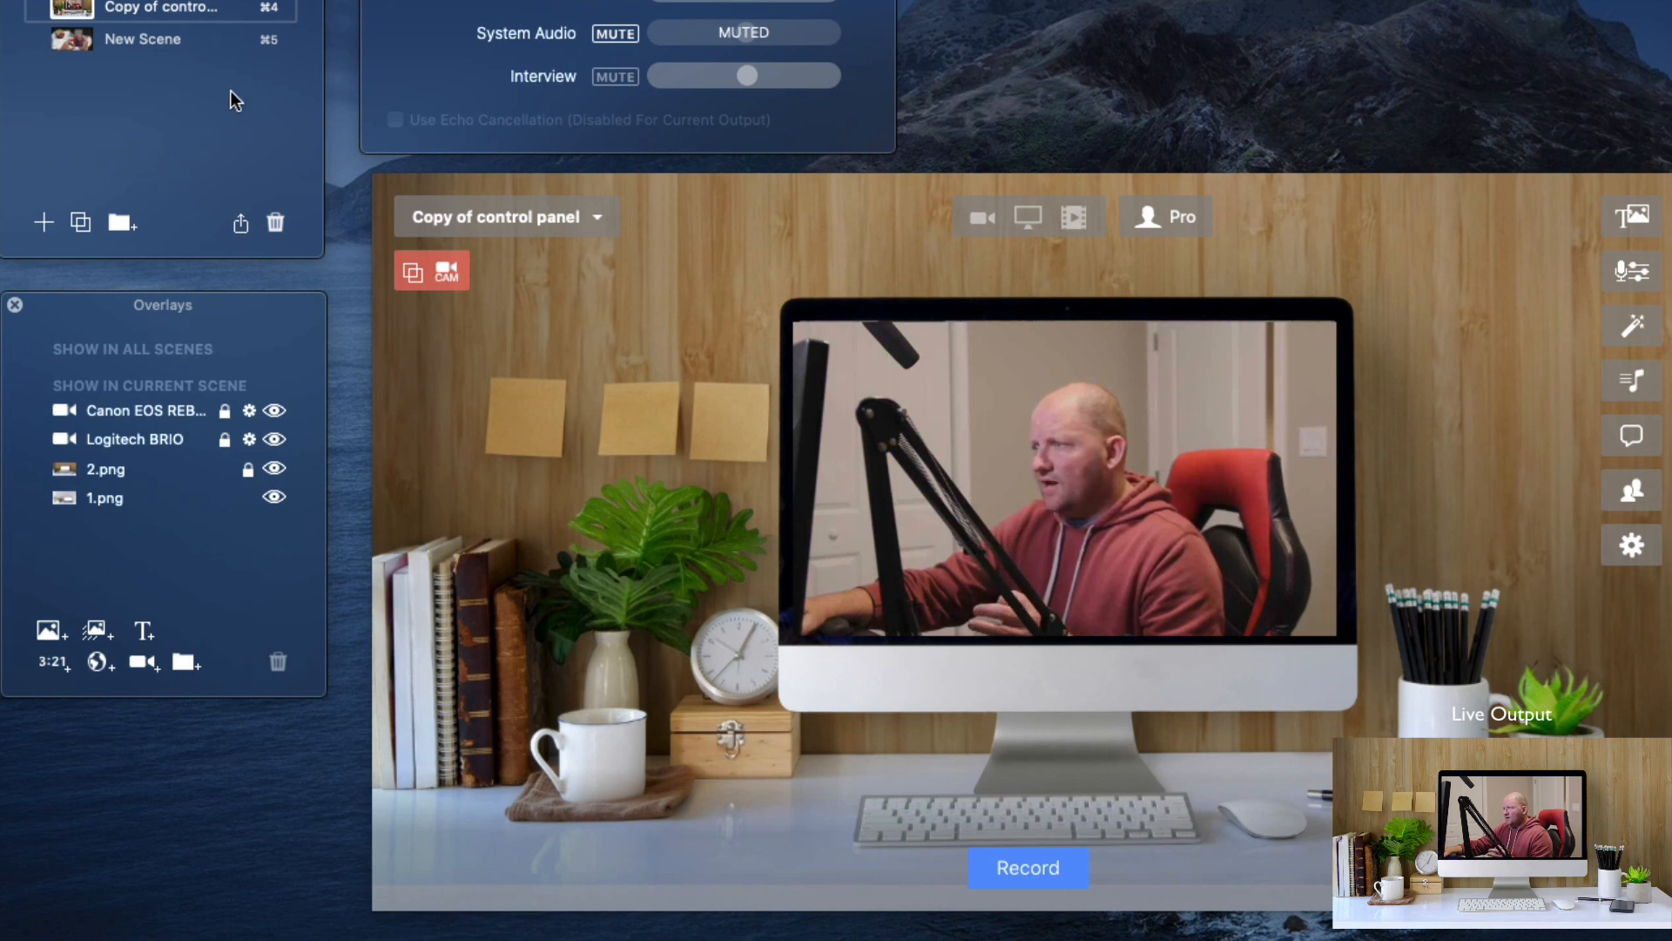
mouse_move(220, 100)
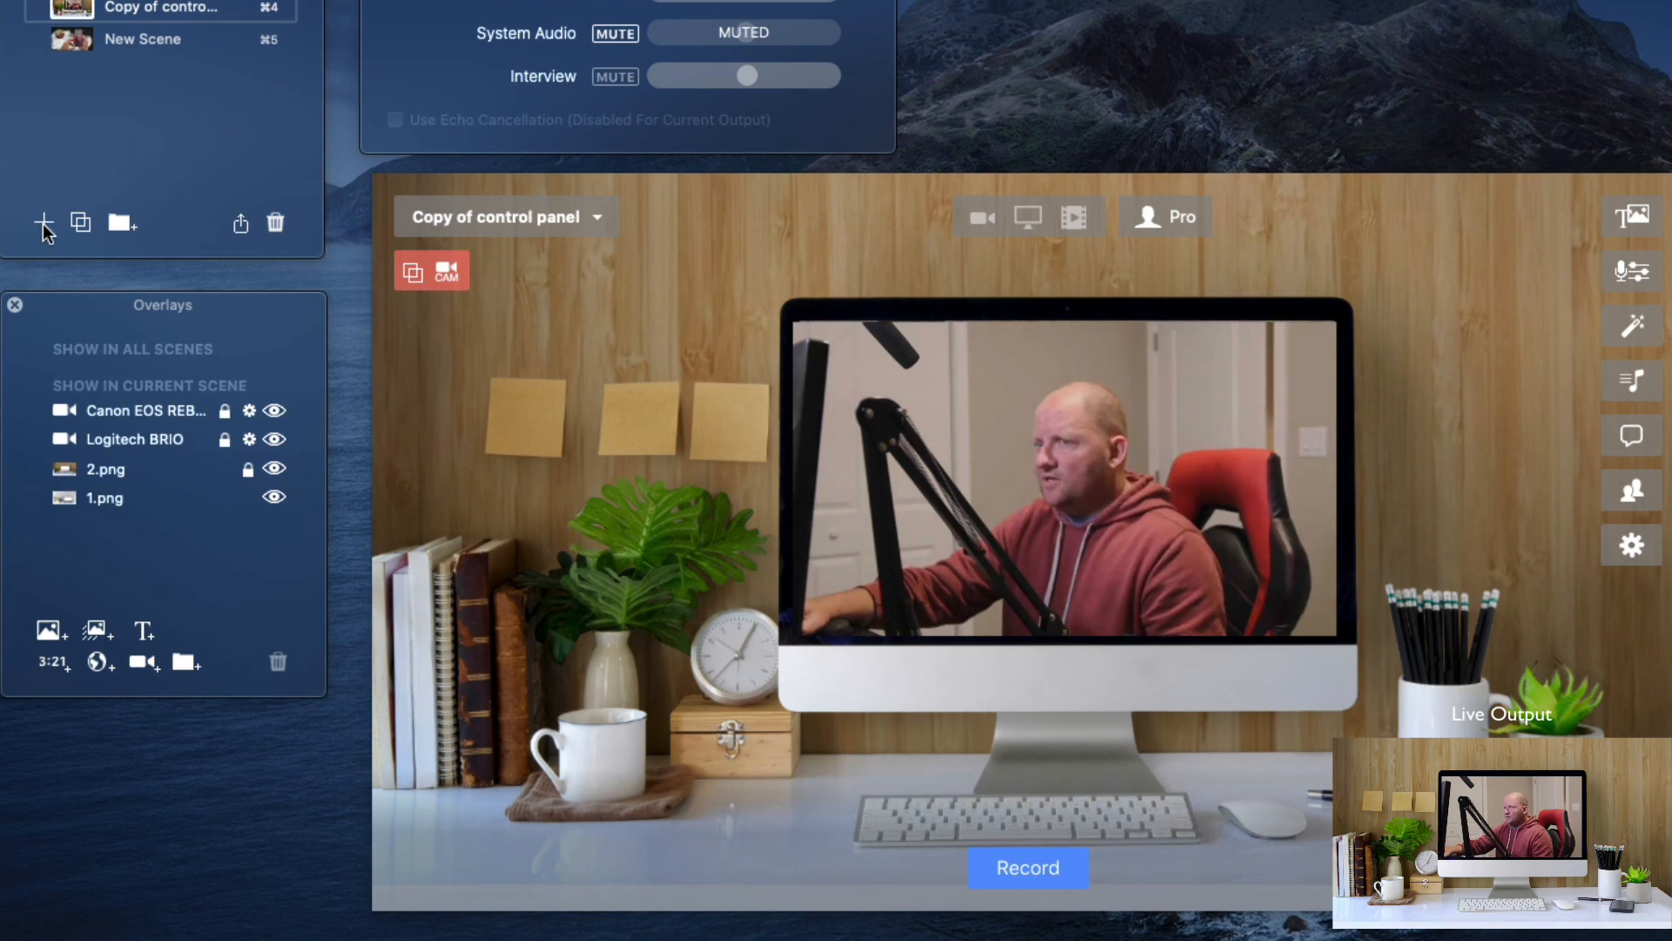
Step: Add a new scene and set its video source to Blank
left_click(142, 39)
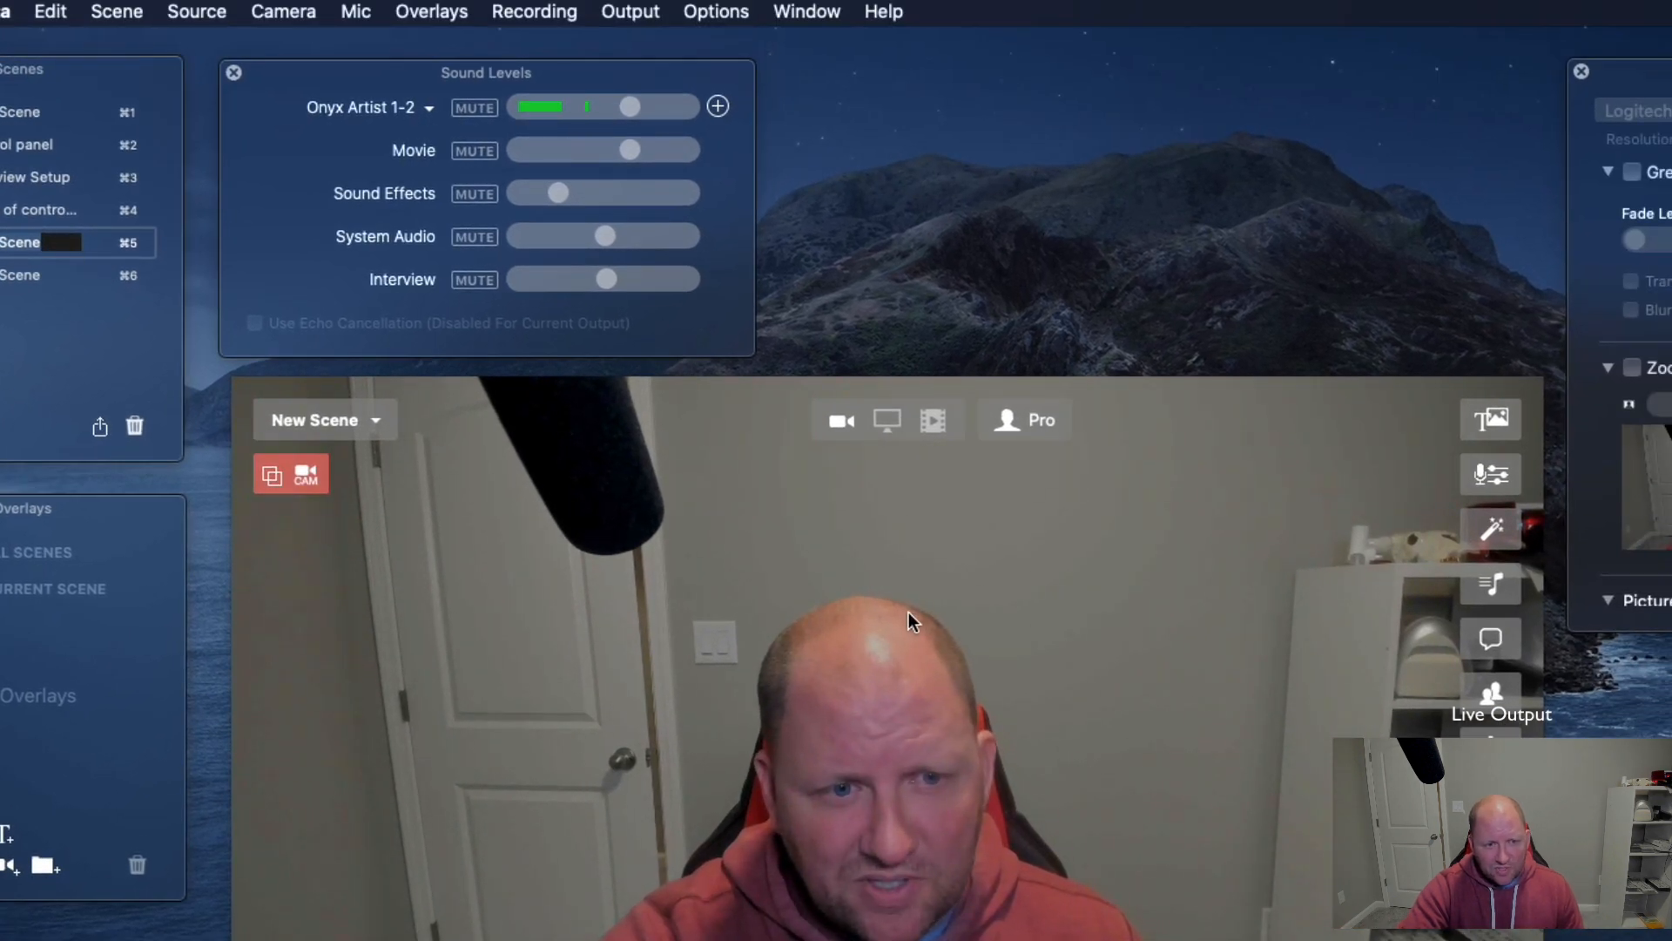
left_click(196, 12)
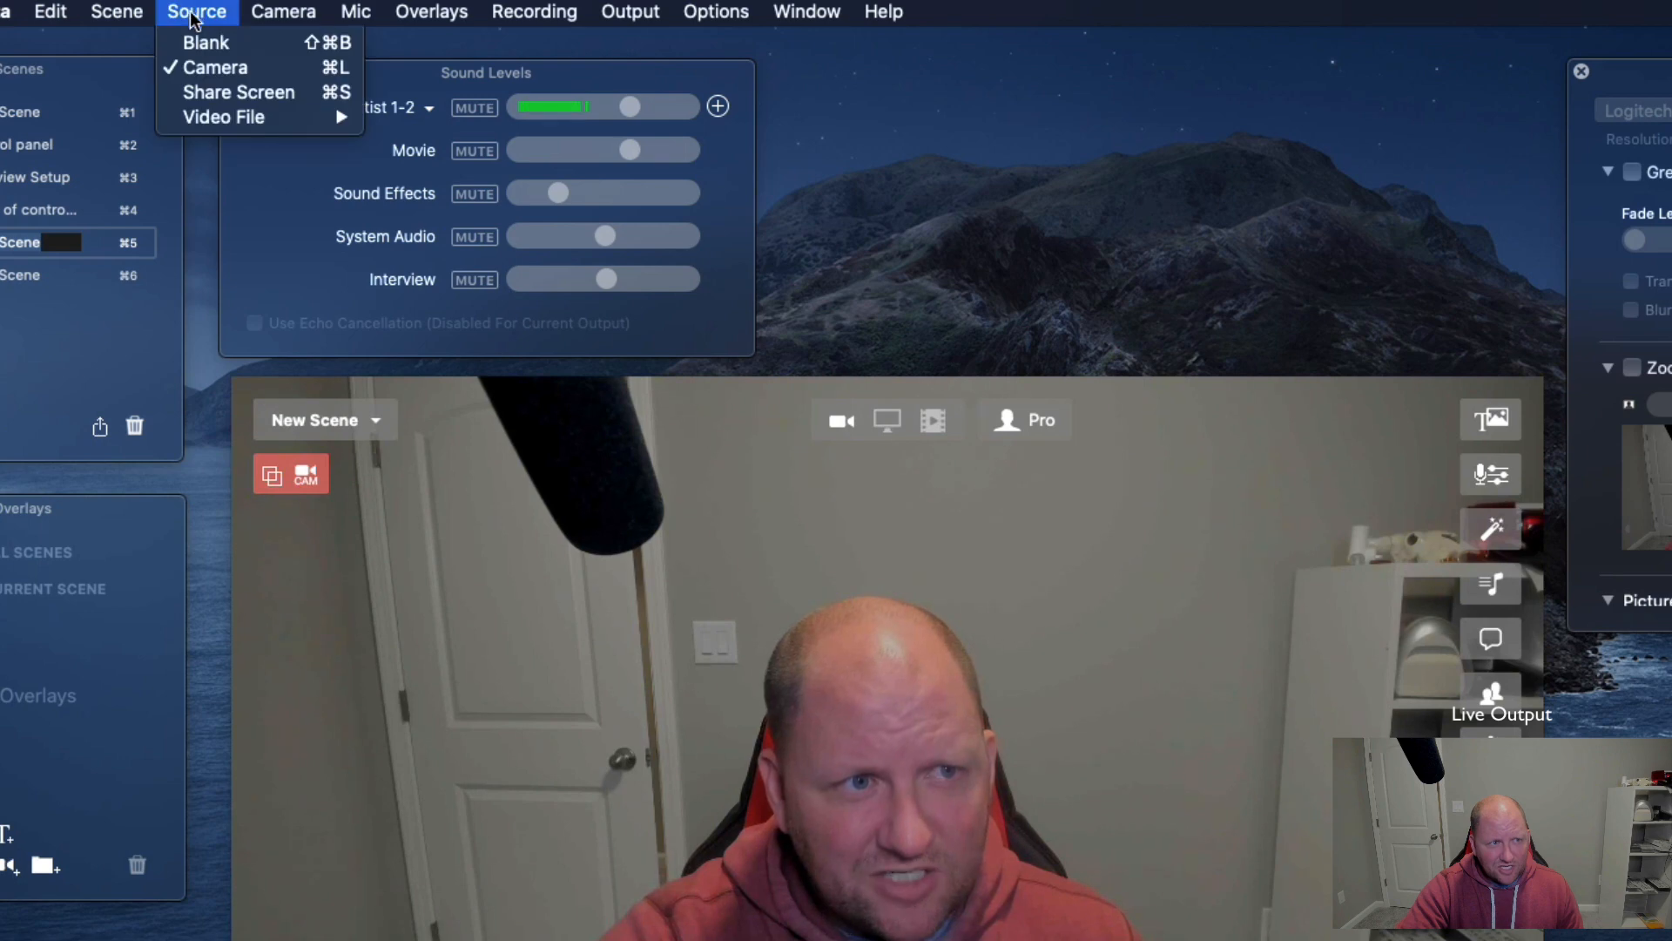
left_click(205, 42)
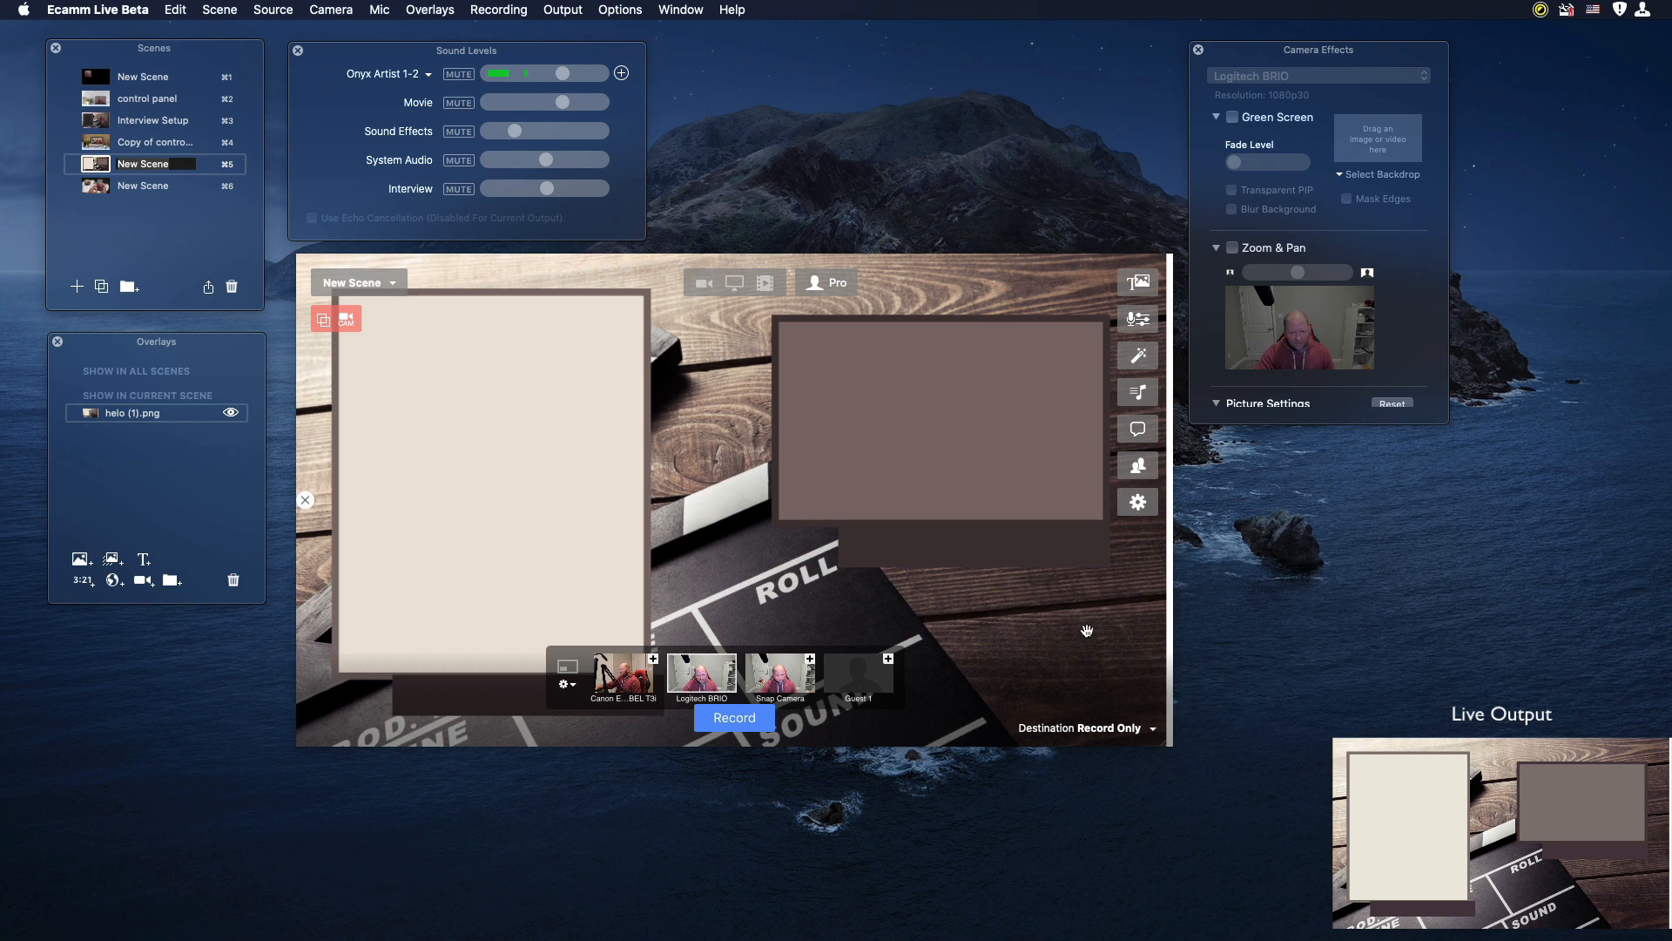
mouse_move(684, 555)
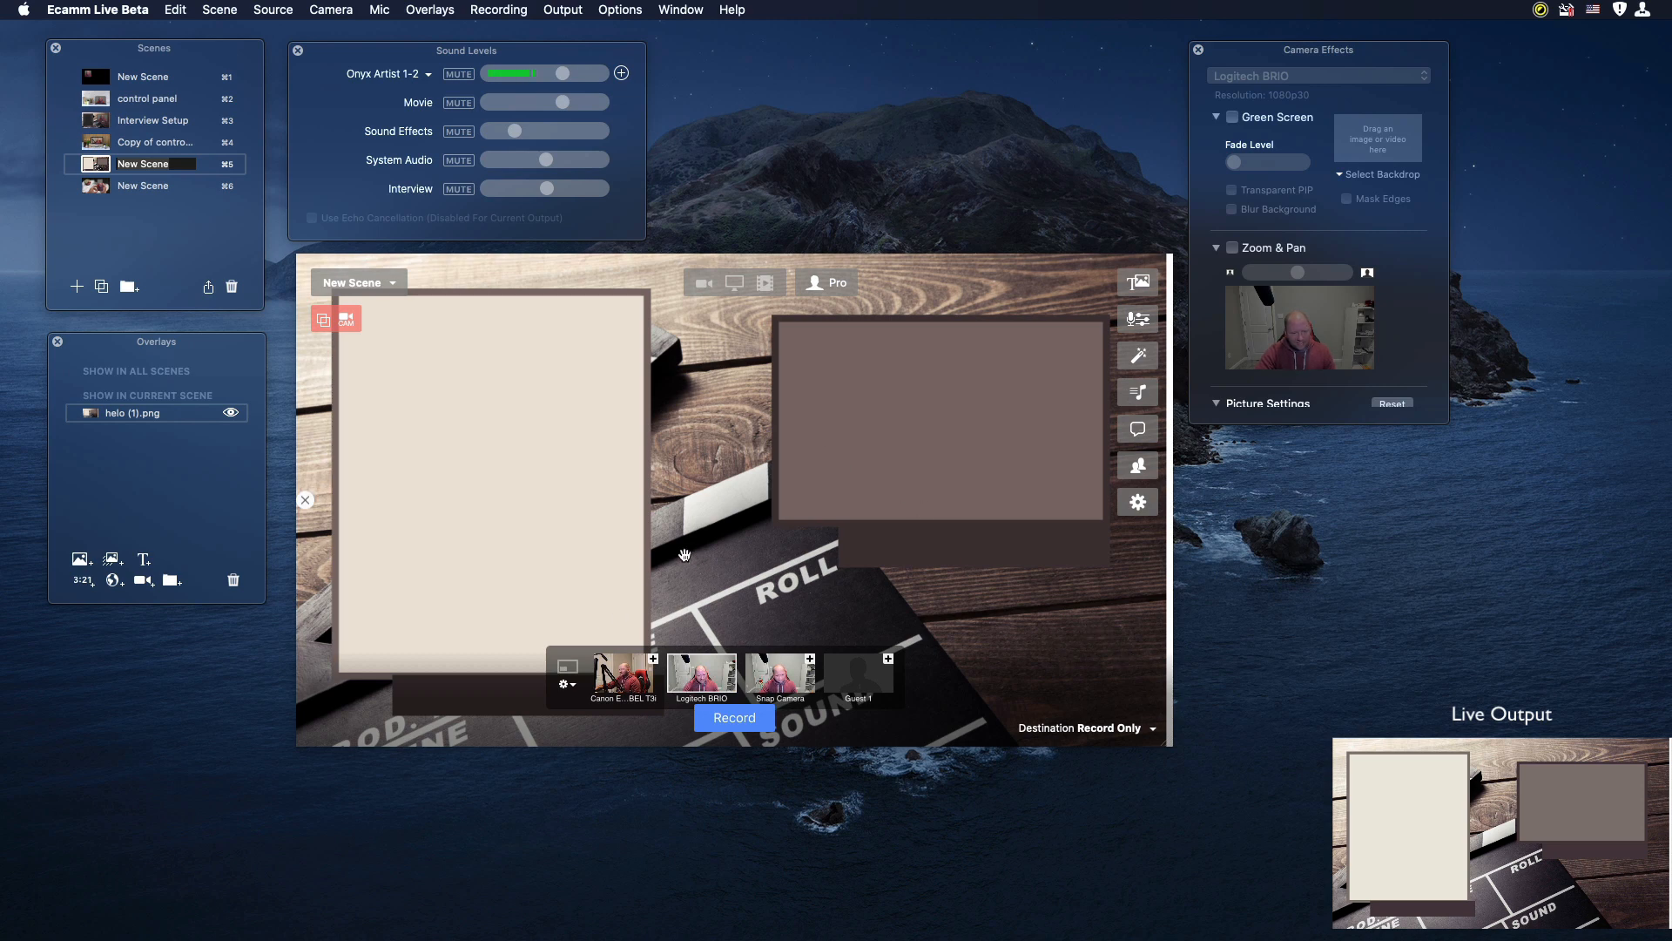
mouse_move(597, 485)
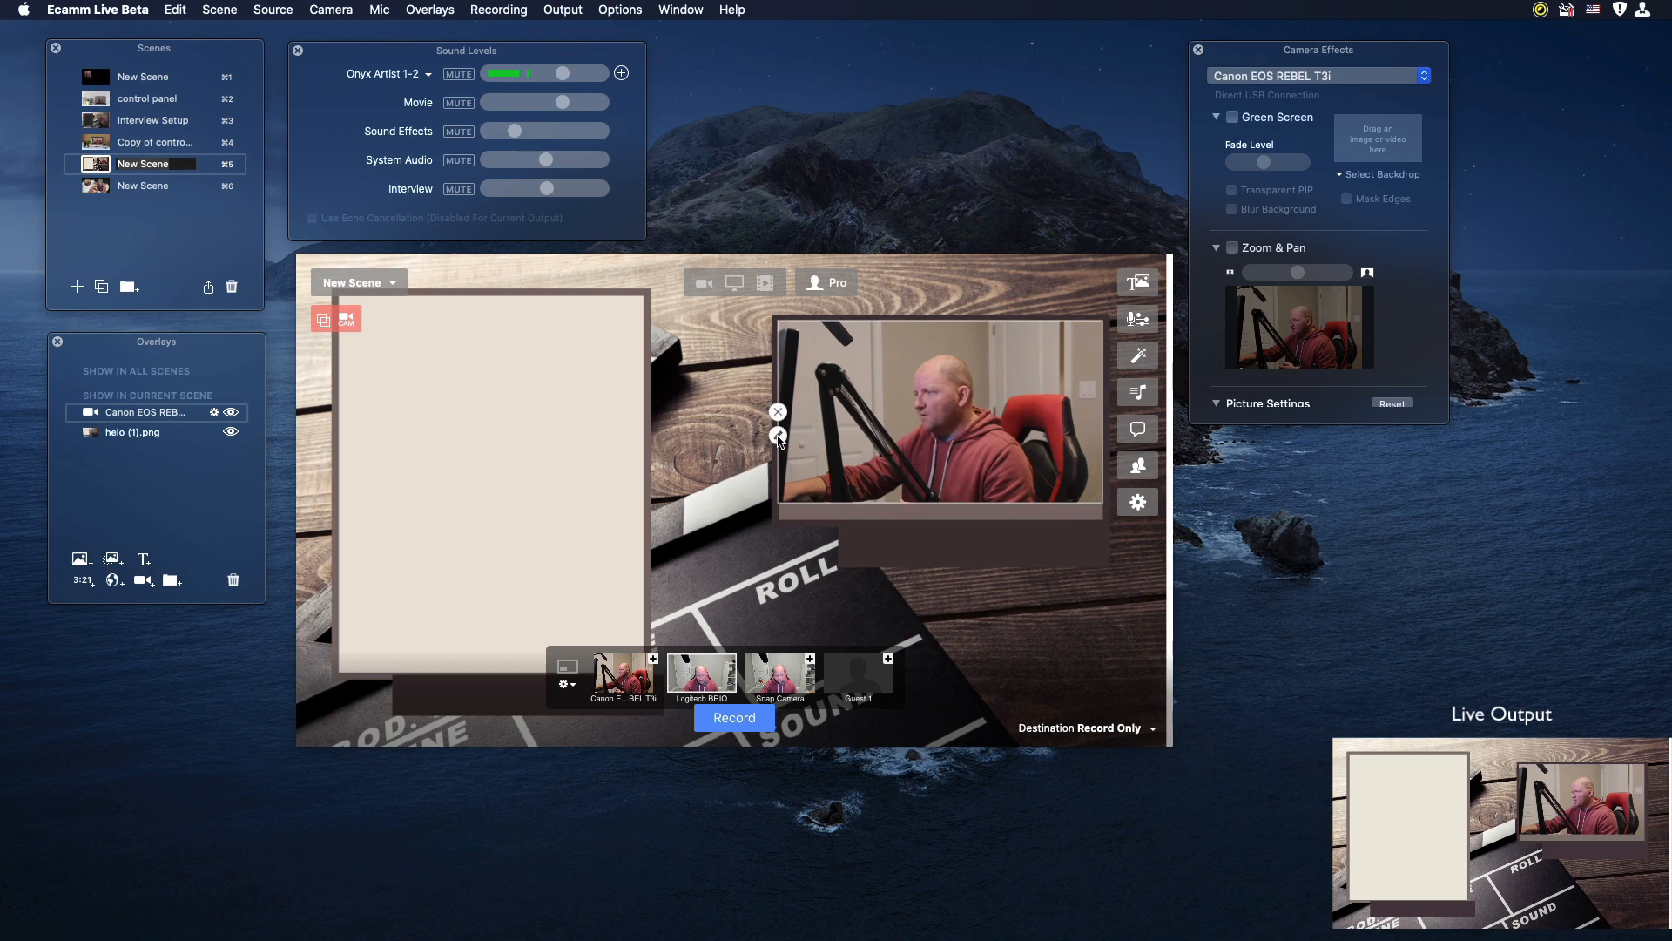
Step: Adjust the host overlay's aspect ratio and switch the right frame to Logitech BRIO
left_click(778, 435)
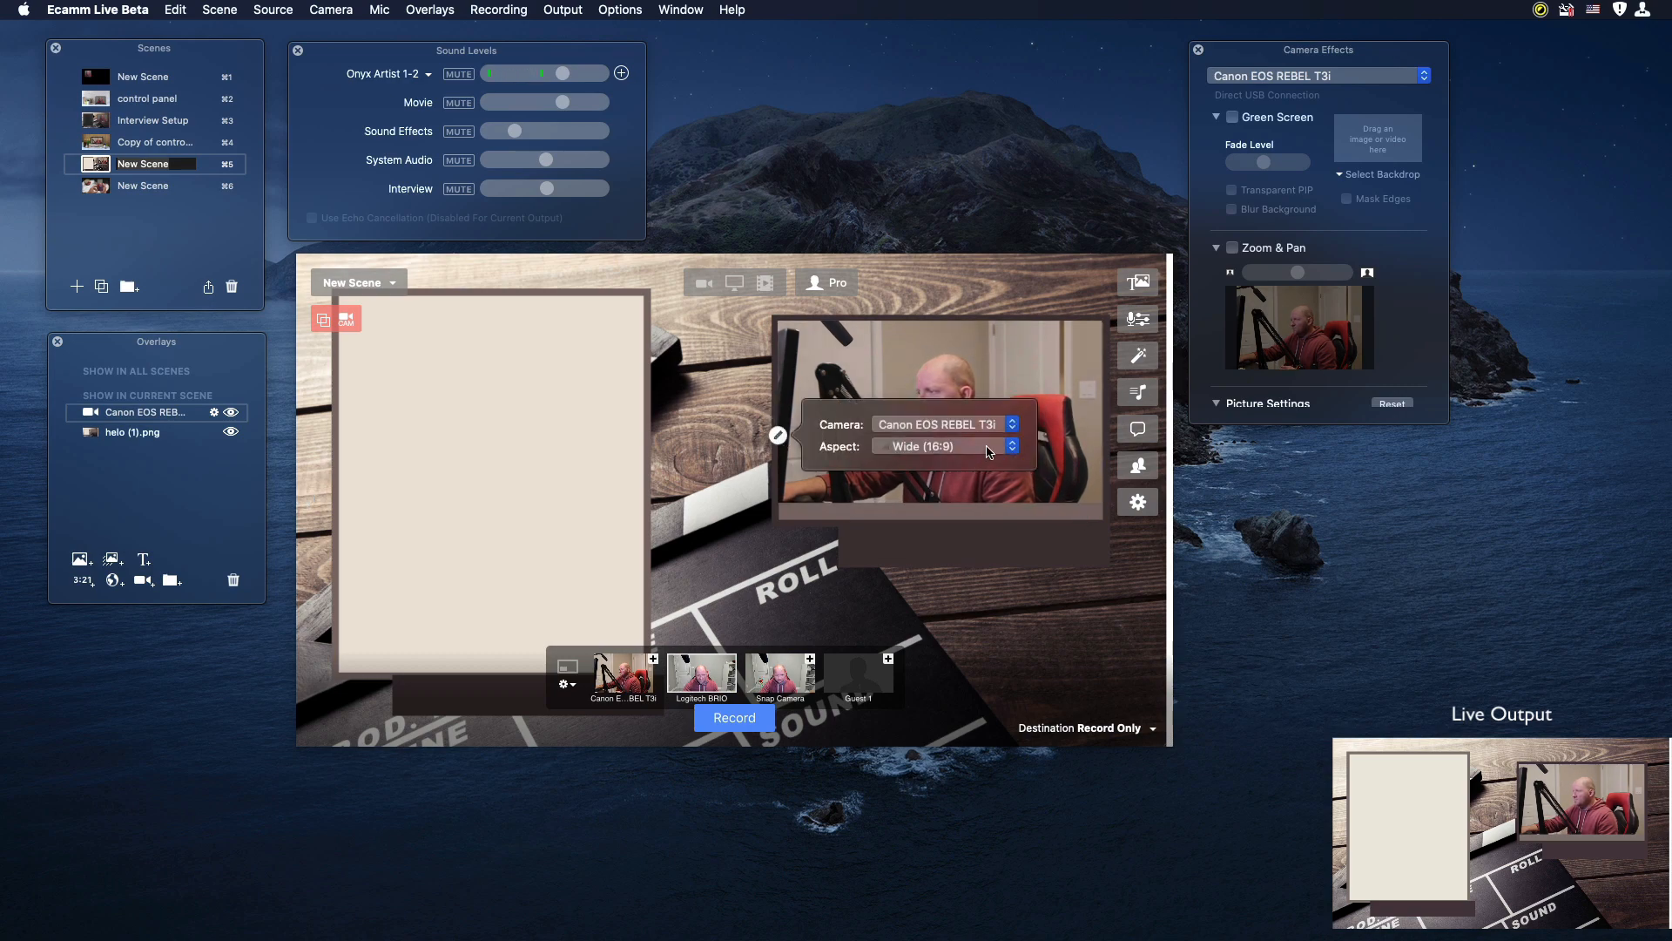
left_click(943, 446)
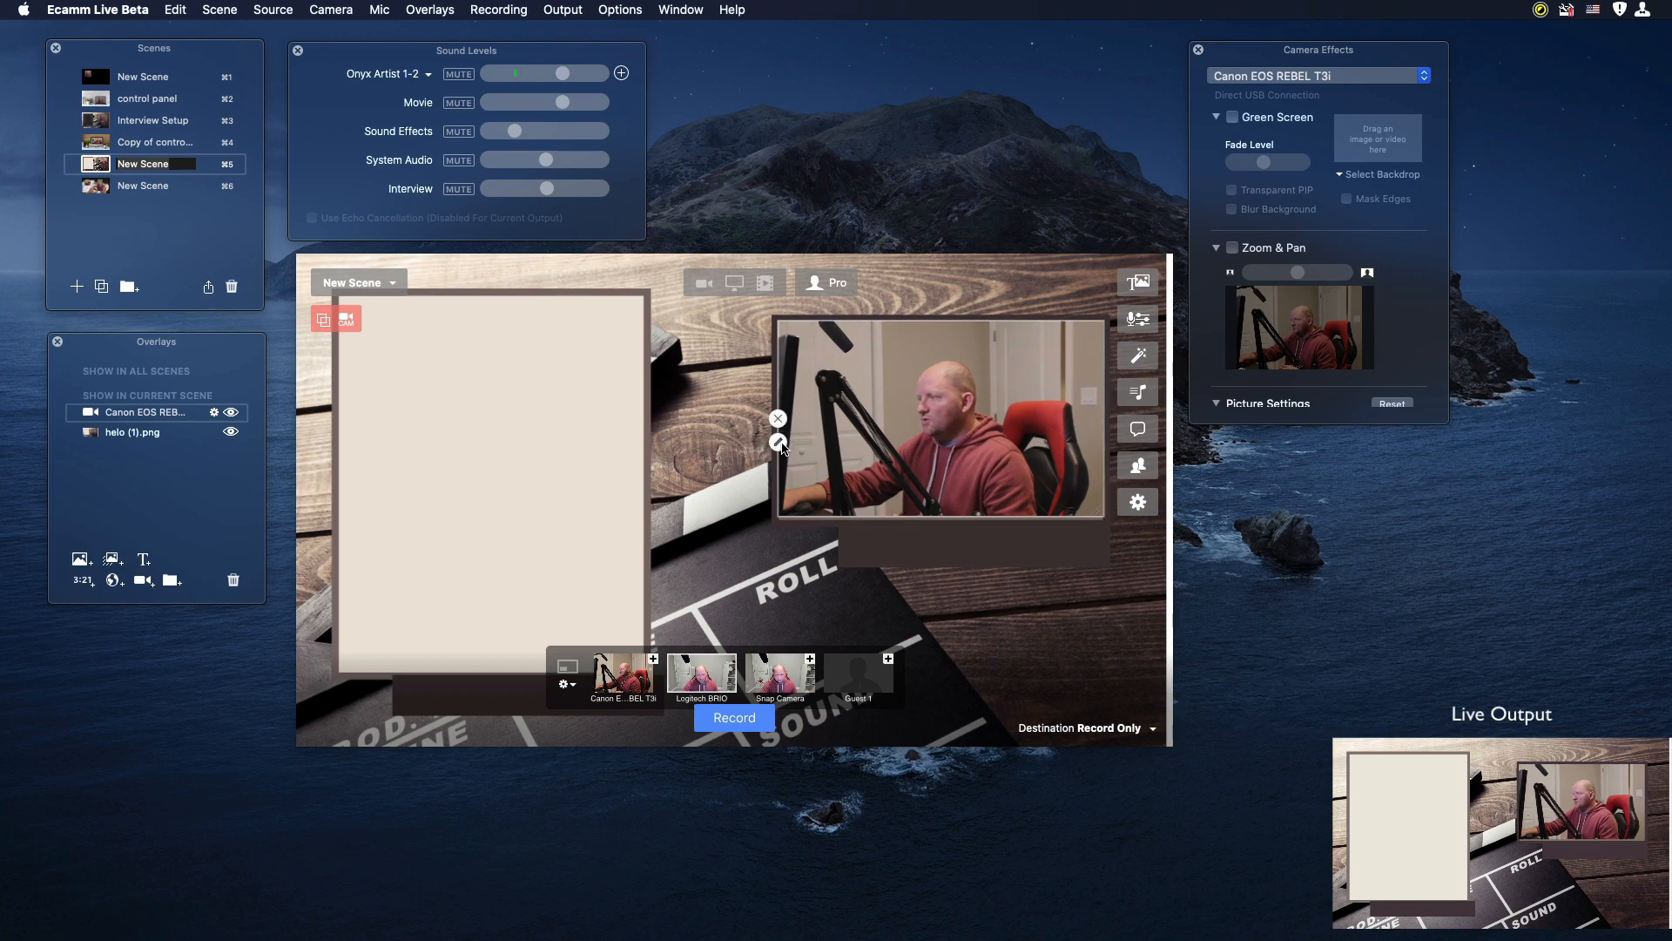
left_click(777, 442)
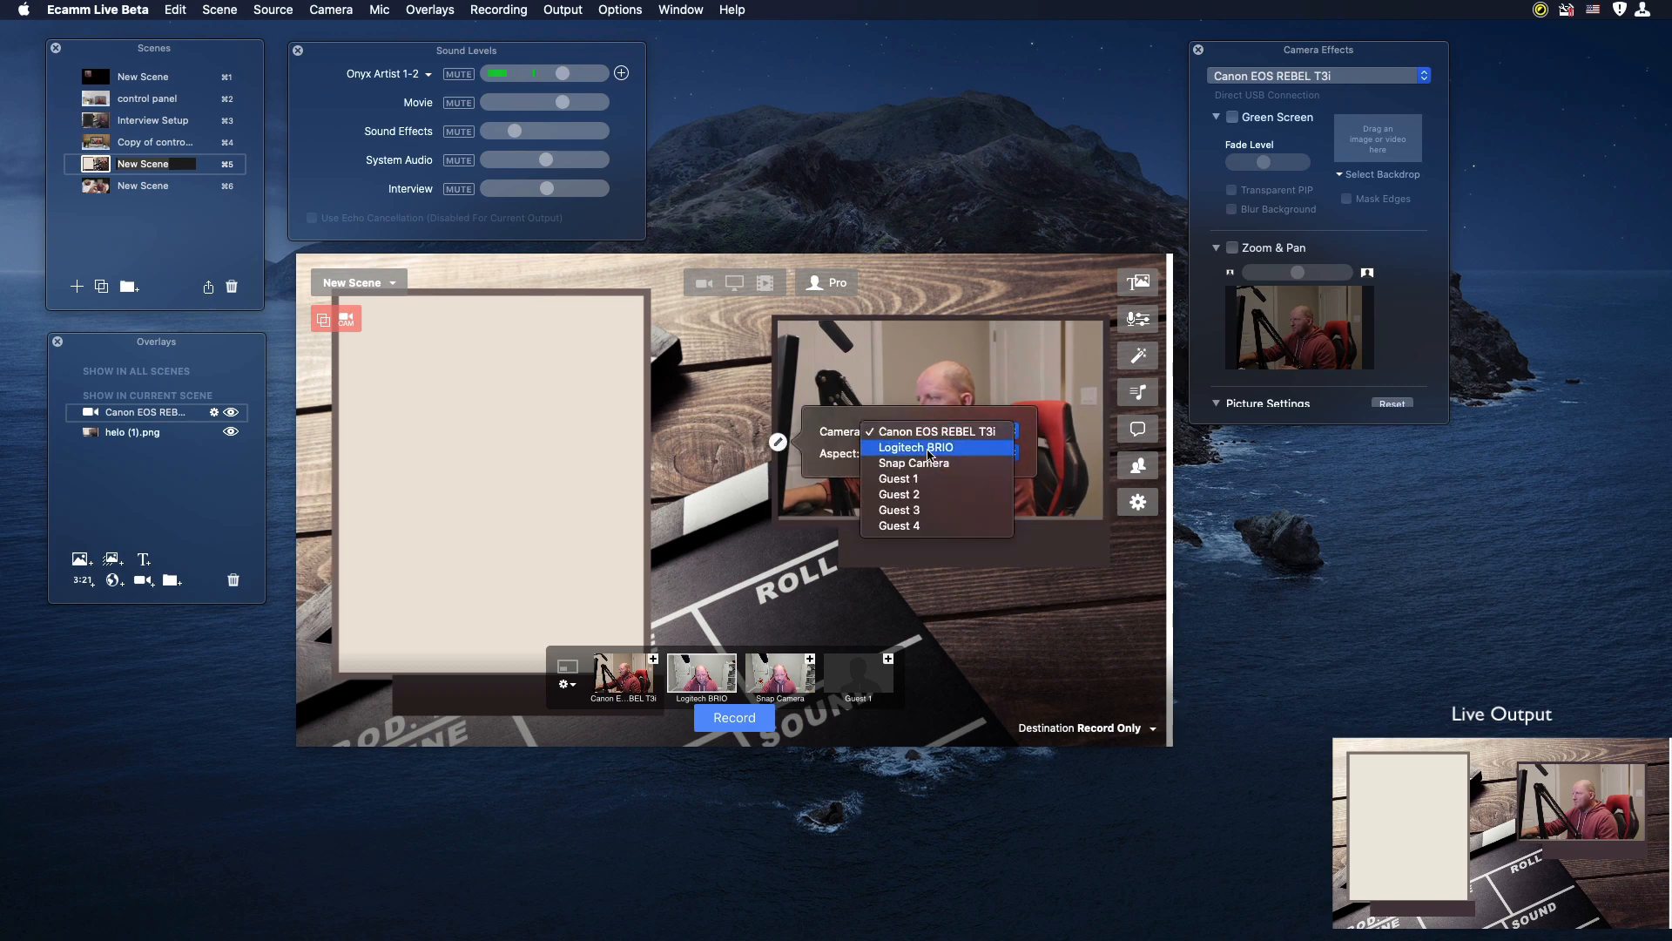
left_click(914, 447)
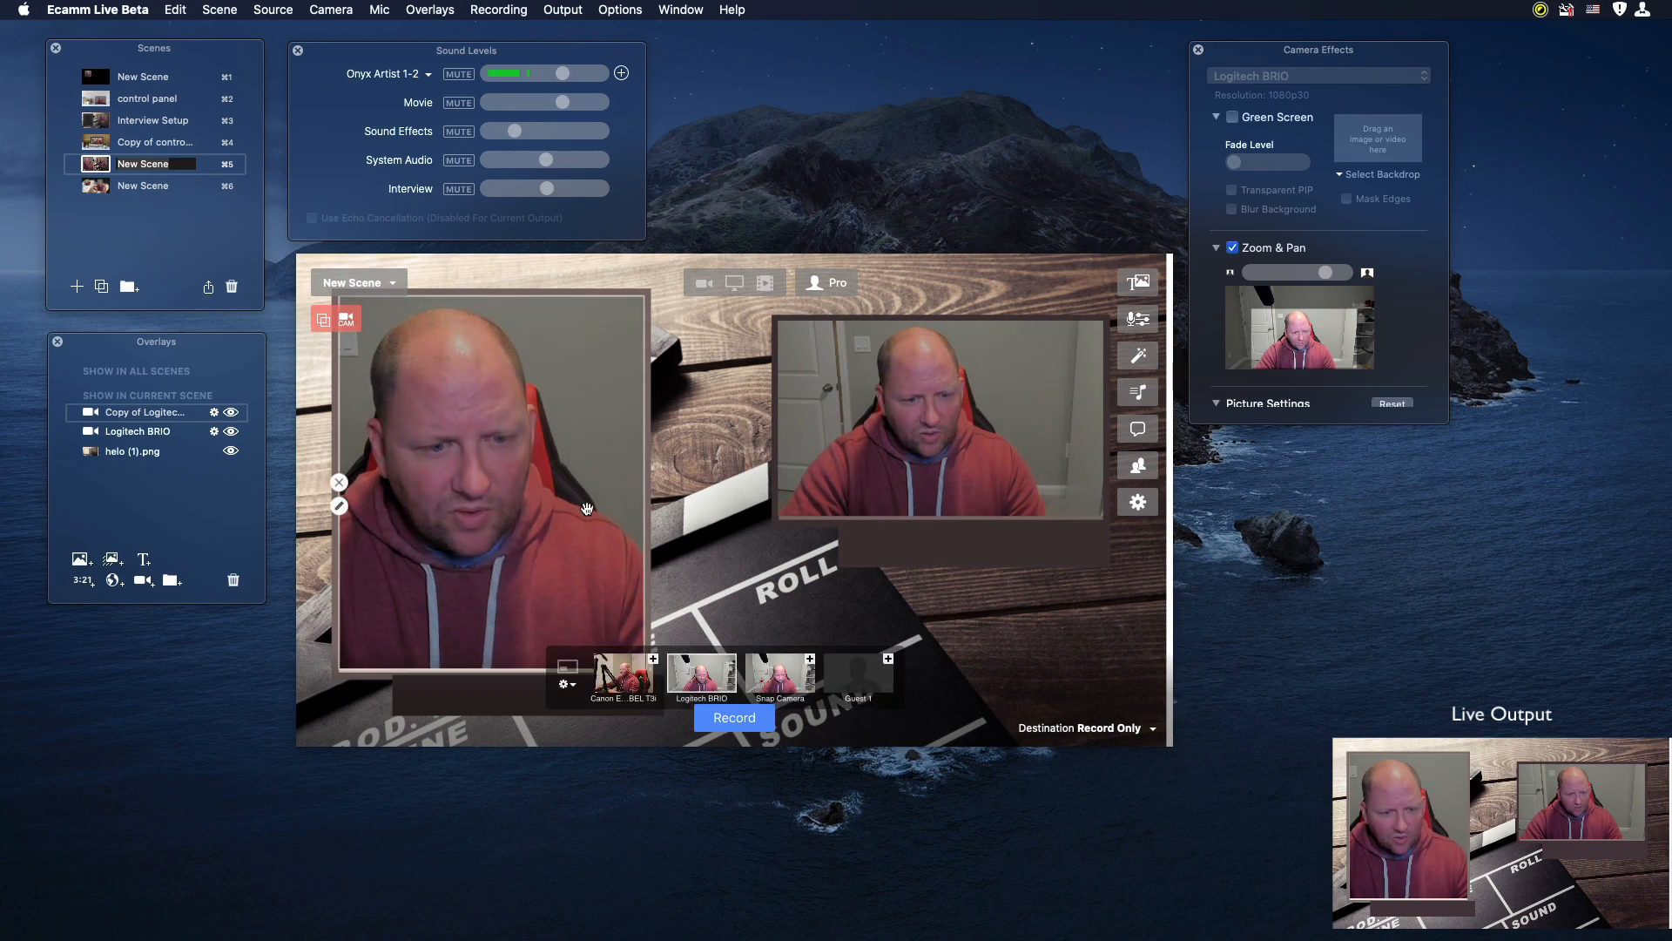
Step: Set the left-frame overlay's camera to Guest 1 and show it in Camera Effects
left_click(339, 505)
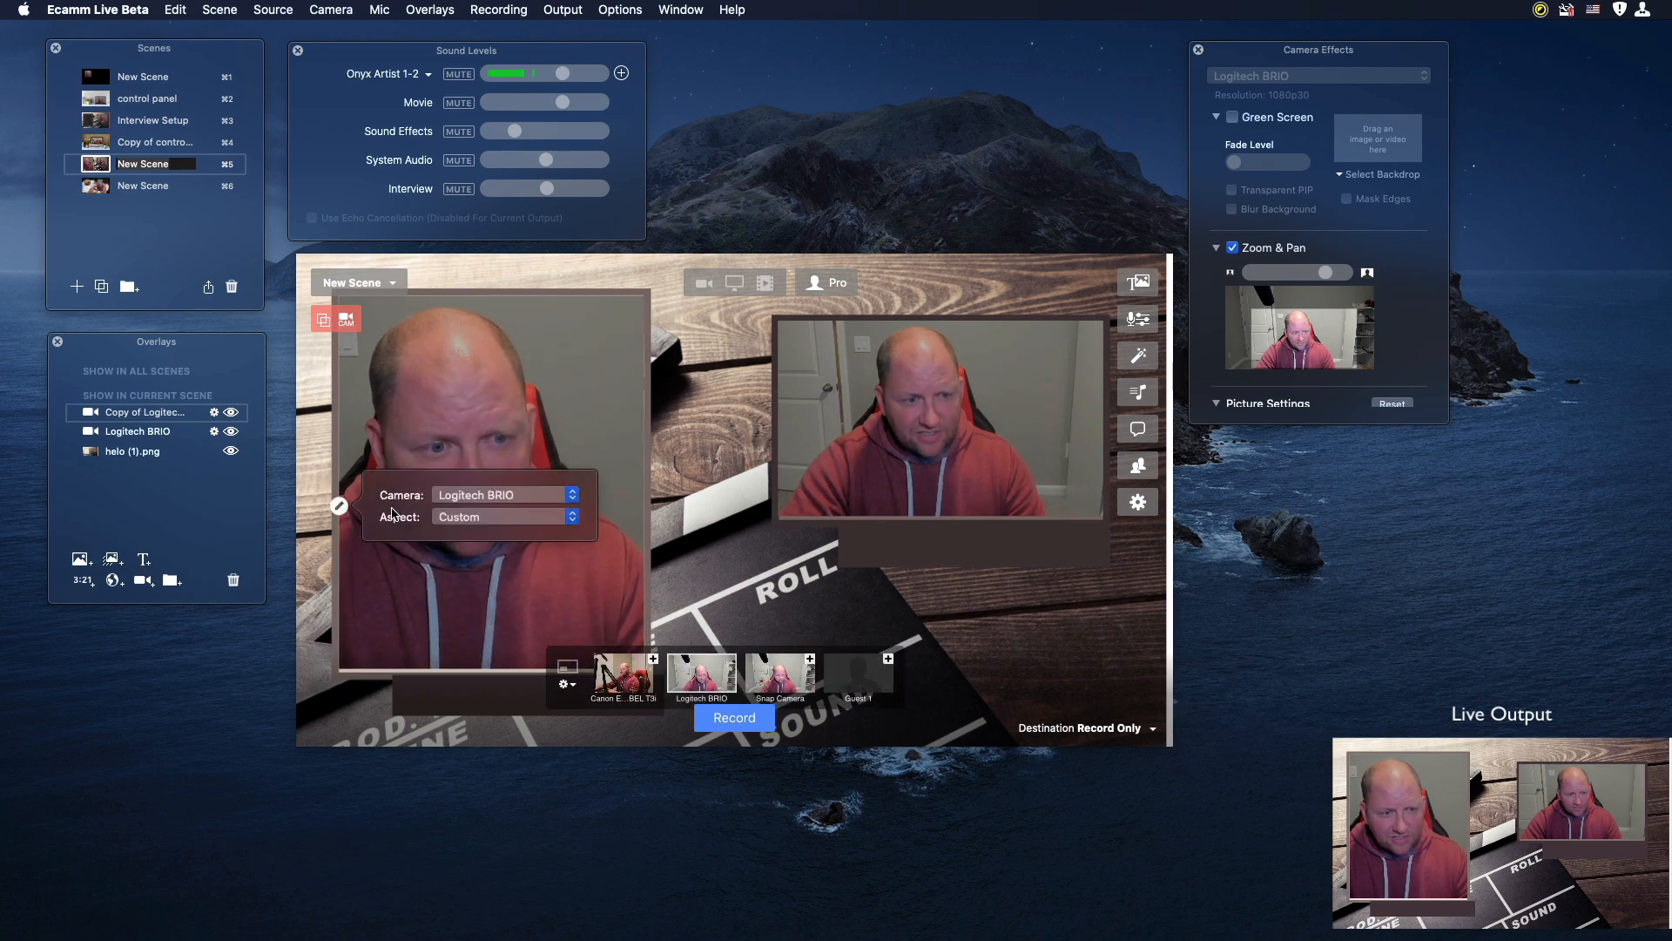
left_click(502, 493)
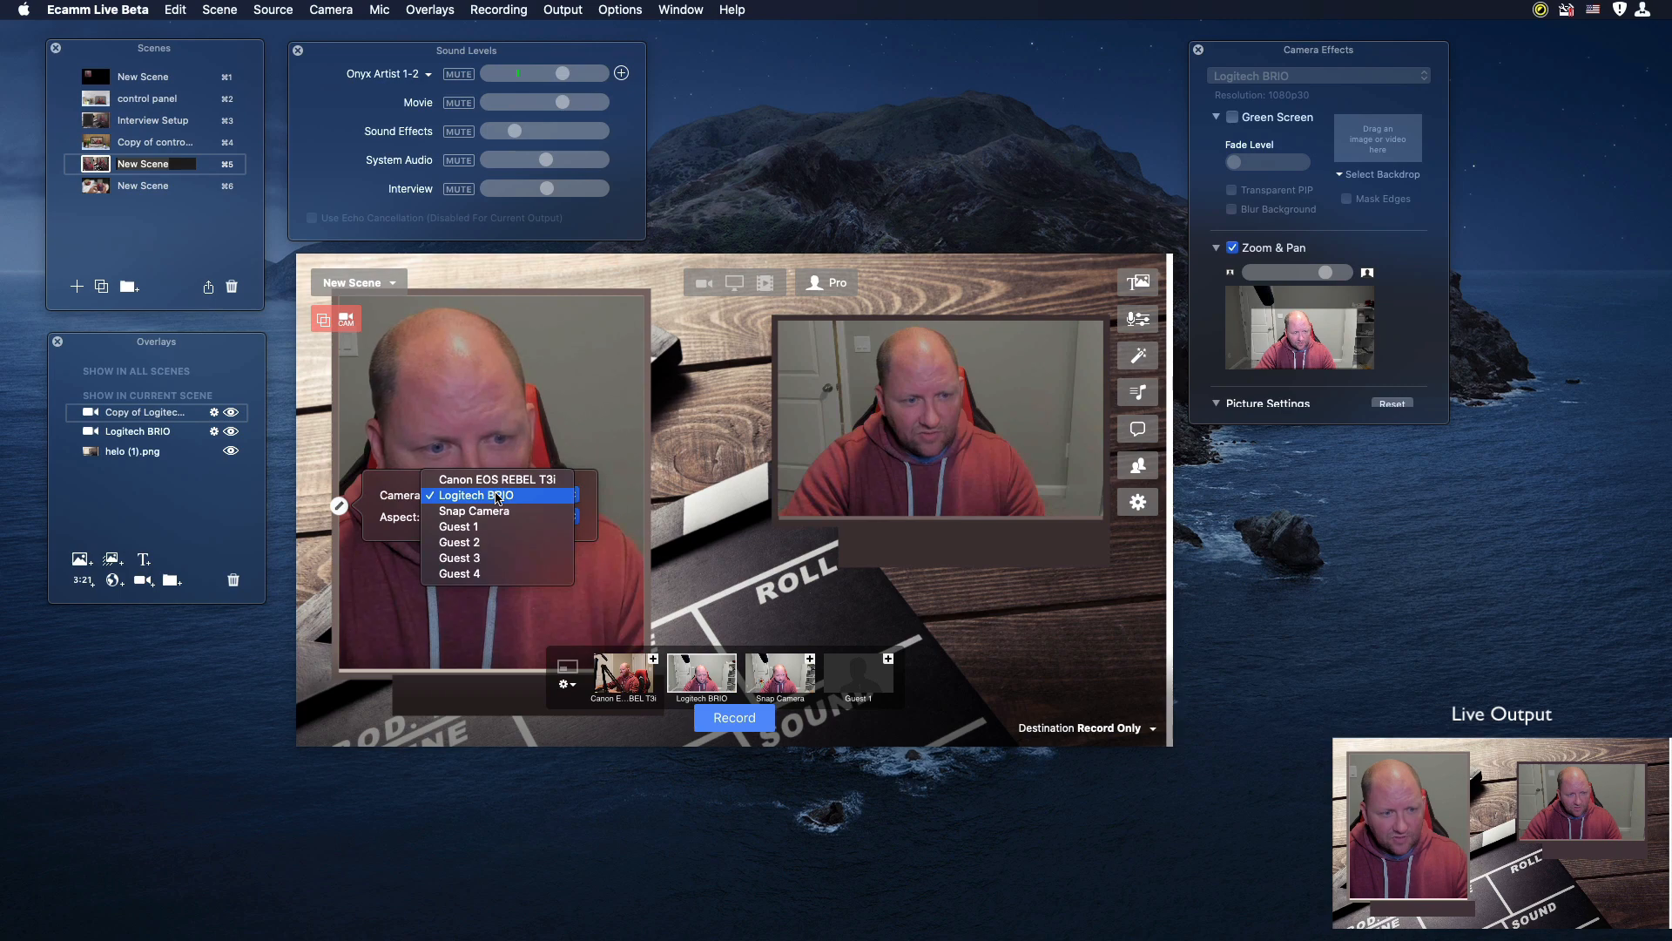
left_click(459, 526)
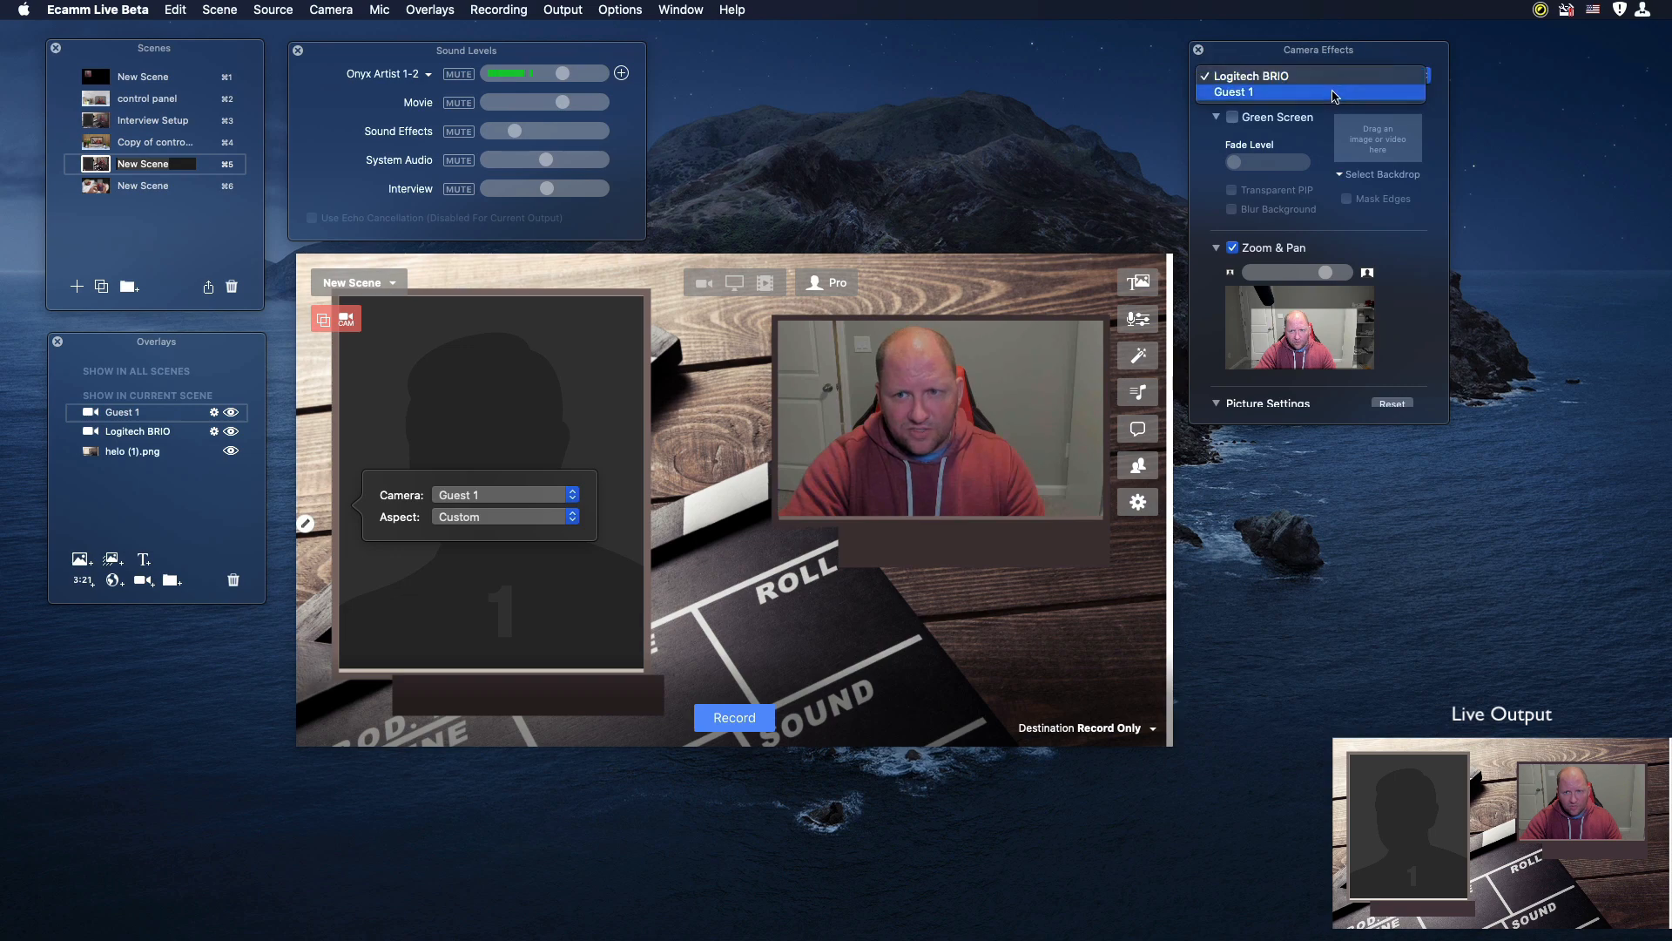
left_click(1233, 91)
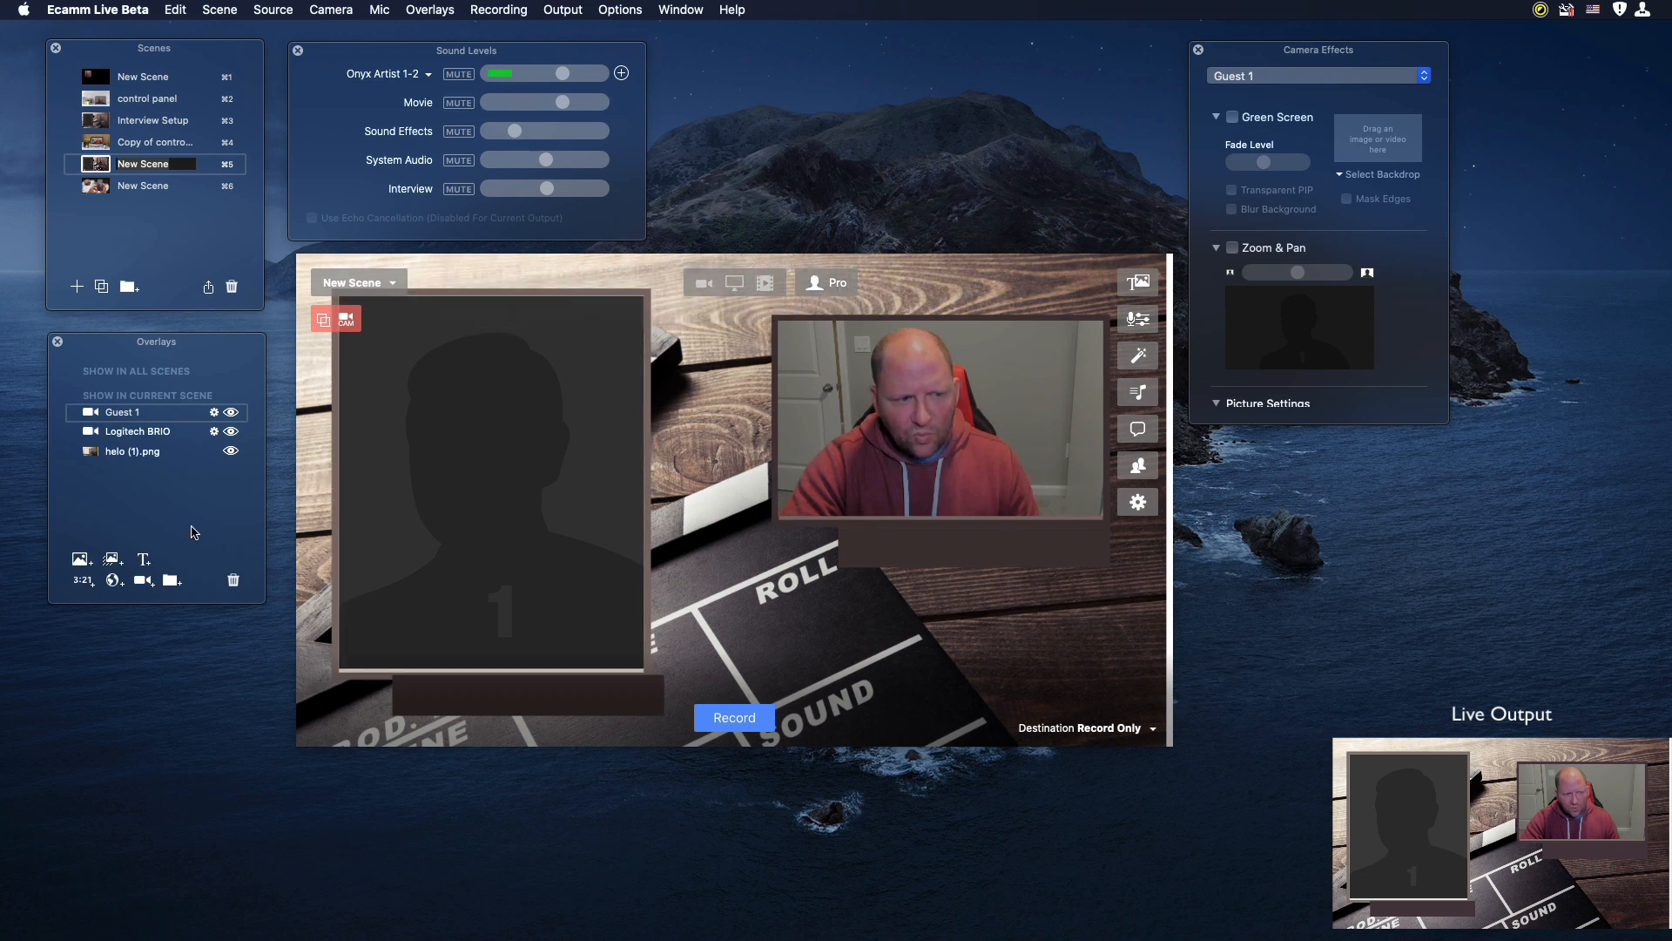
mouse_move(144, 557)
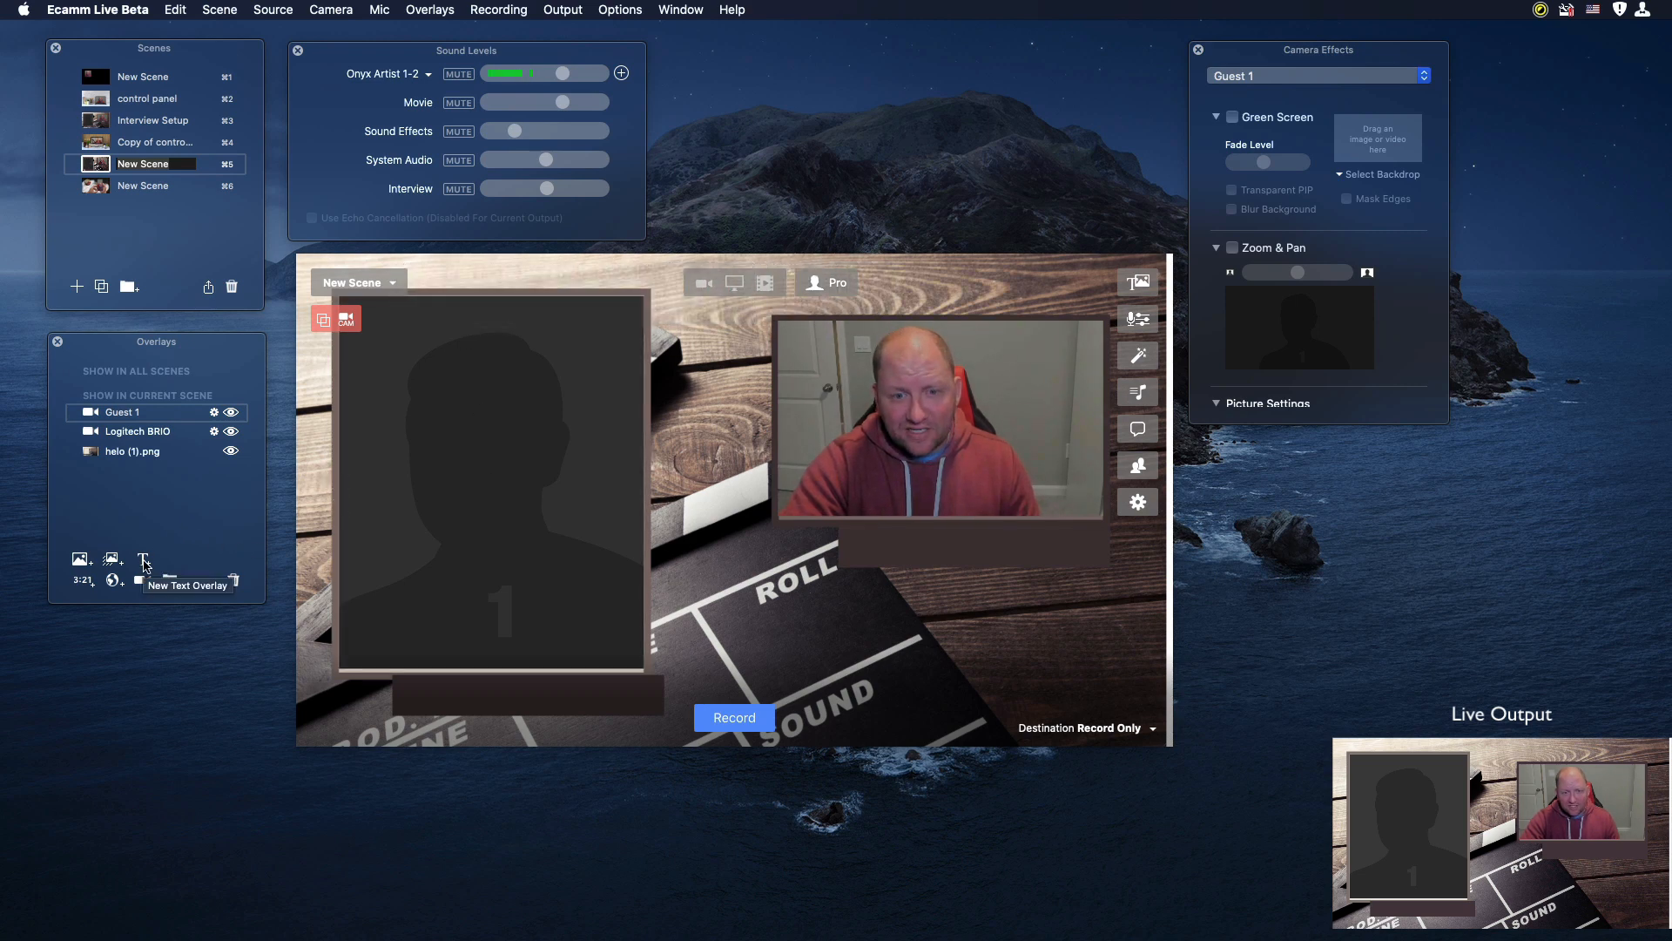
Step: Create a 'Rob' text overlay with the Fly In style and save it
left_click(143, 560)
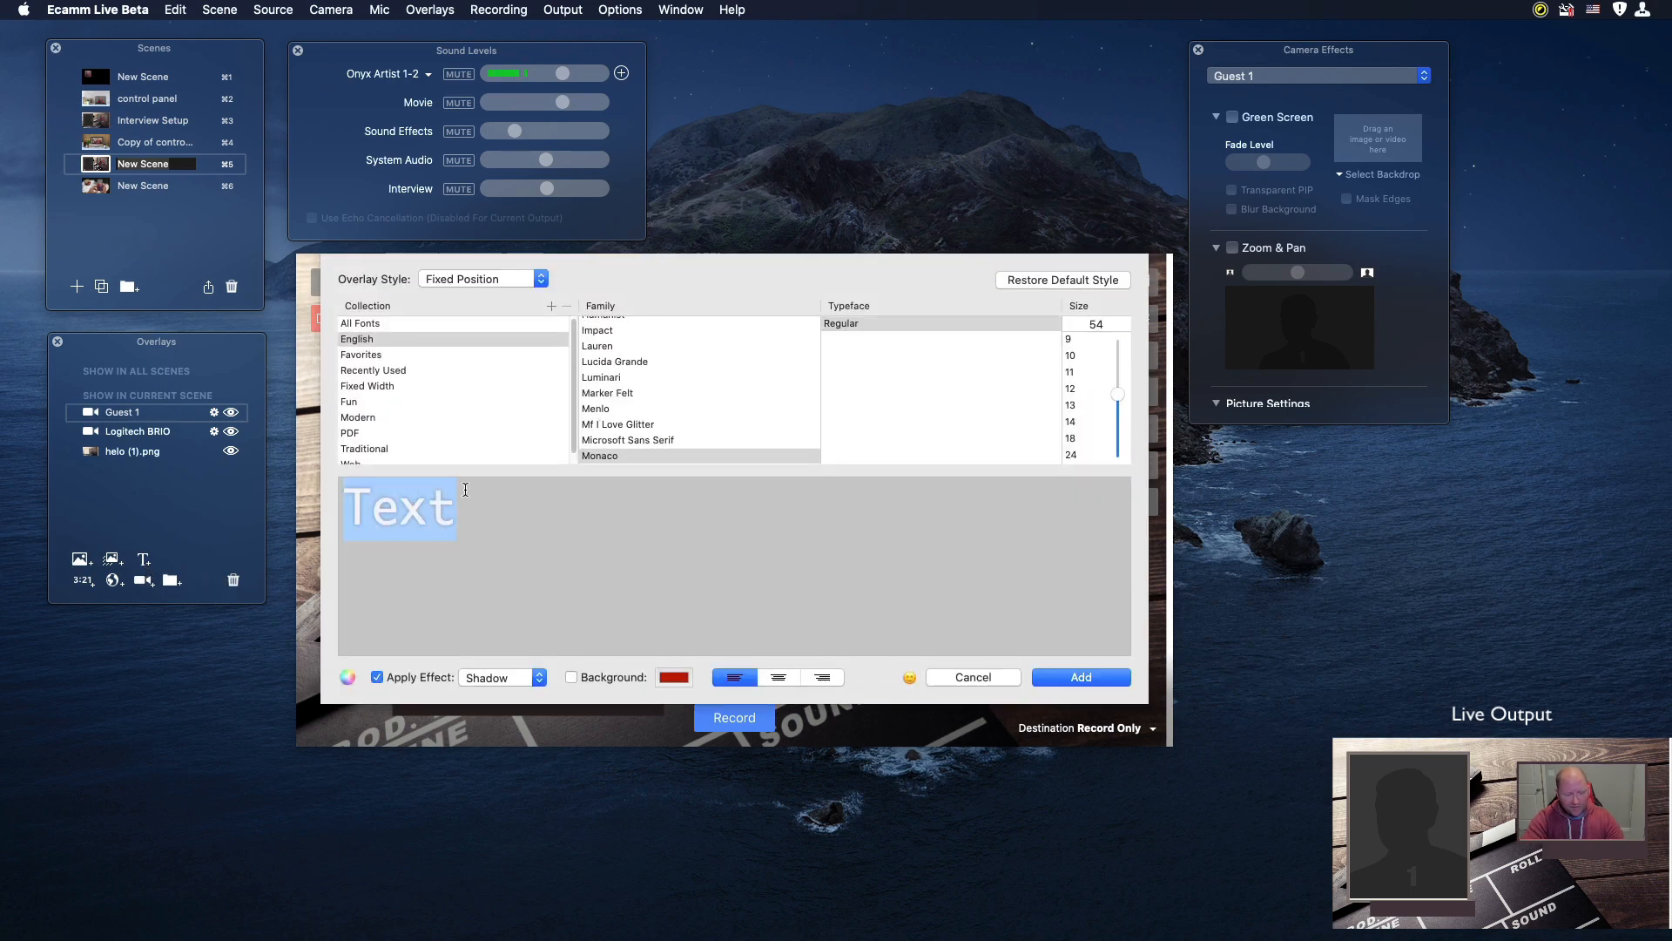
type("Rob")
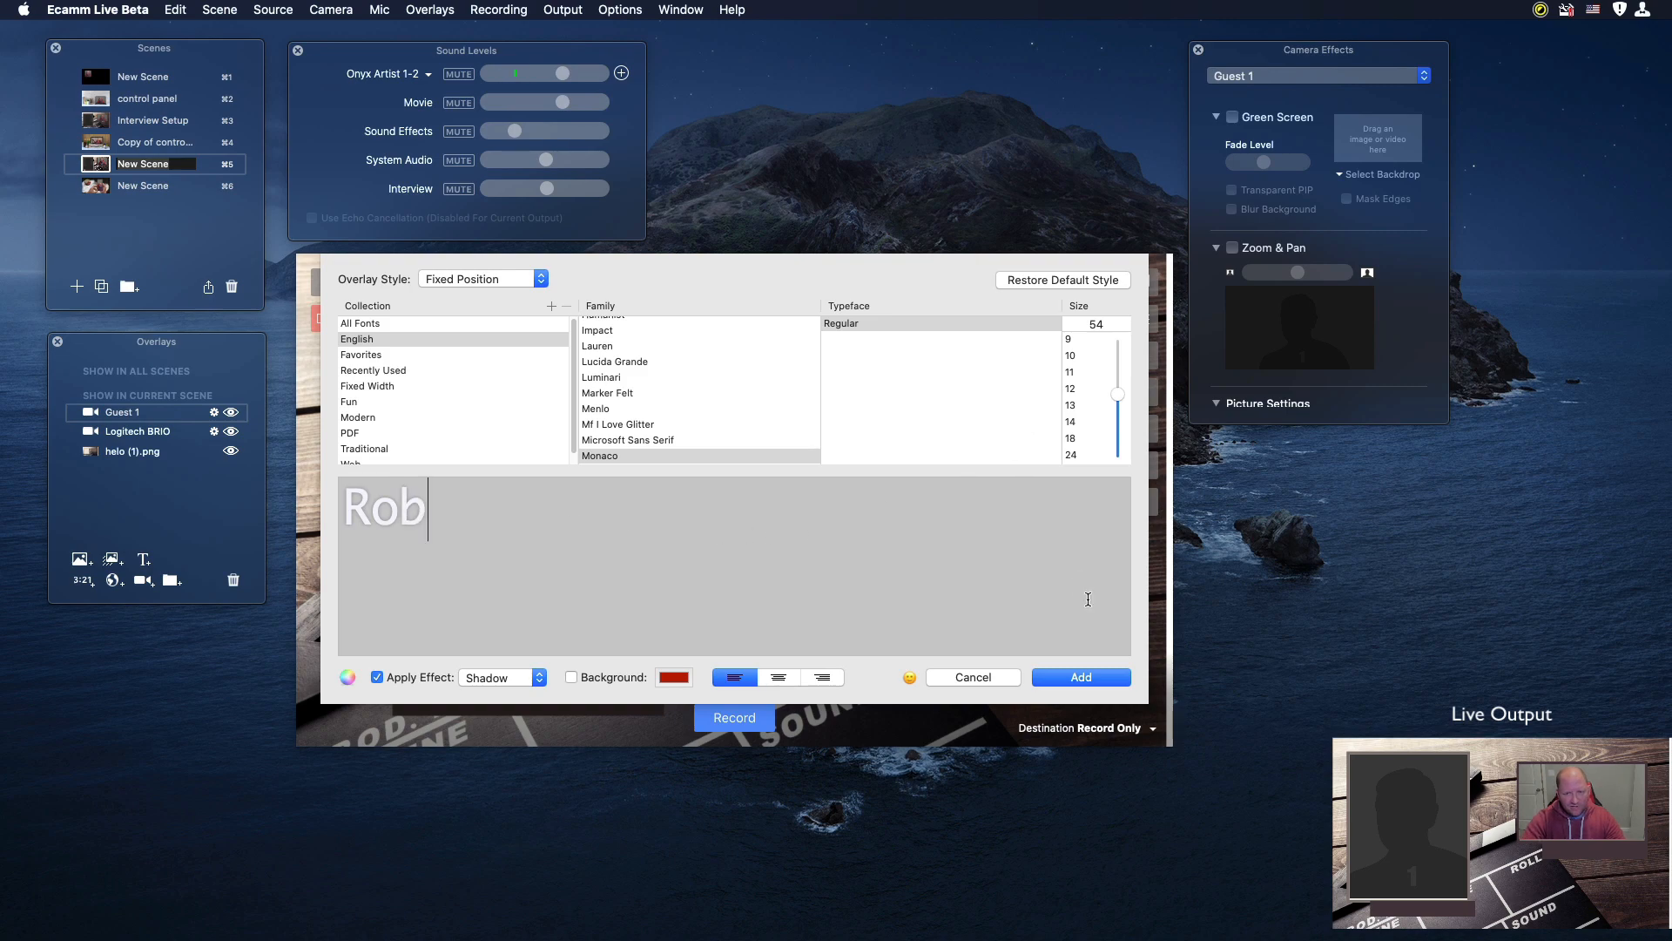
left_click(1080, 676)
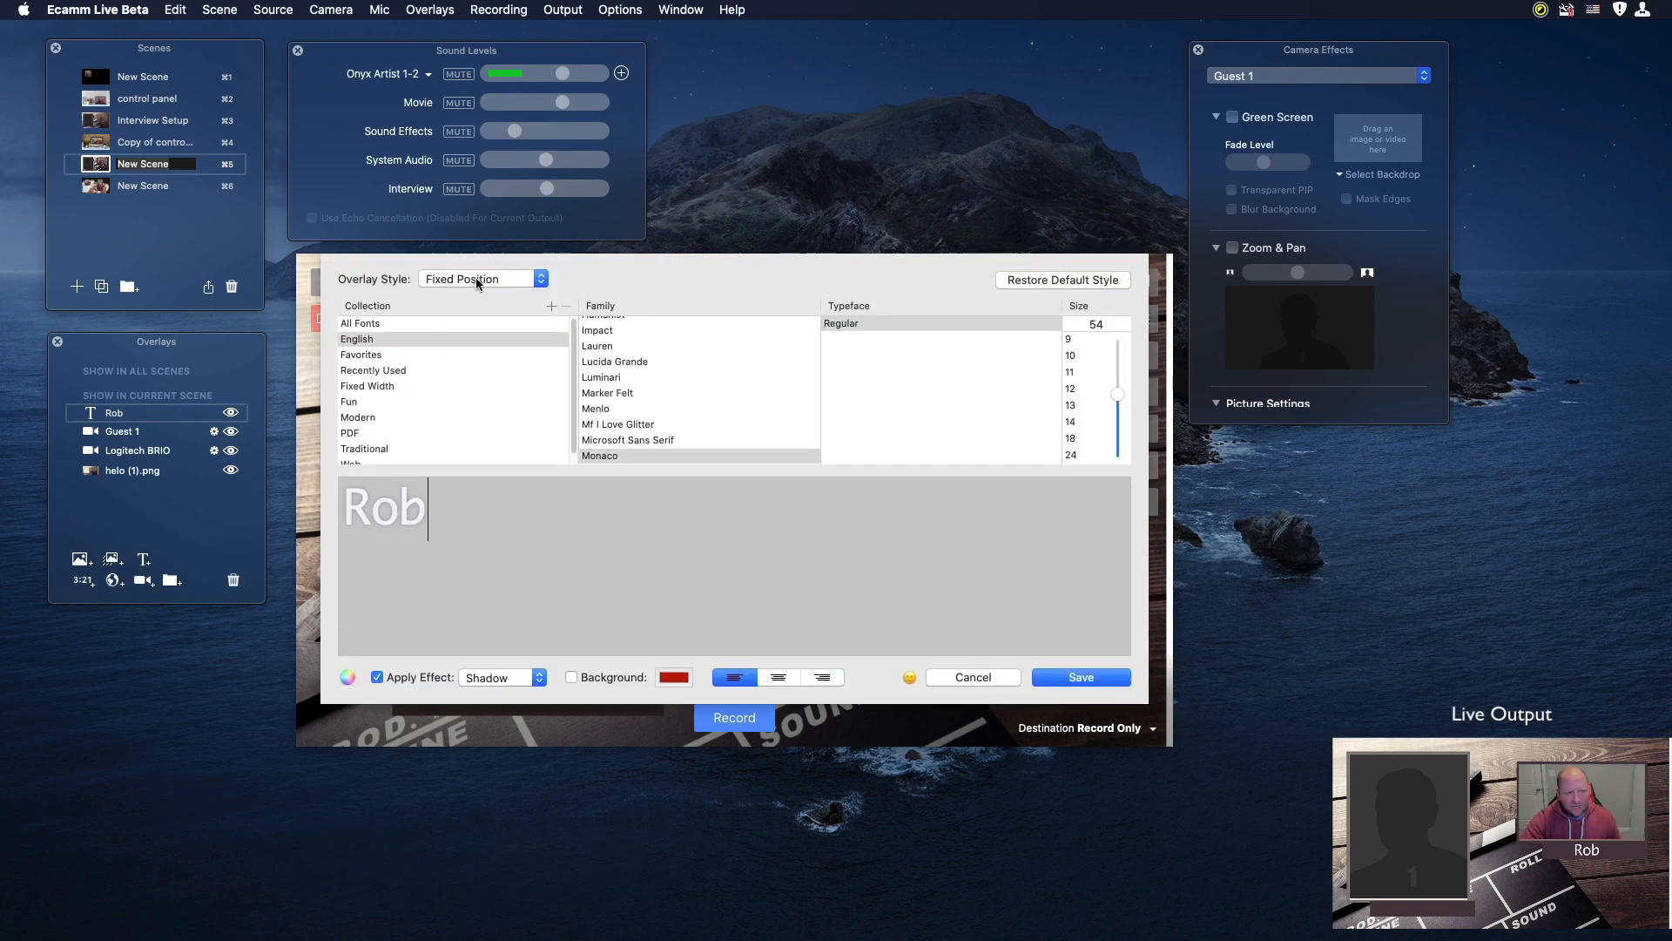
left_click(481, 279)
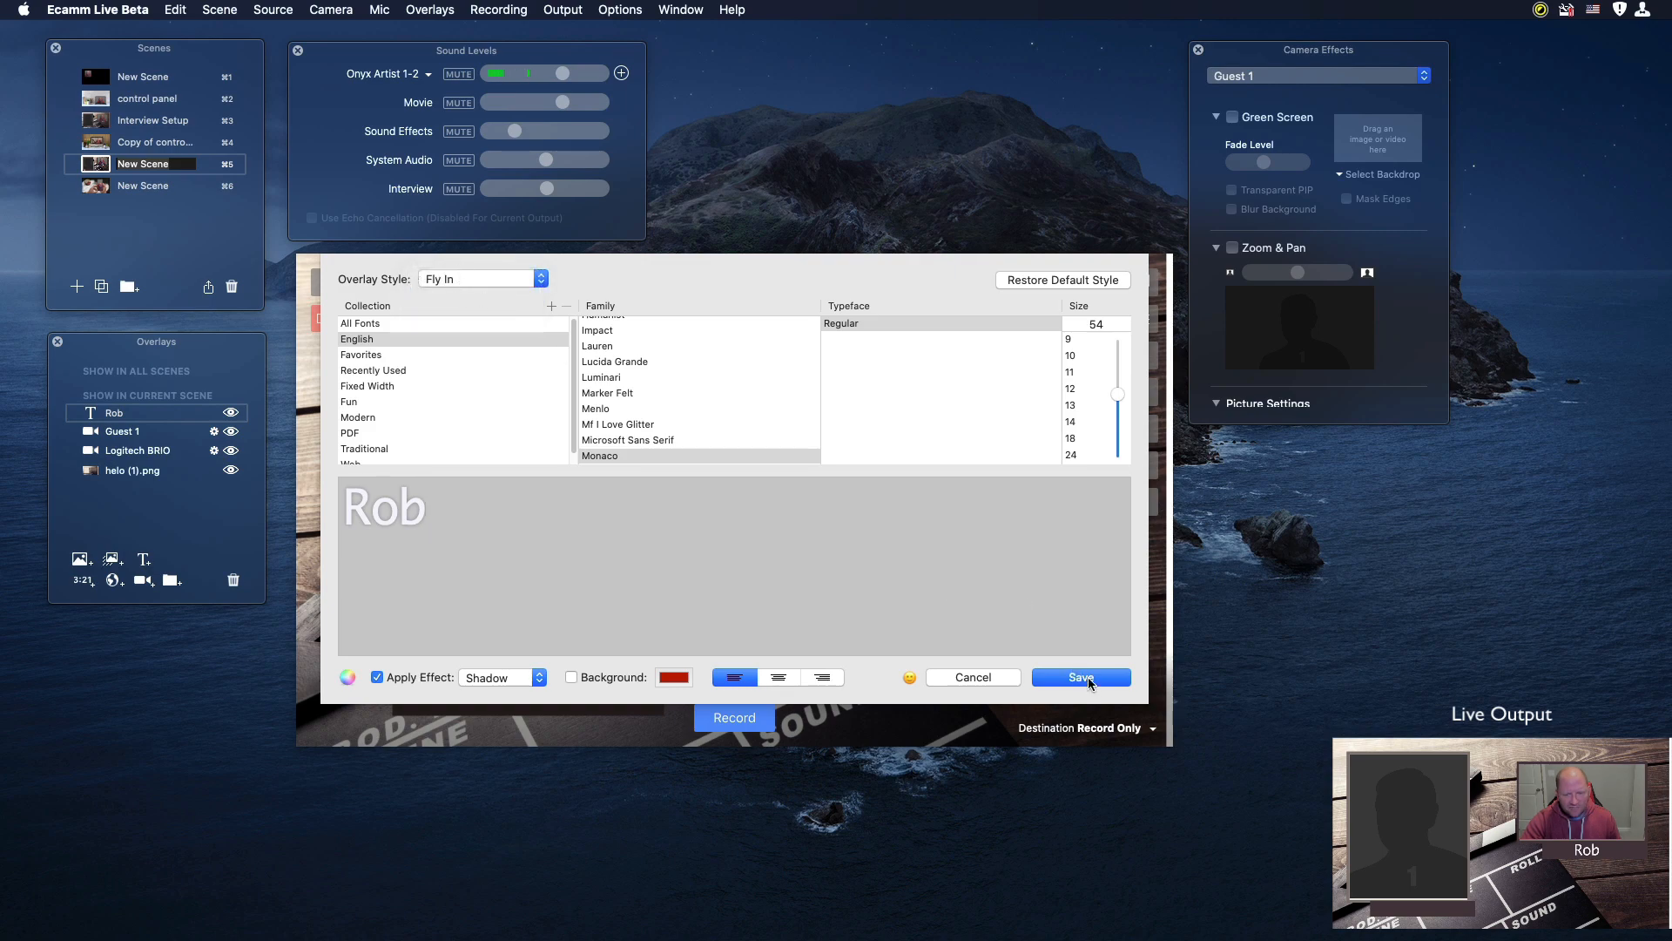
left_click(1079, 678)
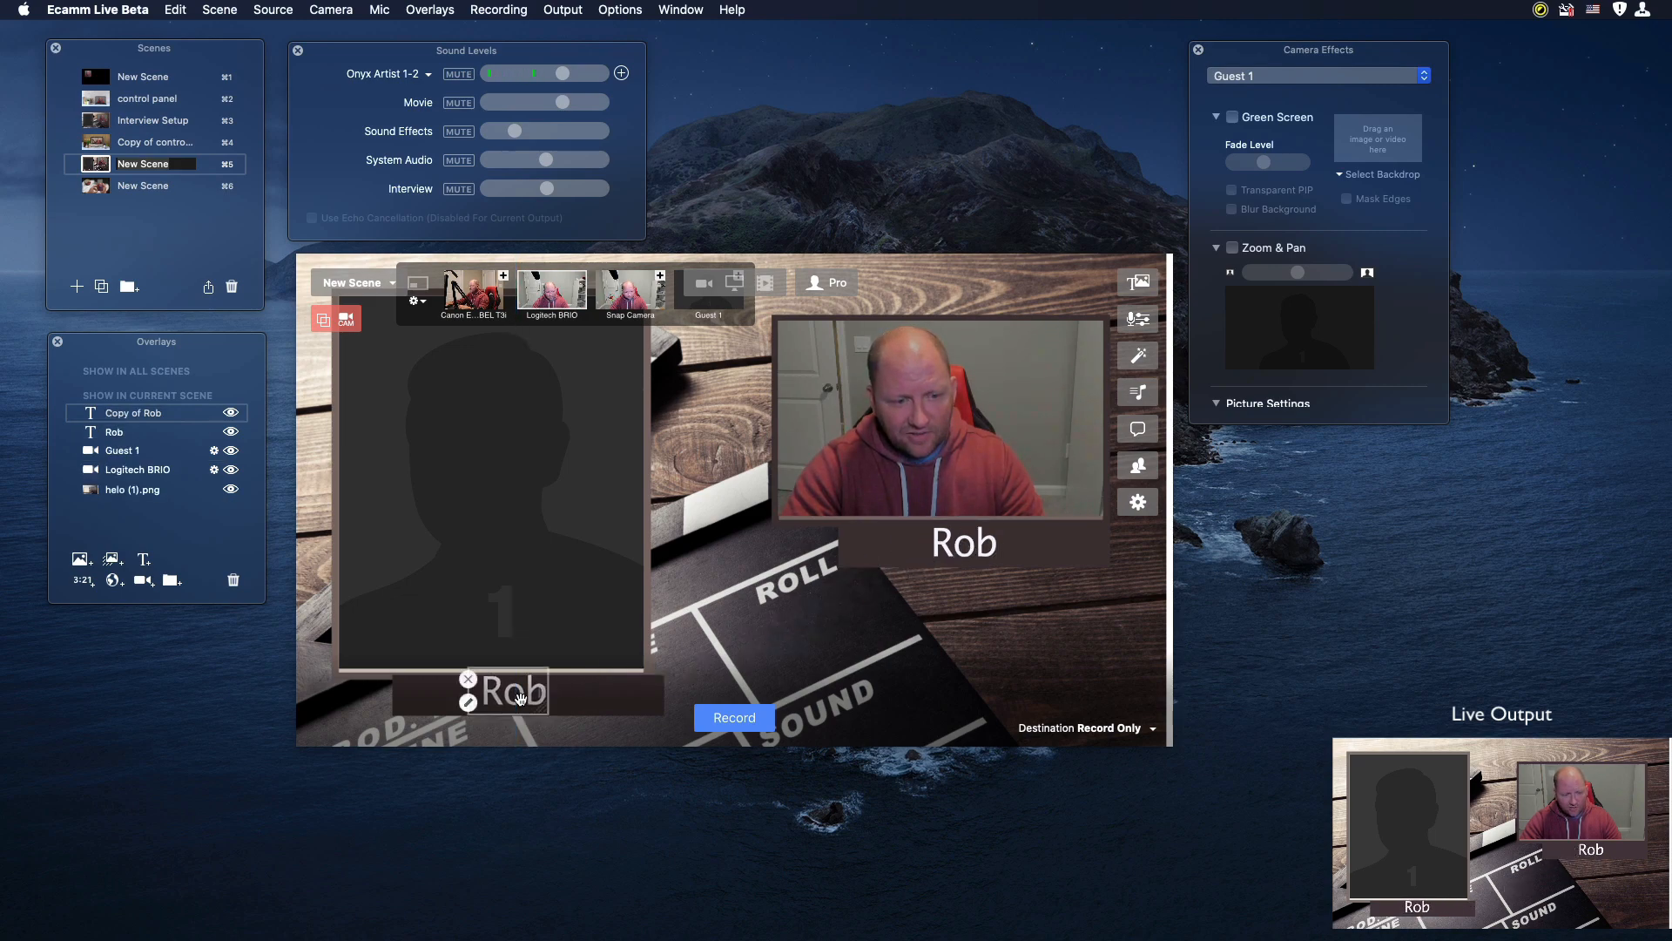
Step: Change the copied name tag under the Guest 1 frame to read 'Jared' and save
double_click(515, 690)
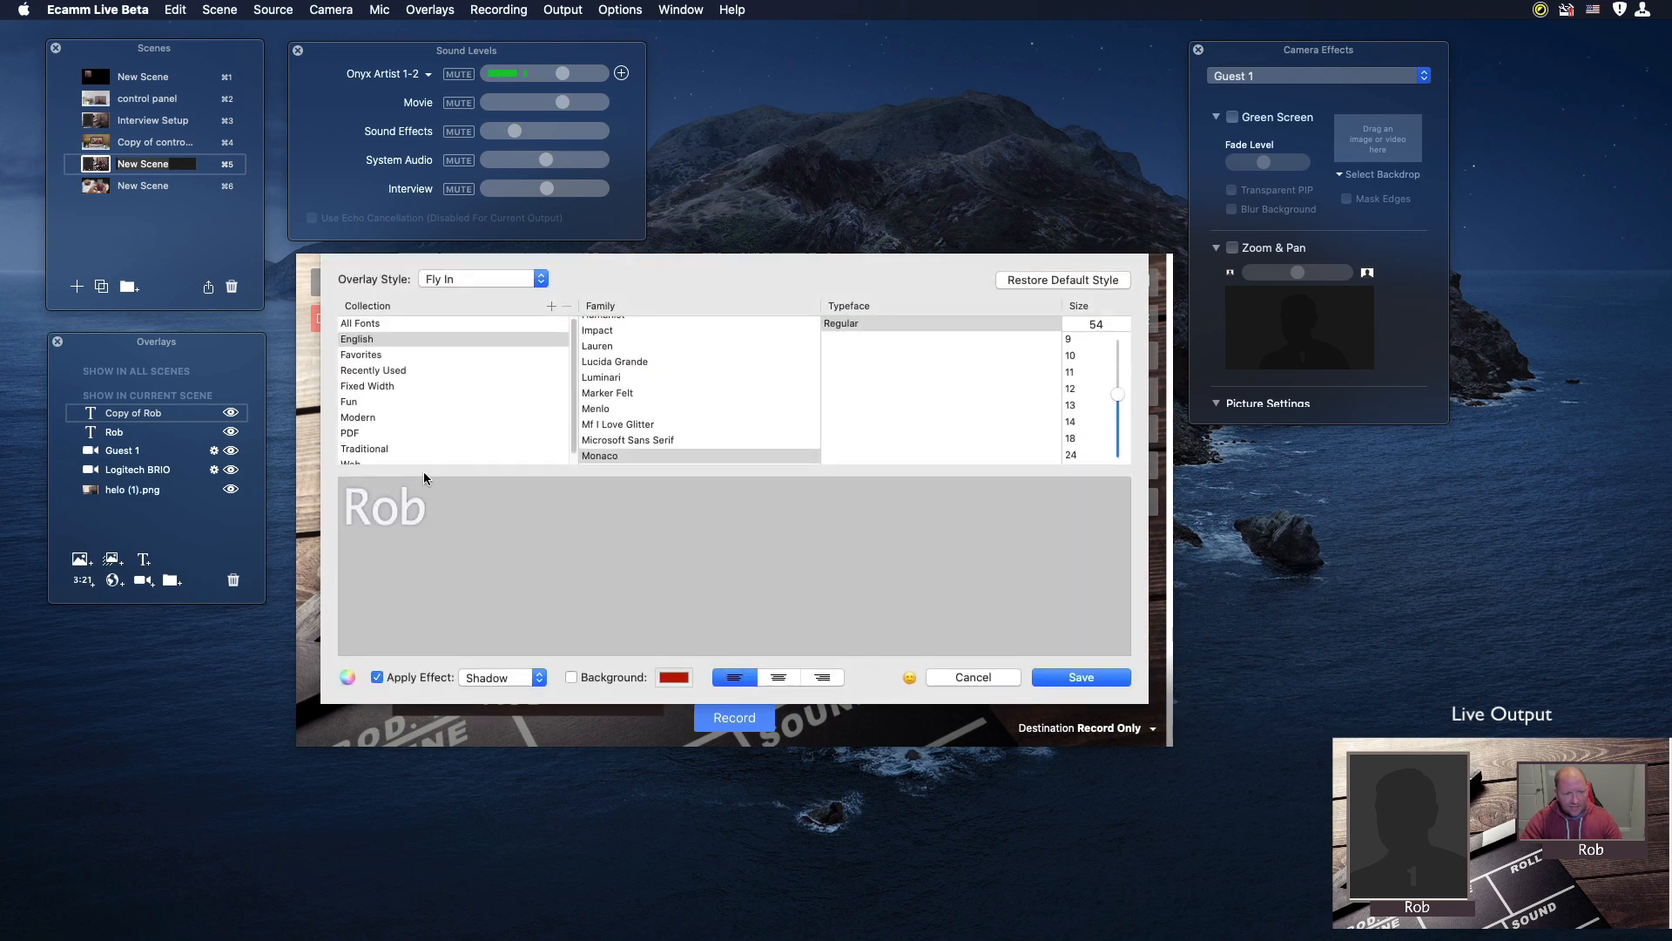
type("Jar")
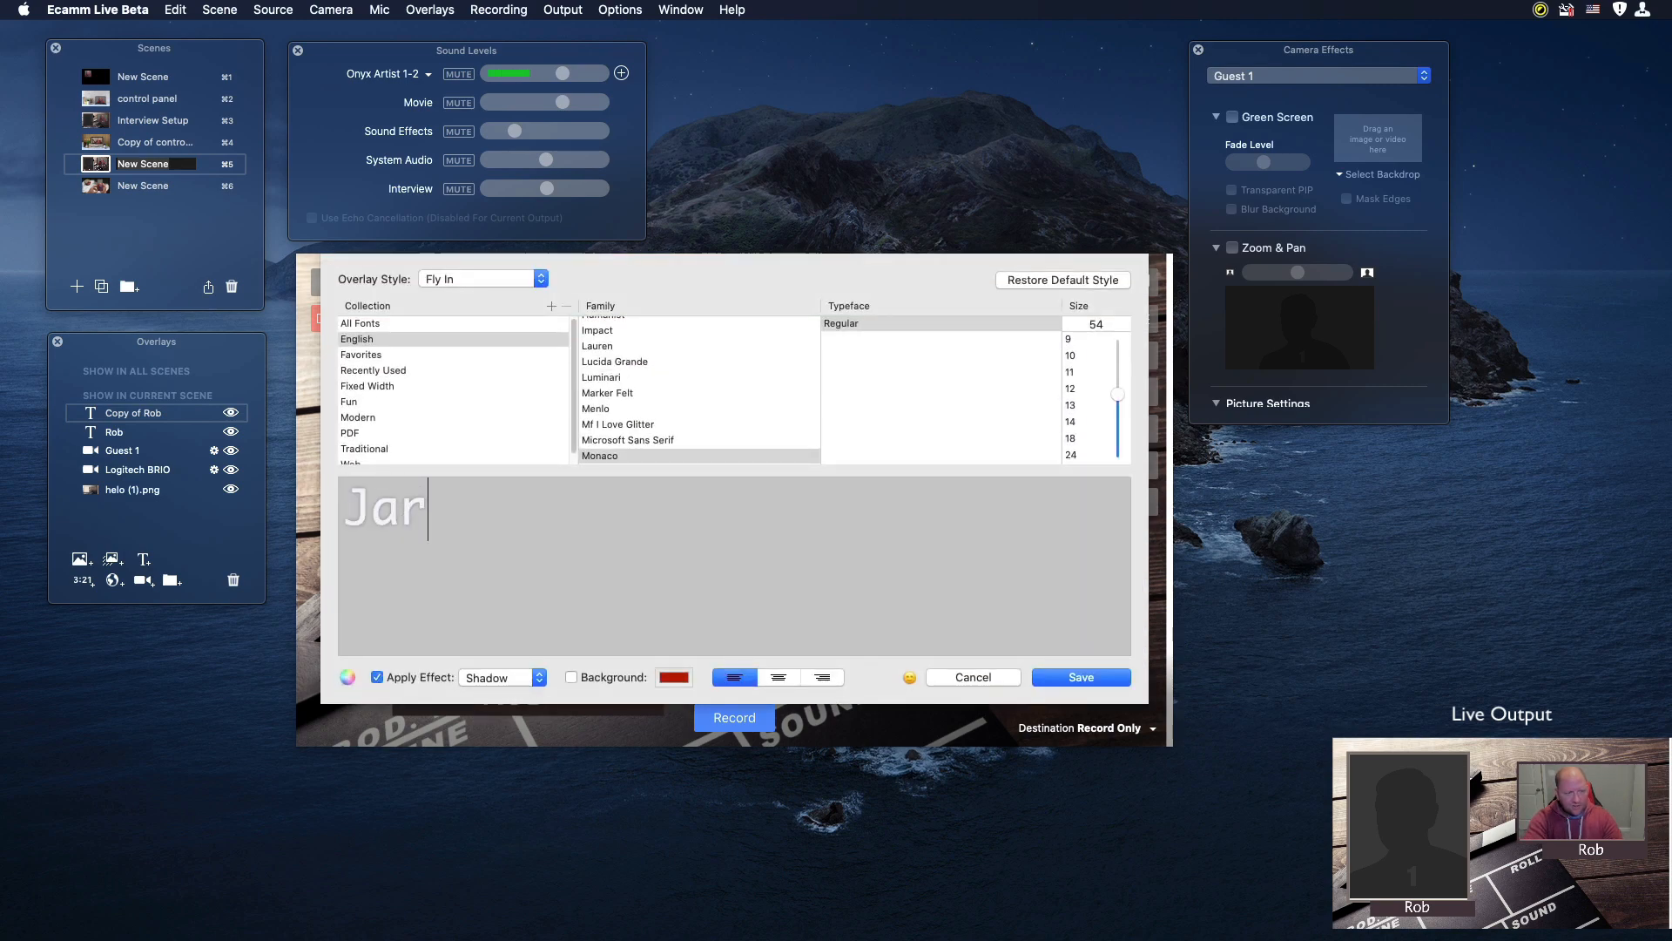
type("ed")
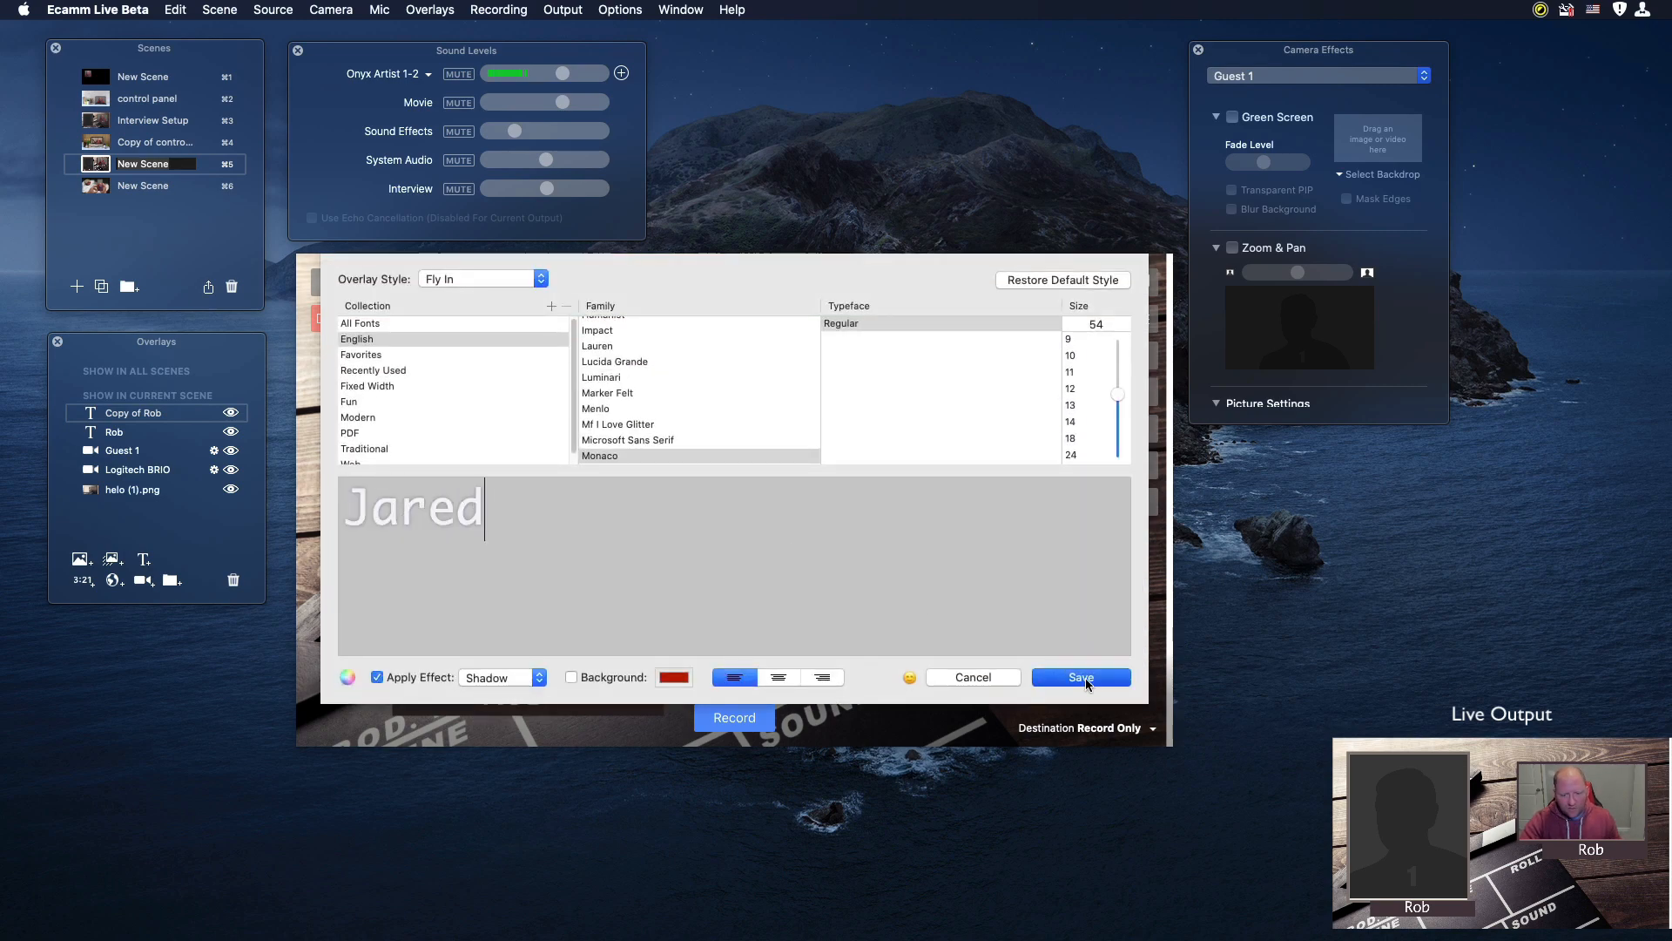
left_click(1079, 677)
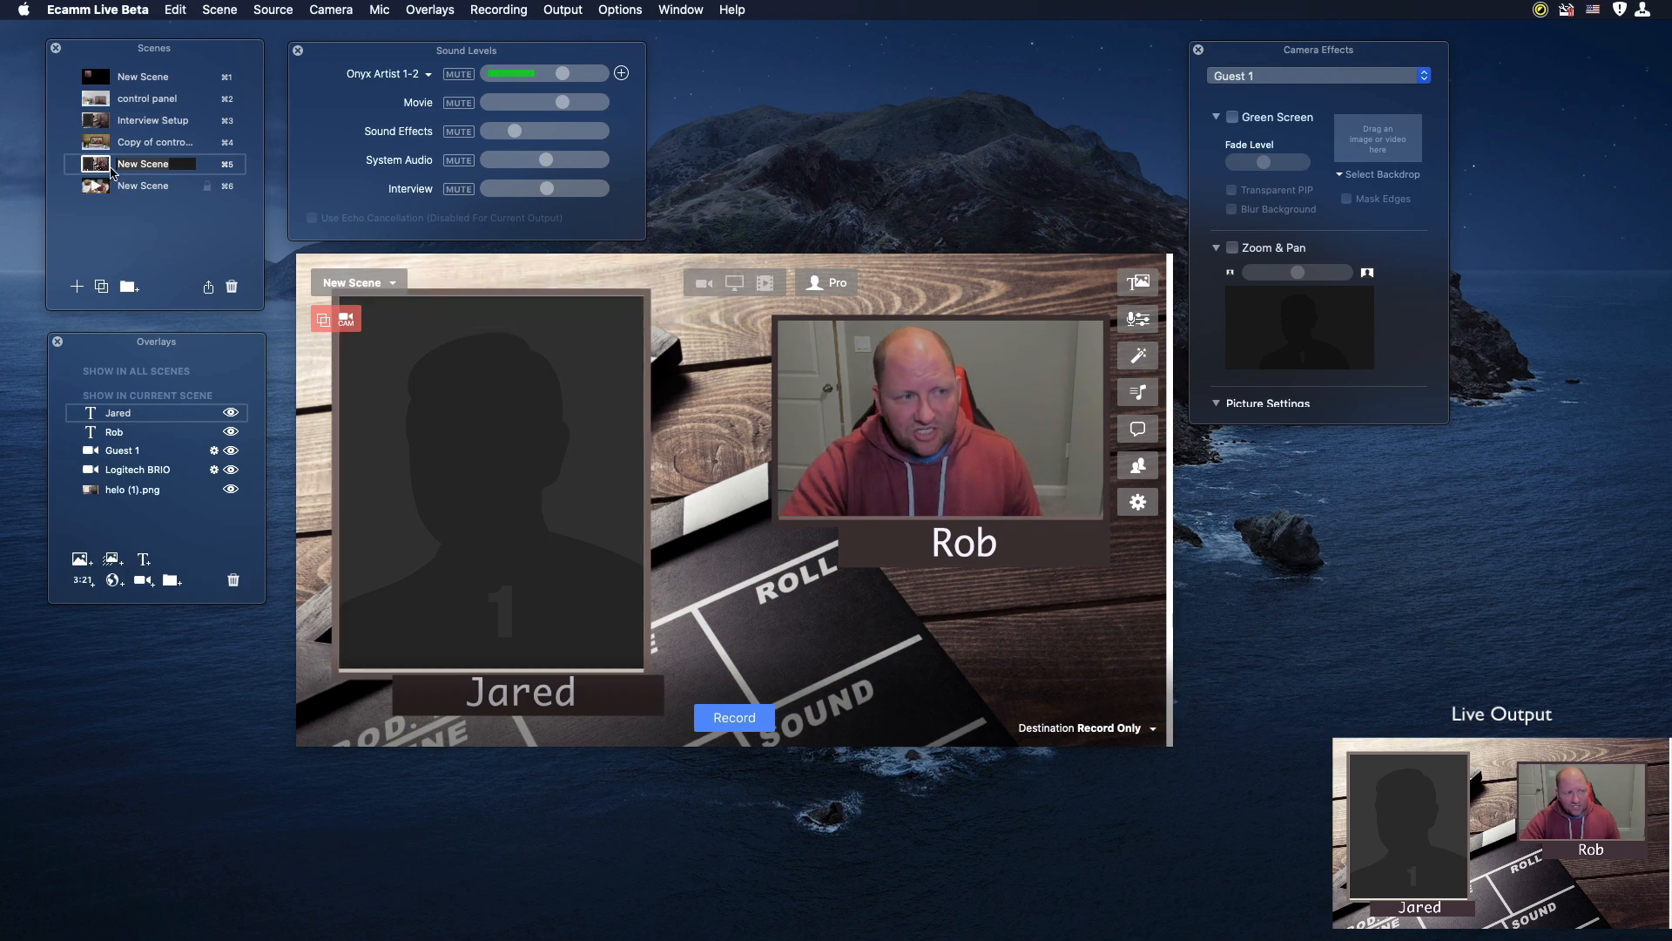
left_click(155, 142)
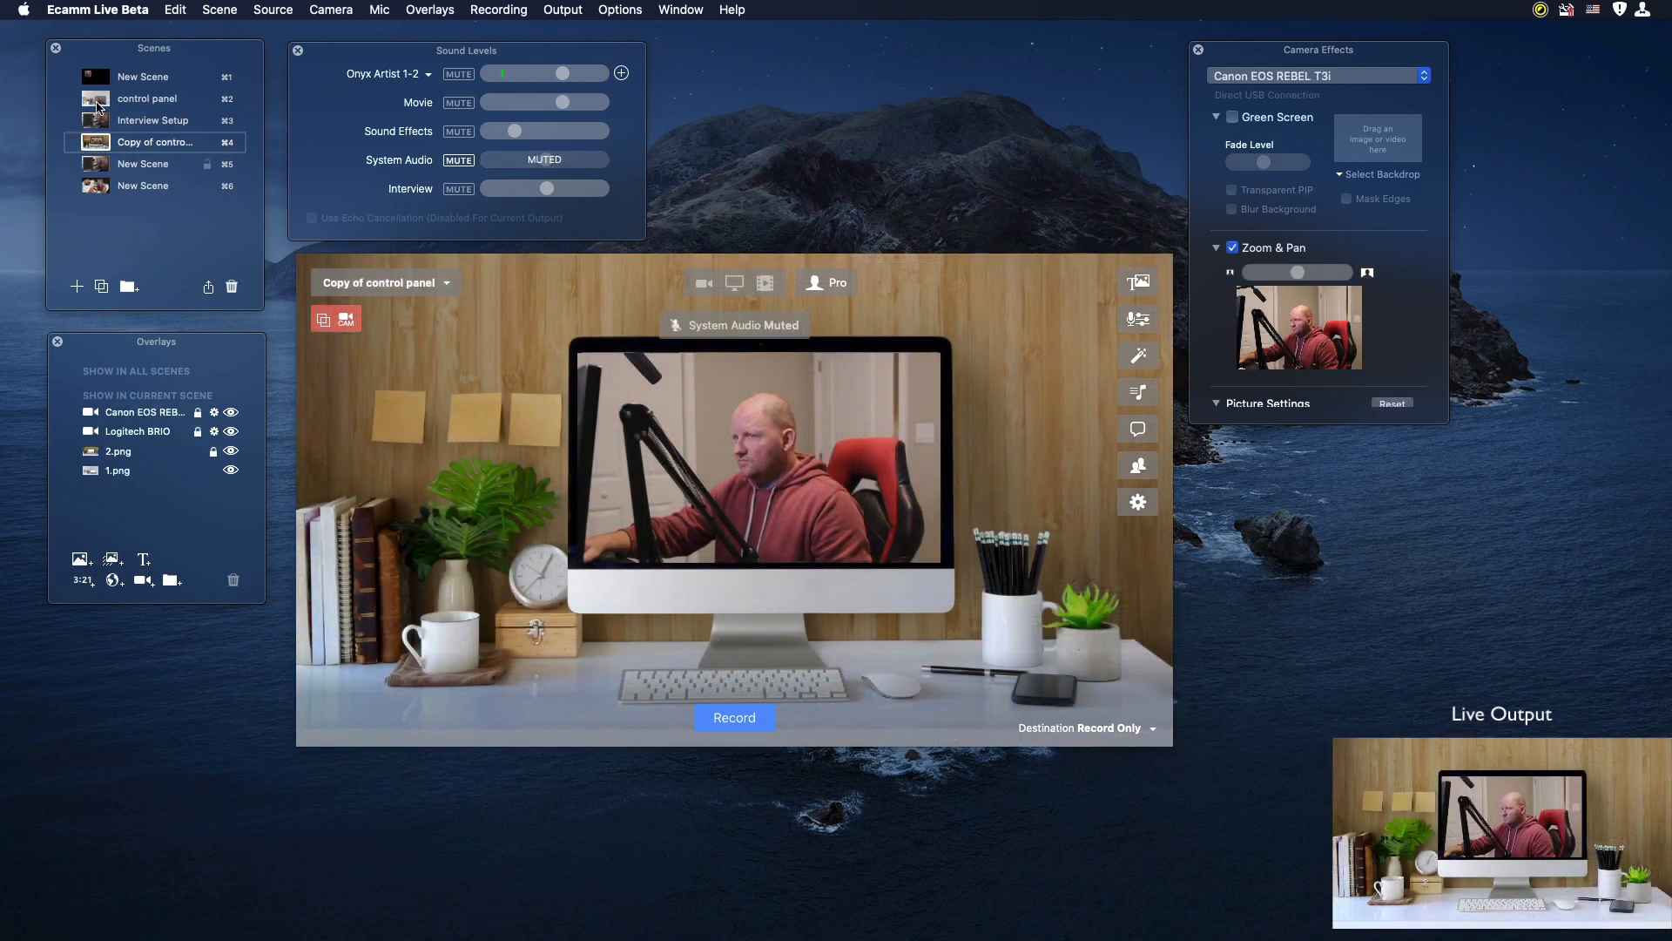
left_click(147, 98)
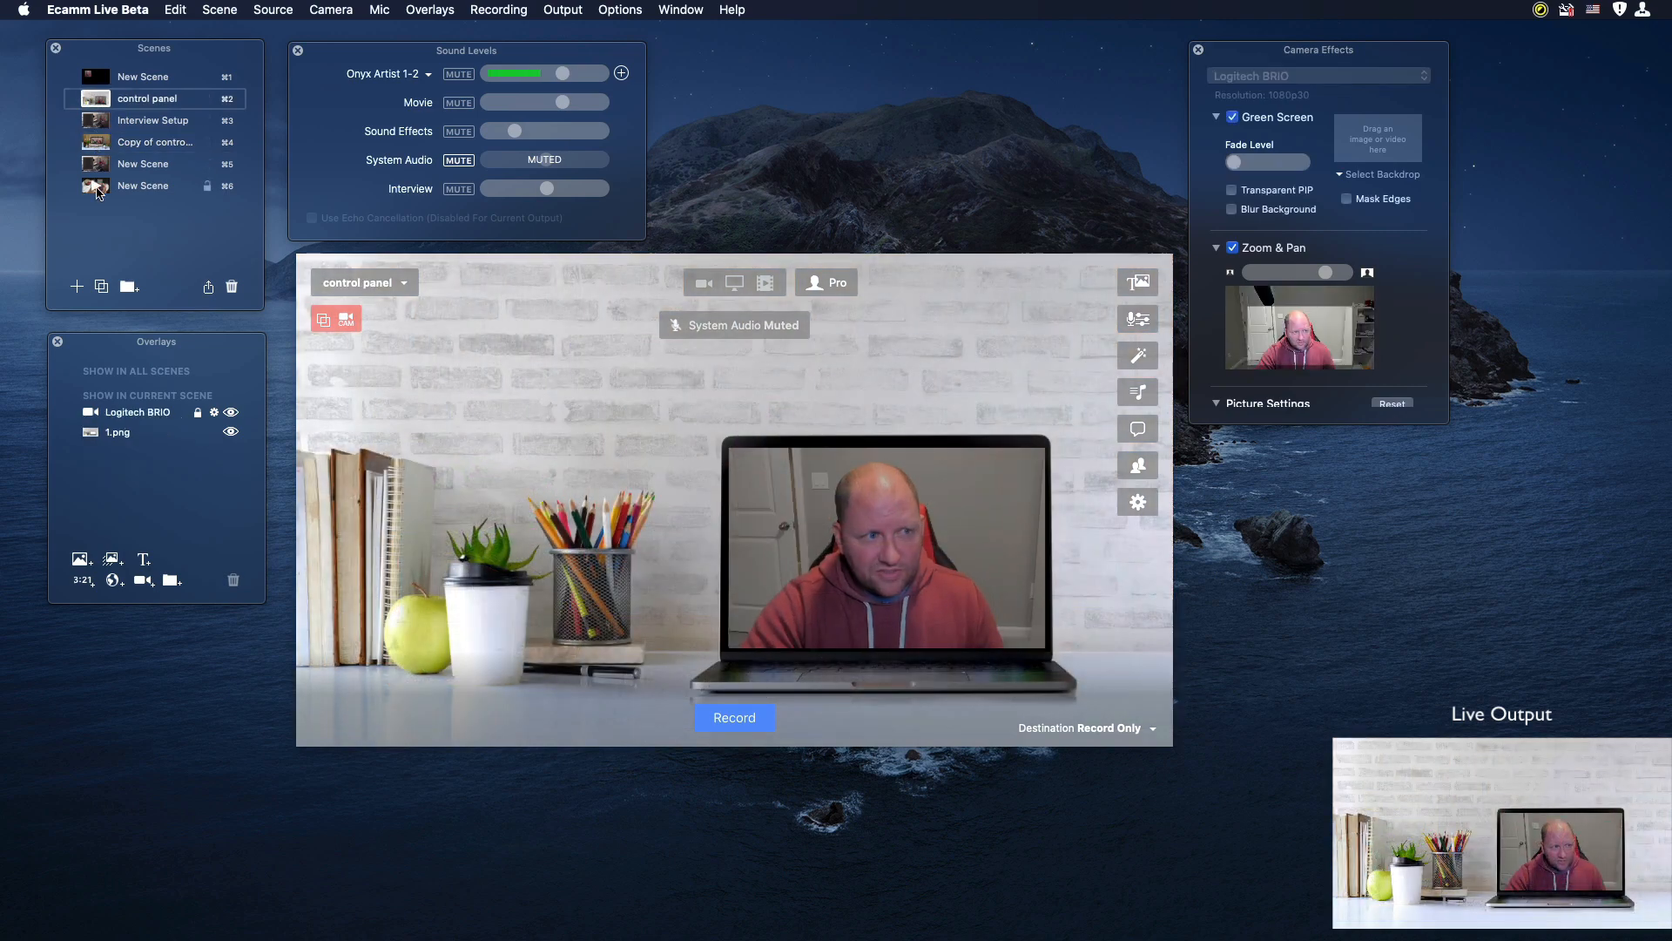
left_click(142, 184)
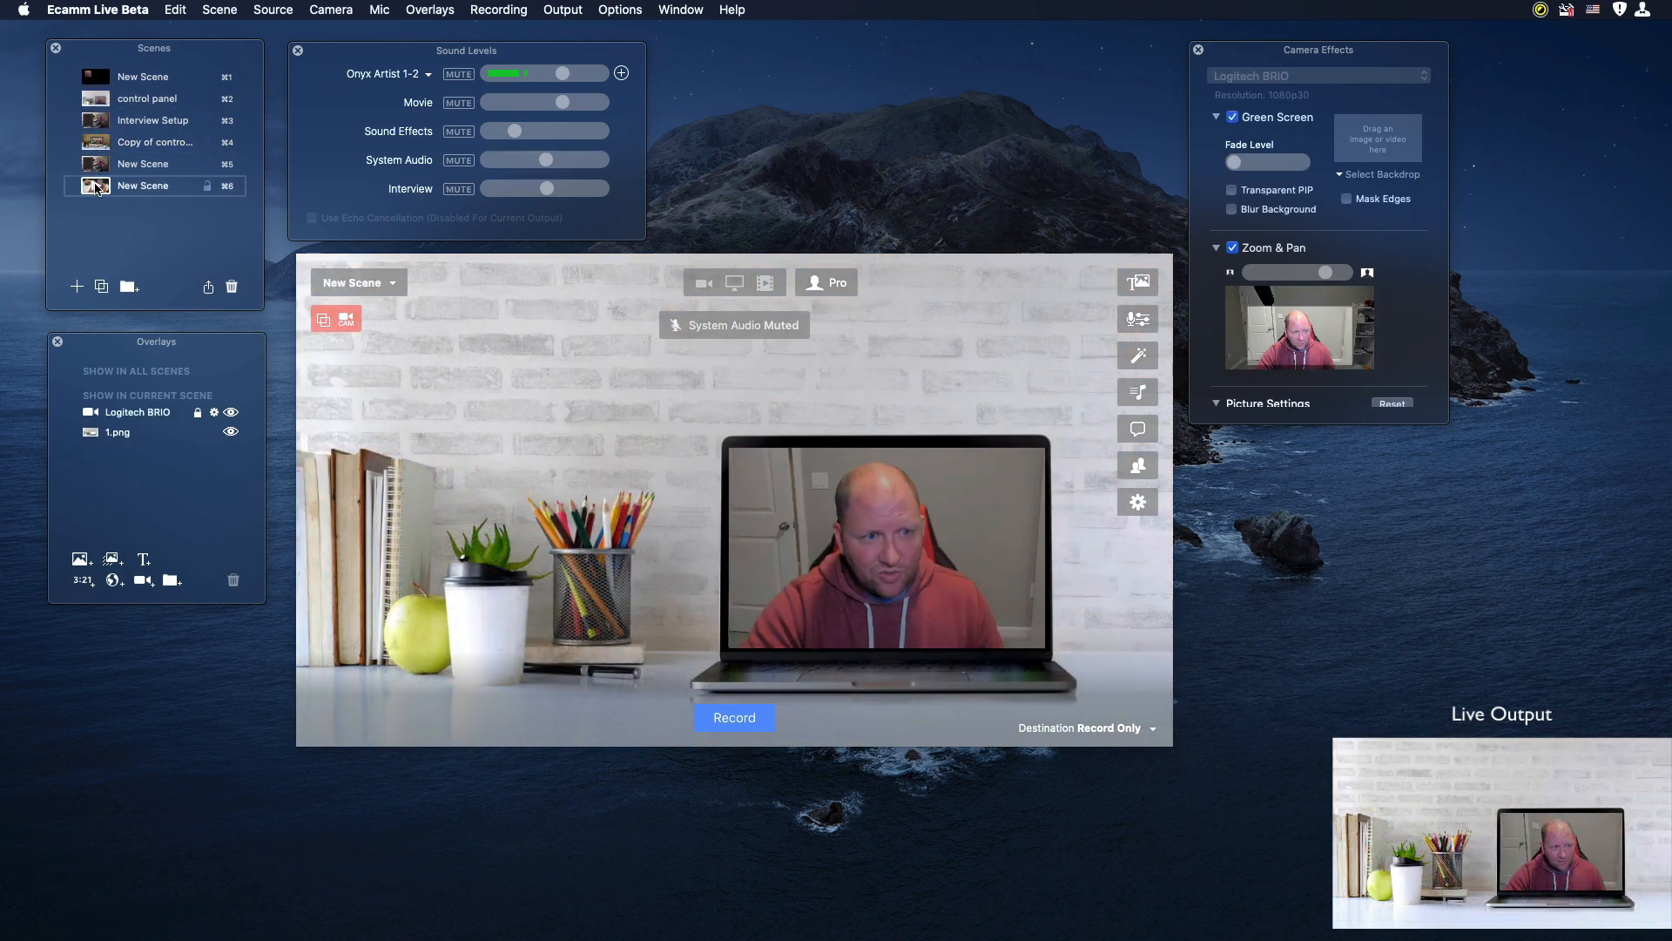
left_click(142, 163)
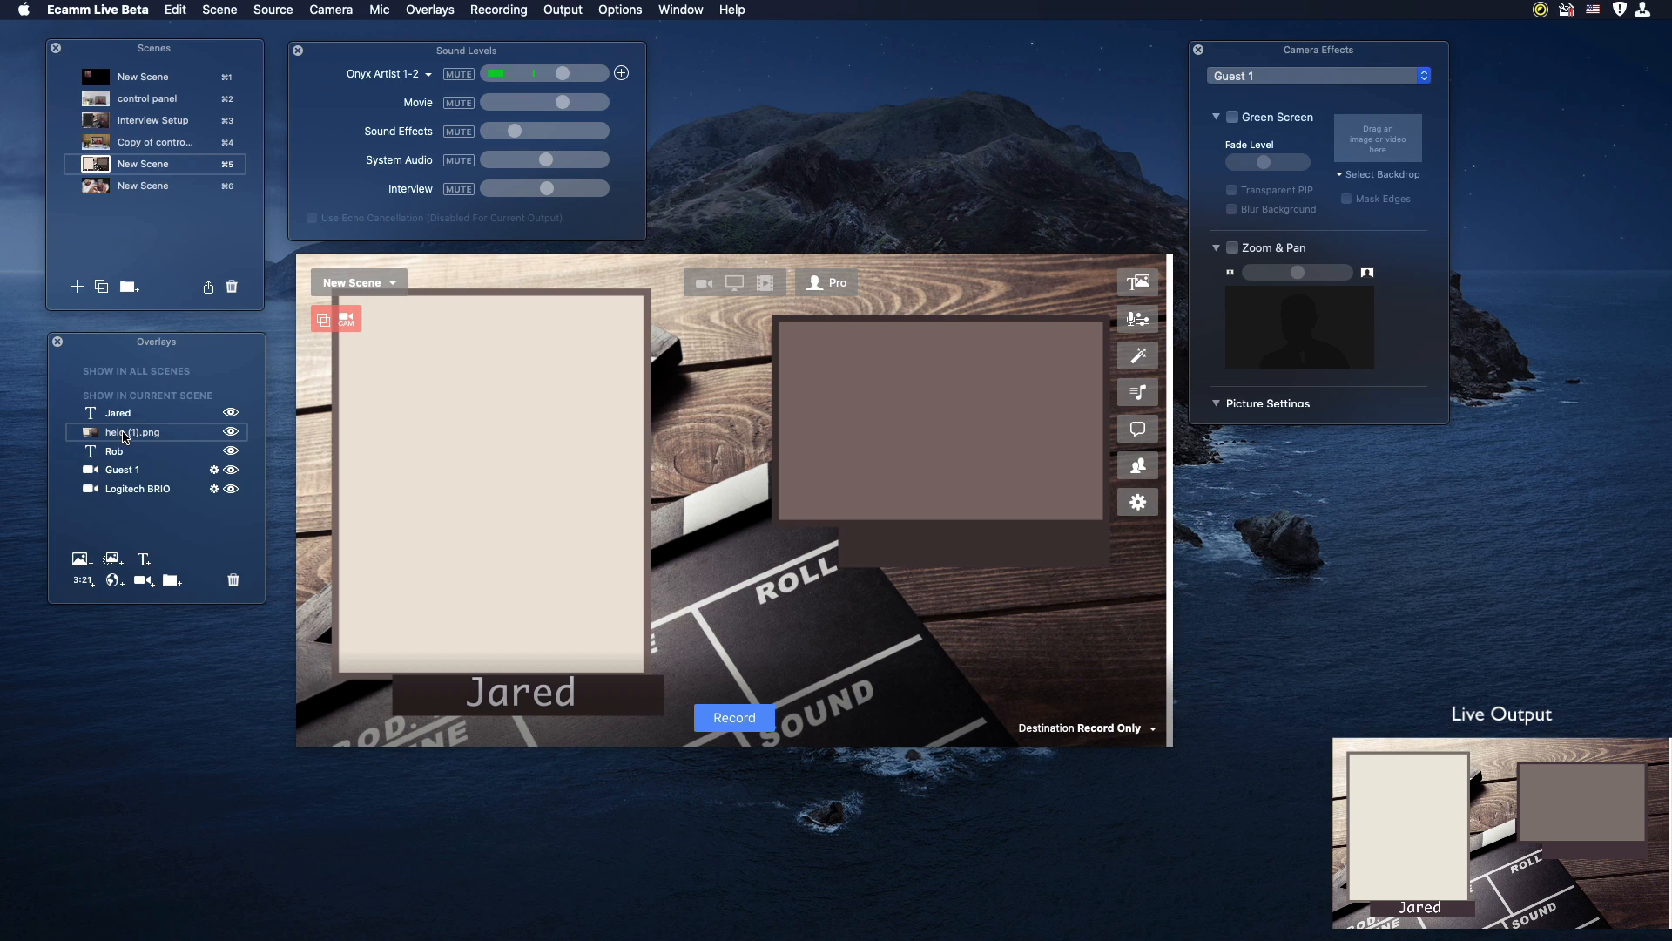
Step: Select the helo (1).png clapboard backdrop in the Overlays panel to reorder it
left_click(136, 488)
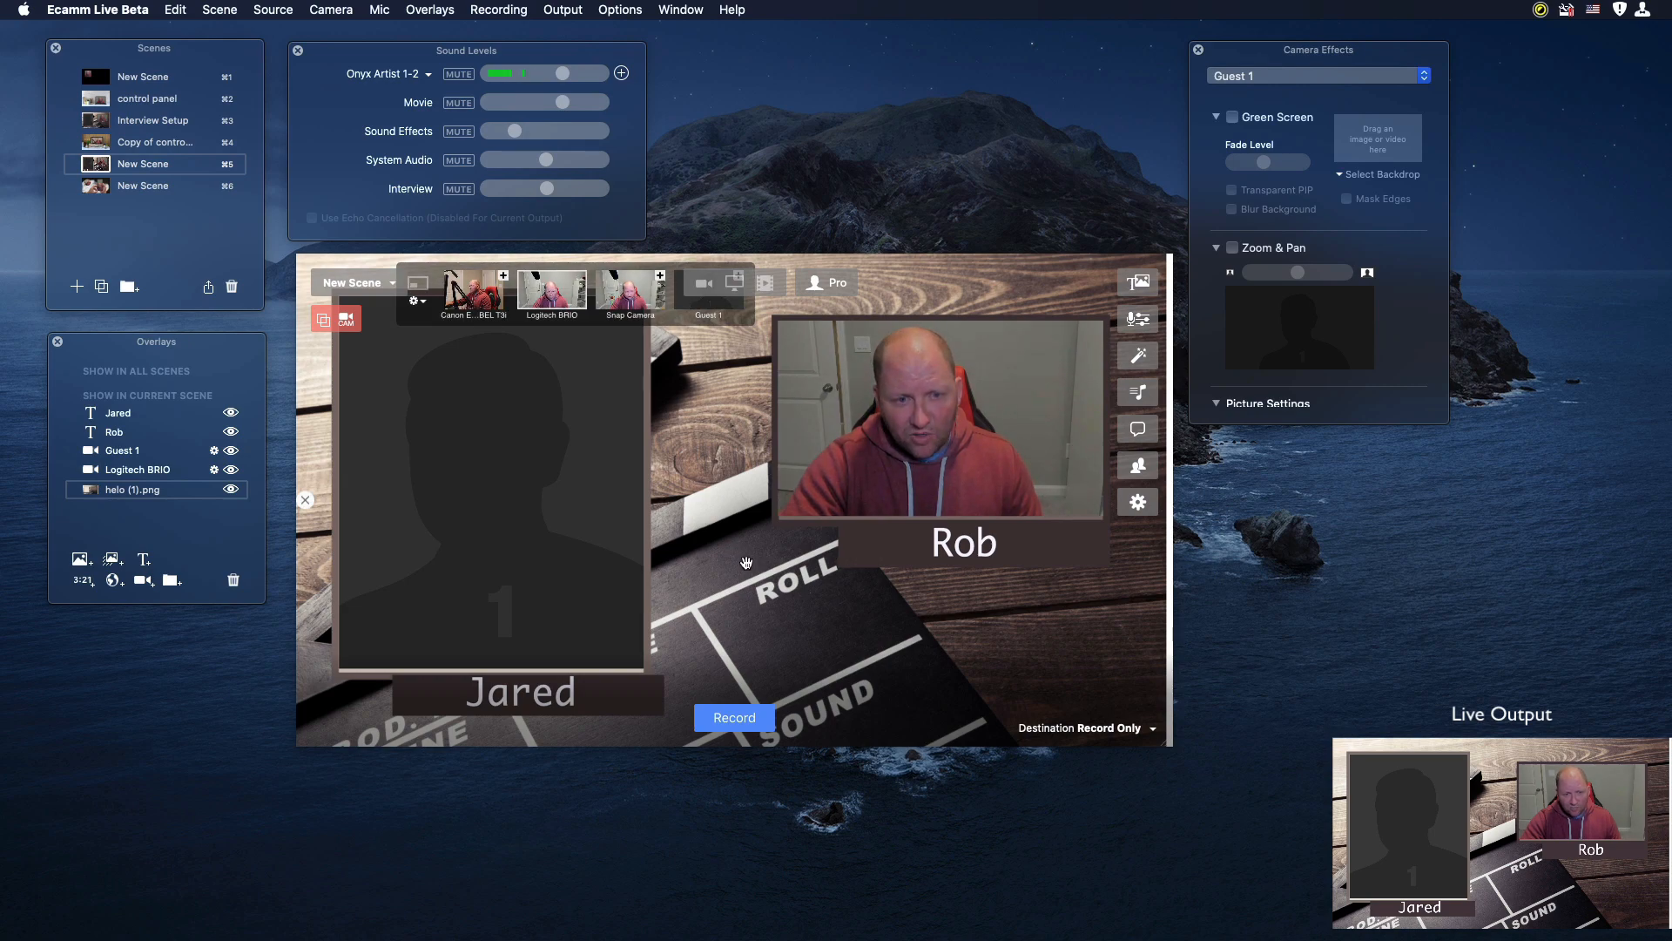
mouse_move(772, 604)
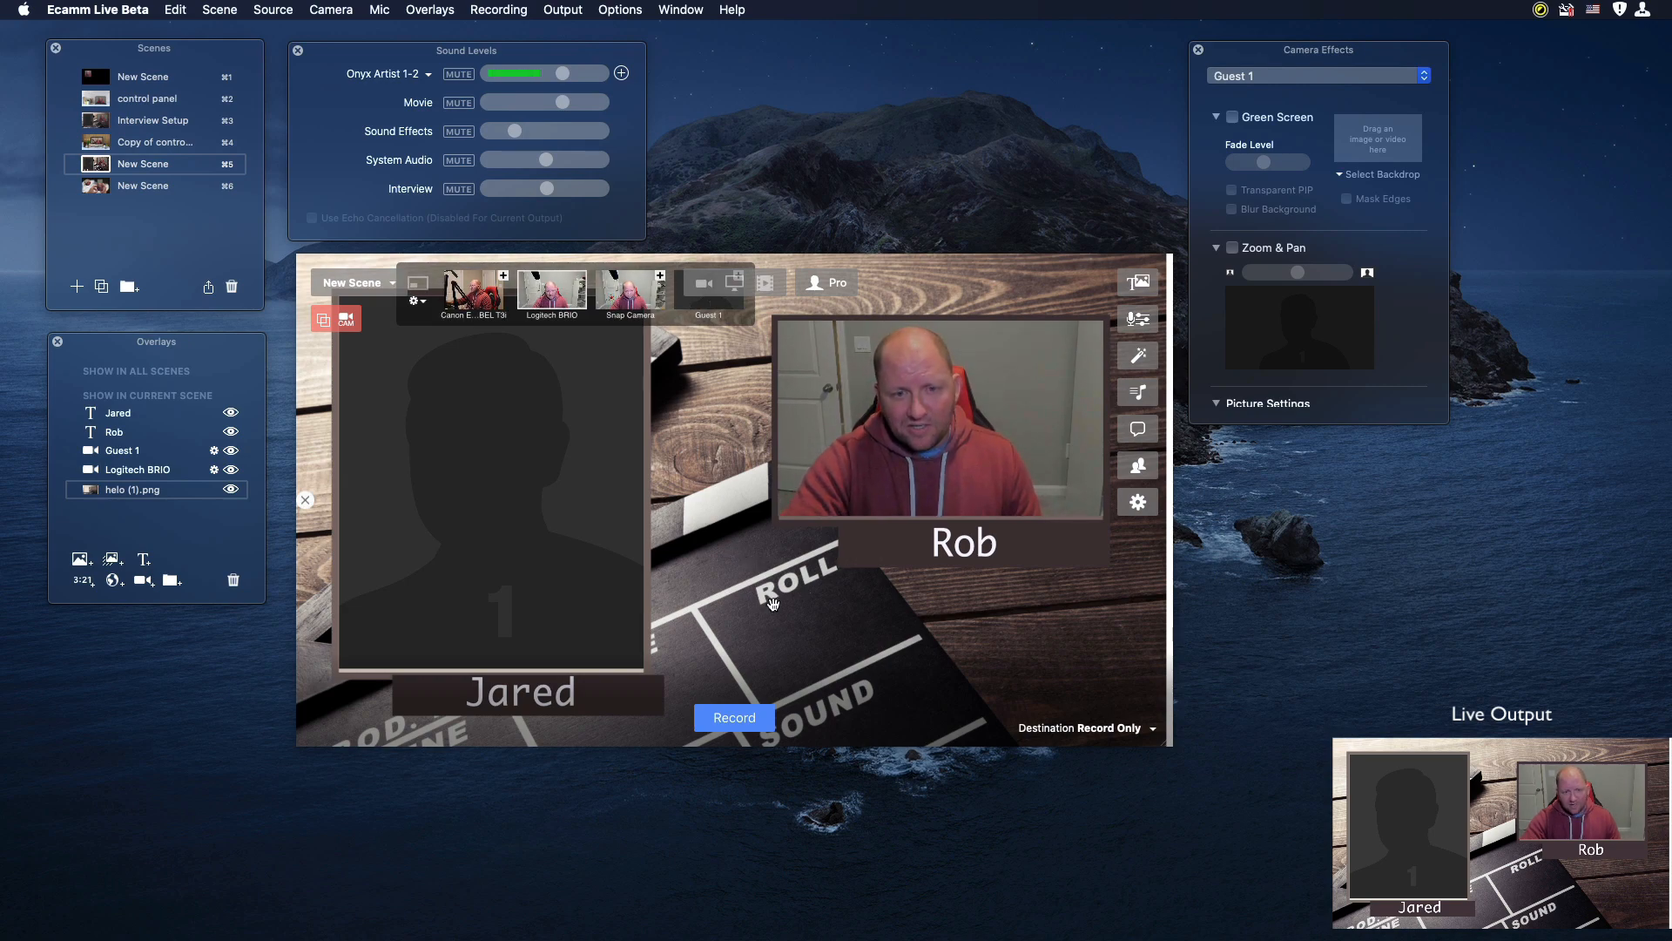